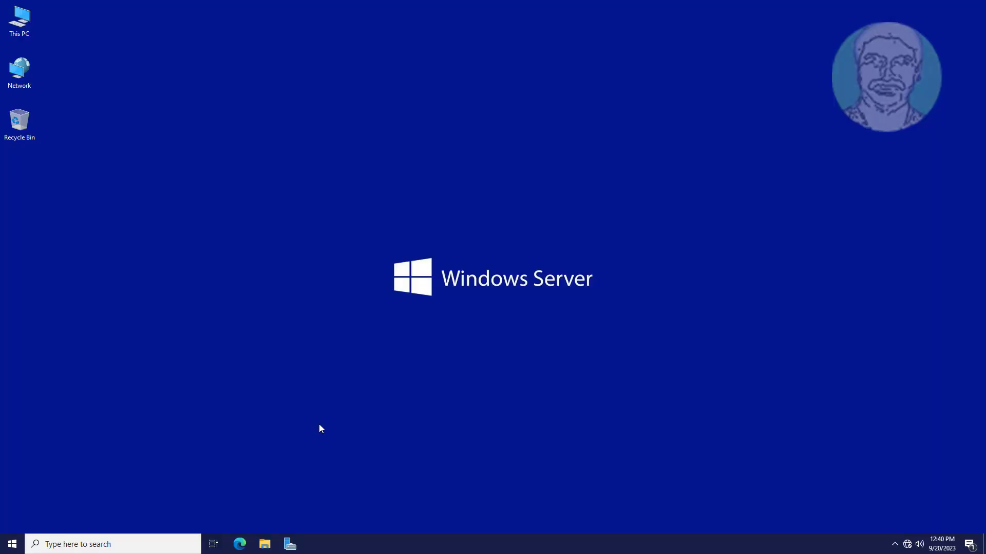
{"action": "mouse_move", "coordinate": [399, 475]}
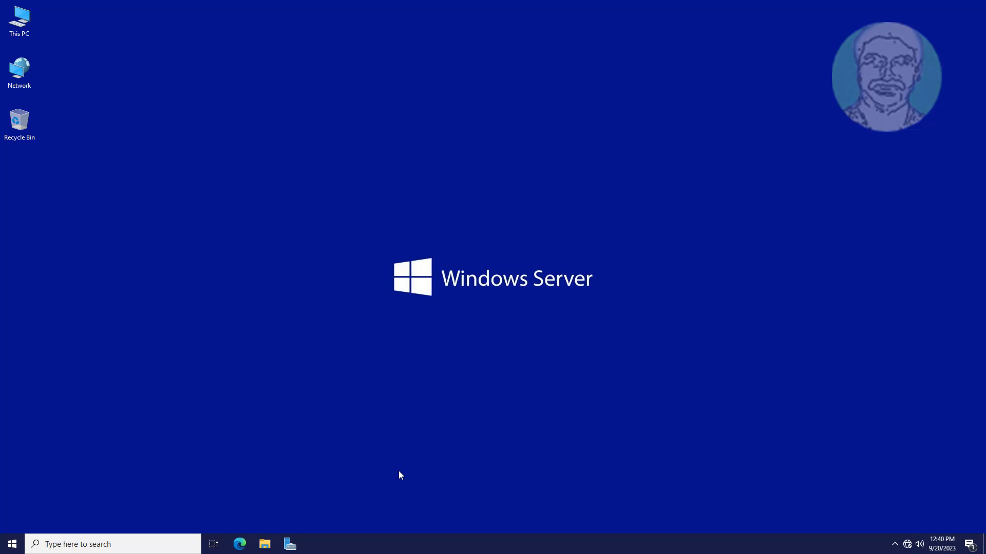
Bring up the Server Manager dashboard and dismiss the Windows Admin Center notice.
{"action": "left_click", "coordinate": [289, 545]}
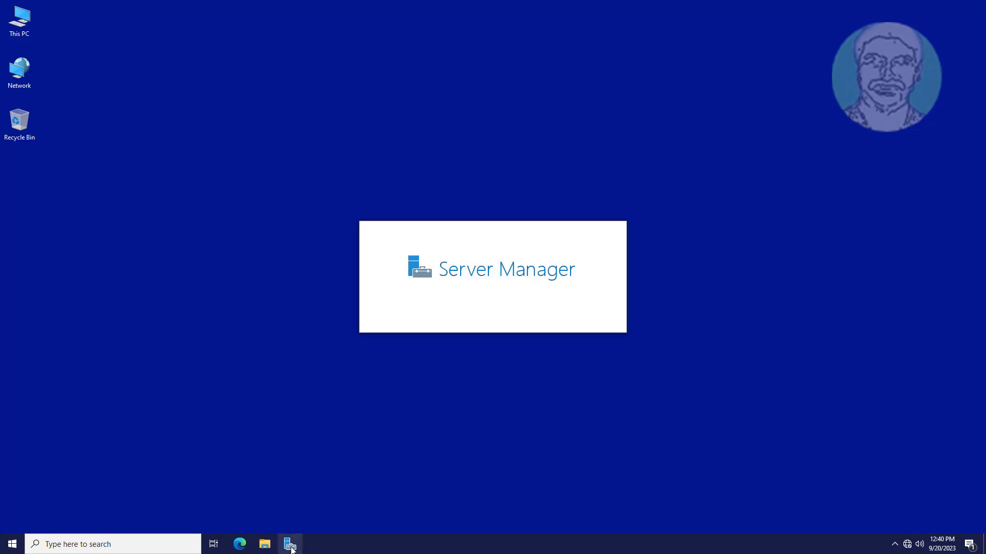
{"action": "left_click", "coordinate": [290, 544]}
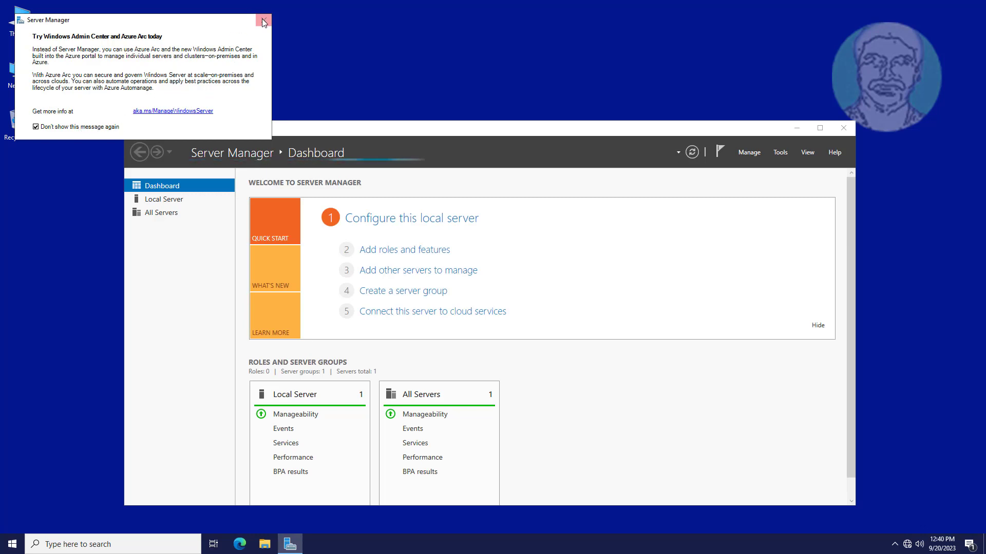
{"action": "left_click", "coordinate": [264, 20]}
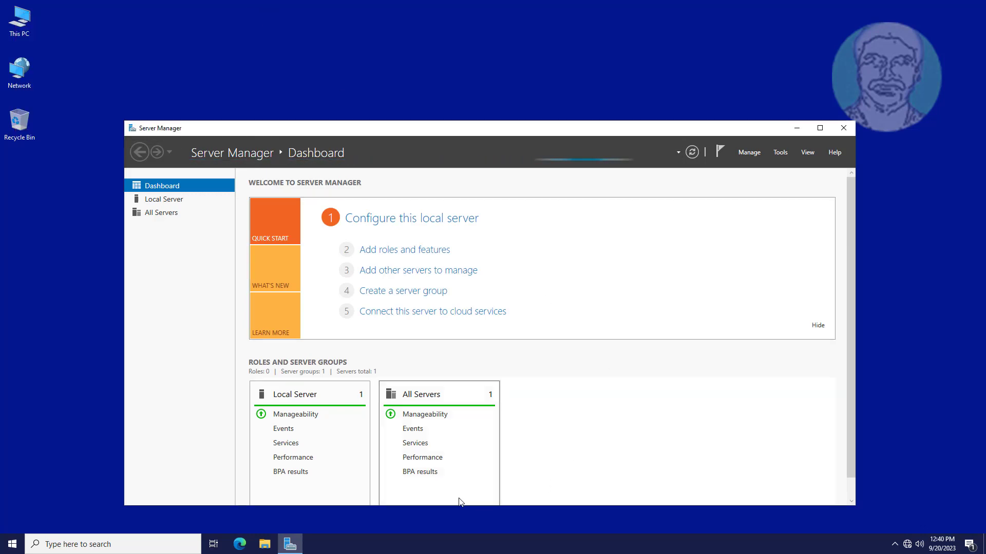
{"action": "mouse_move", "coordinate": [763, 172]}
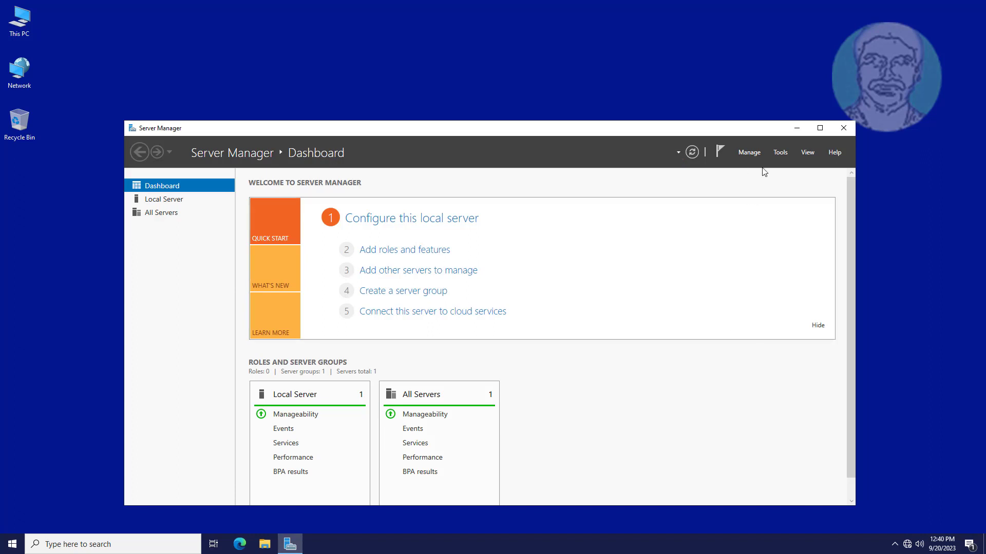
{"action": "left_click", "coordinate": [780, 152]}
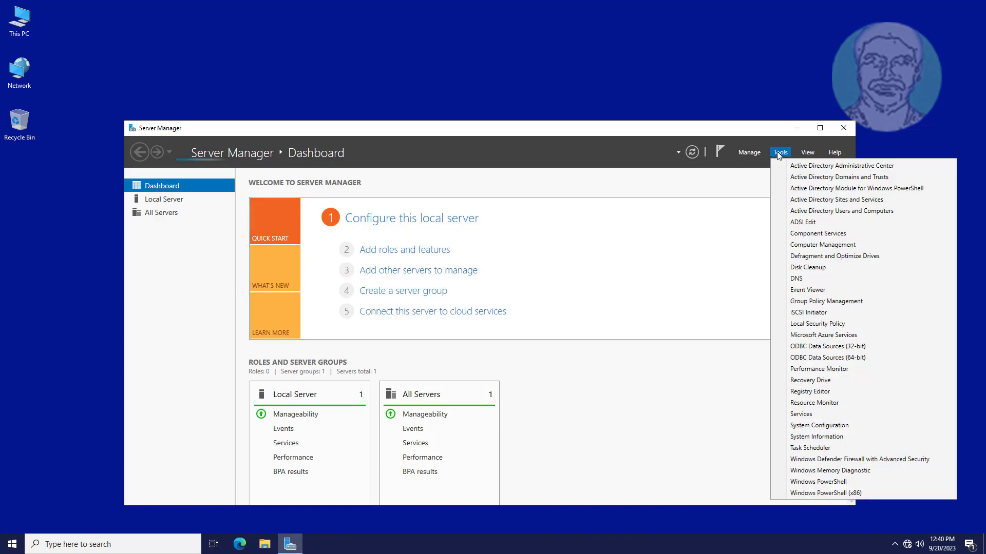
{"action": "mouse_move", "coordinate": [782, 167]}
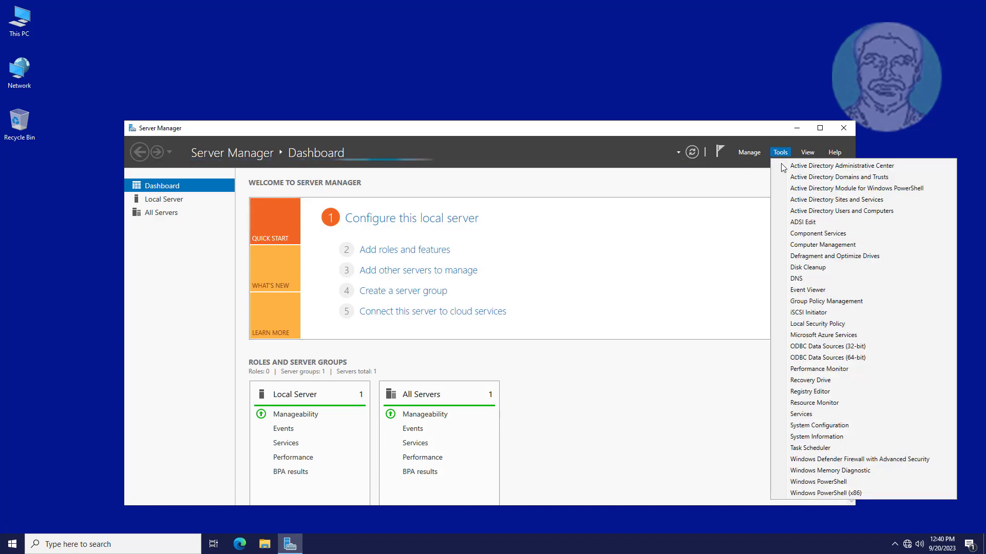
{"action": "mouse_move", "coordinate": [841, 210]}
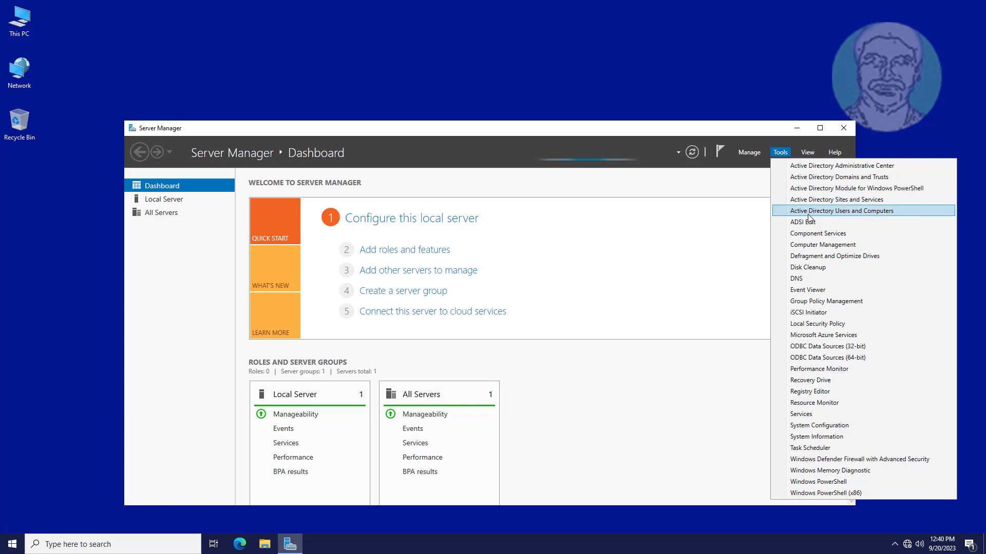
{"action": "left_click", "coordinate": [843, 210]}
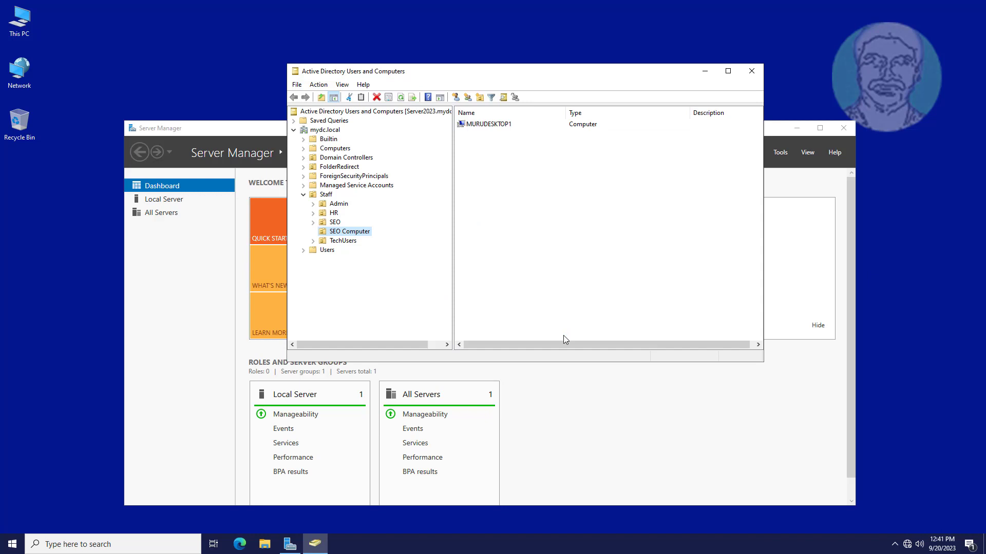
{"action": "left_click", "coordinate": [326, 194]}
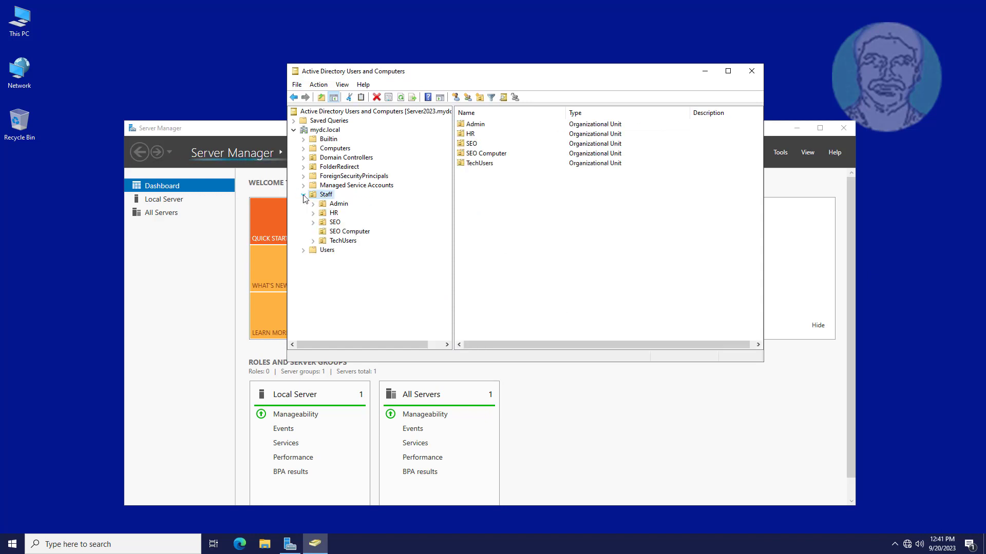
{"action": "left_click", "coordinate": [349, 231]}
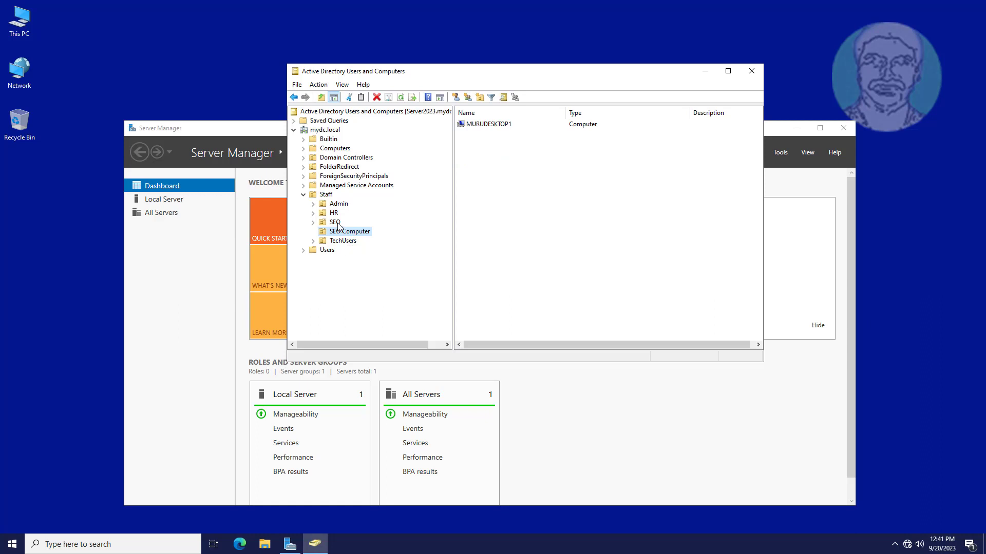
{"action": "left_click", "coordinate": [334, 221]}
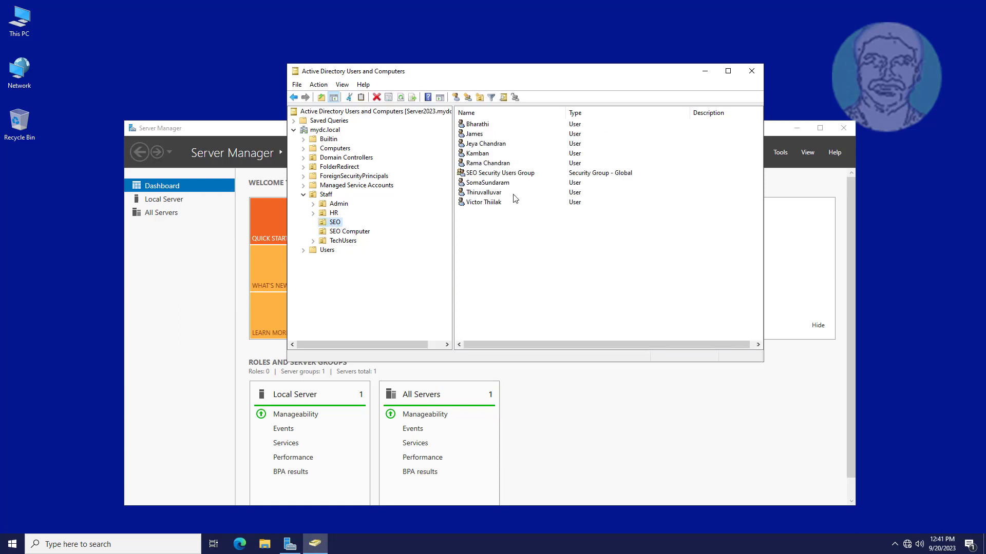
{"action": "mouse_move", "coordinate": [466, 130]}
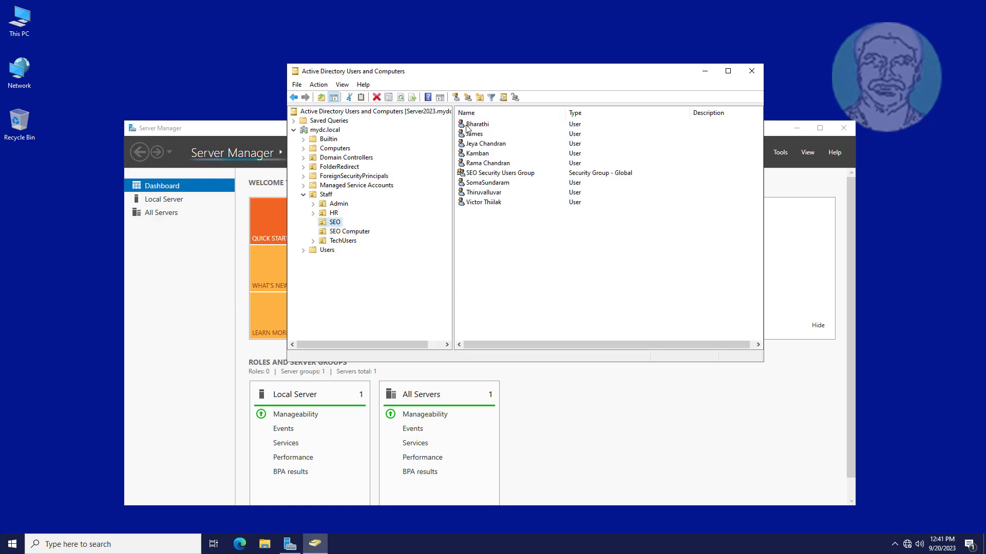
{"action": "mouse_move", "coordinate": [490, 211]}
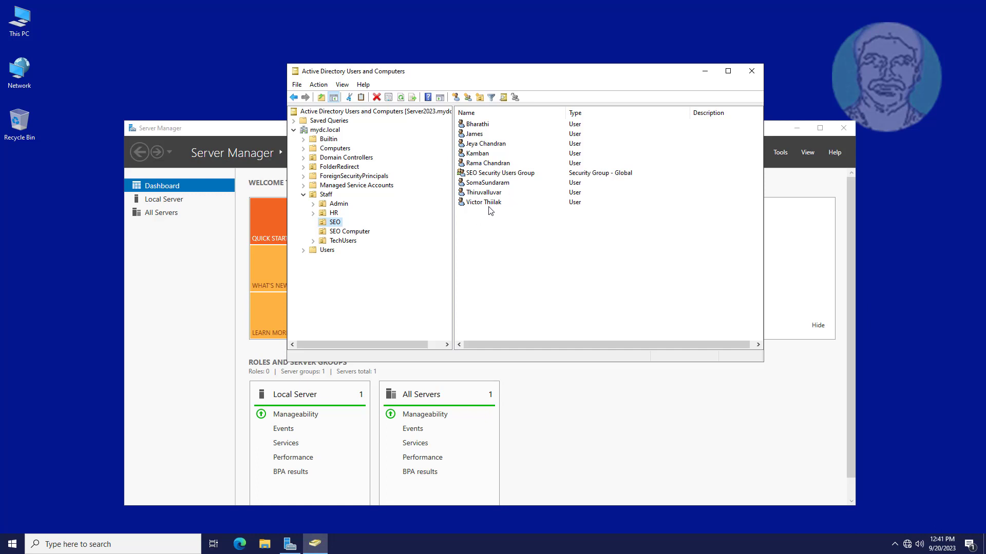
{"action": "mouse_move", "coordinate": [502, 249]}
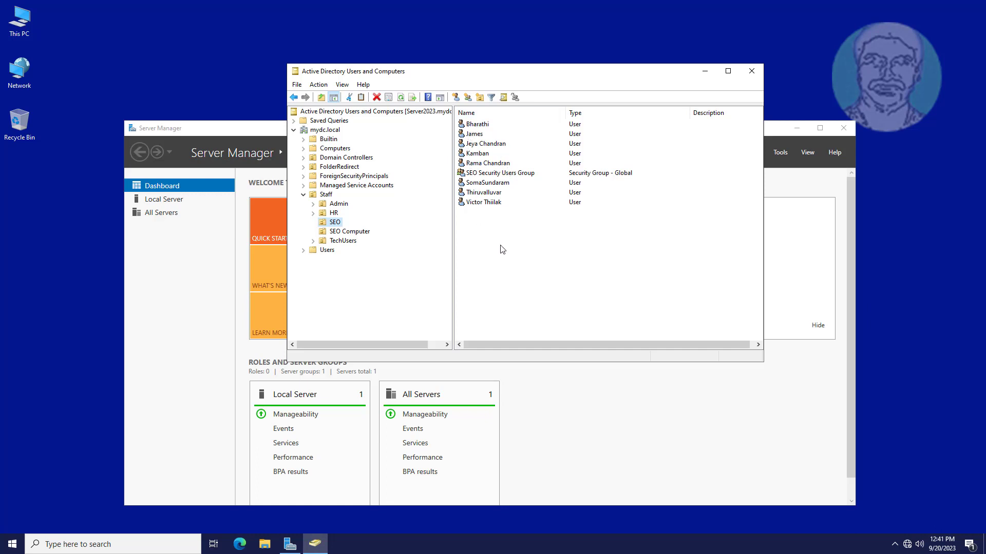
{"action": "mouse_move", "coordinate": [511, 177]}
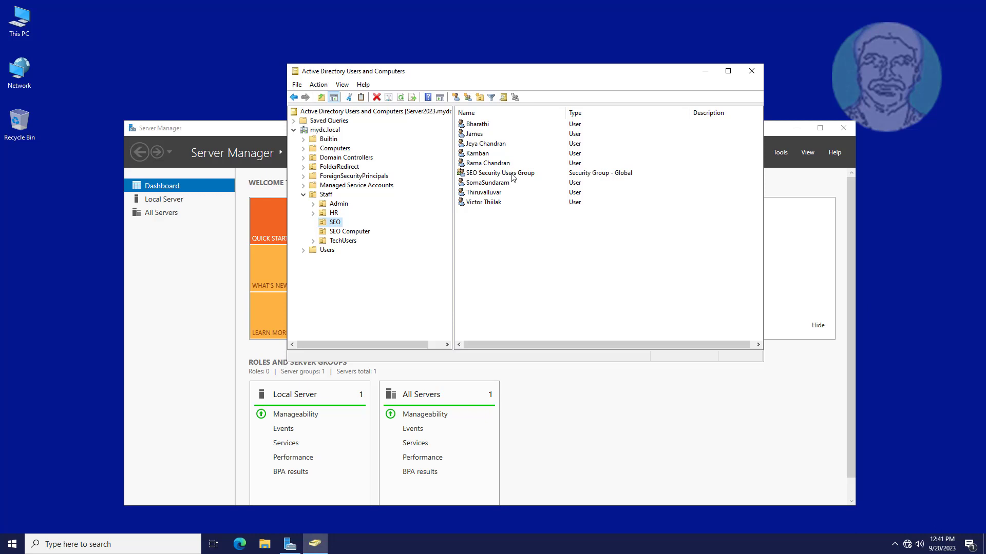
{"action": "mouse_move", "coordinate": [516, 267]}
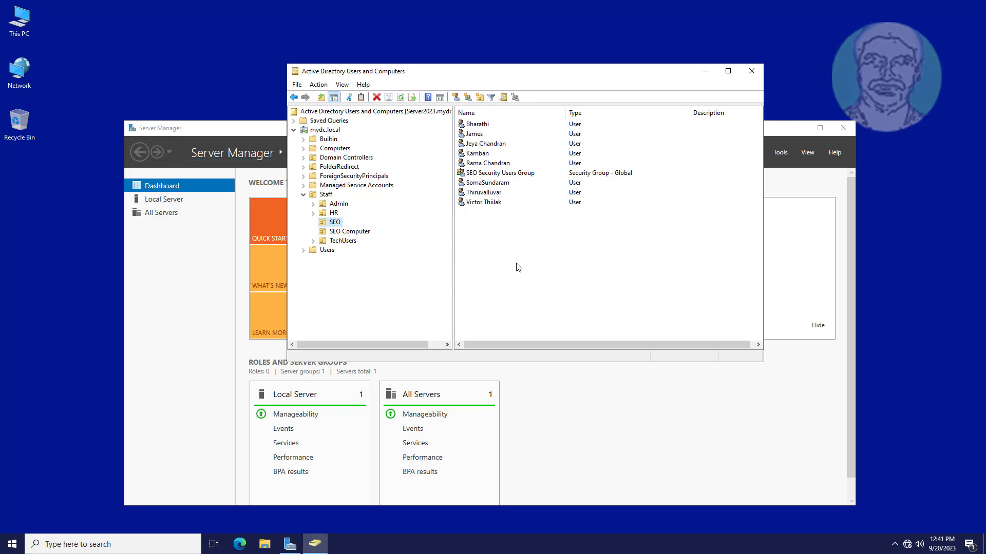
{"action": "mouse_move", "coordinate": [423, 243]}
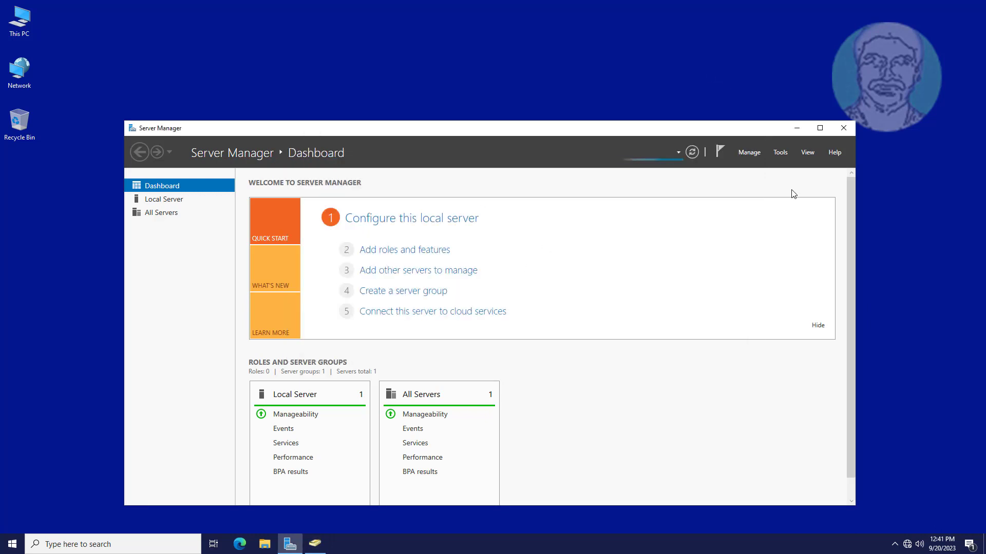
Launch Group Policy Management and select the SEO Computer OU to list its linked policies.
{"action": "left_click", "coordinate": [779, 152]}
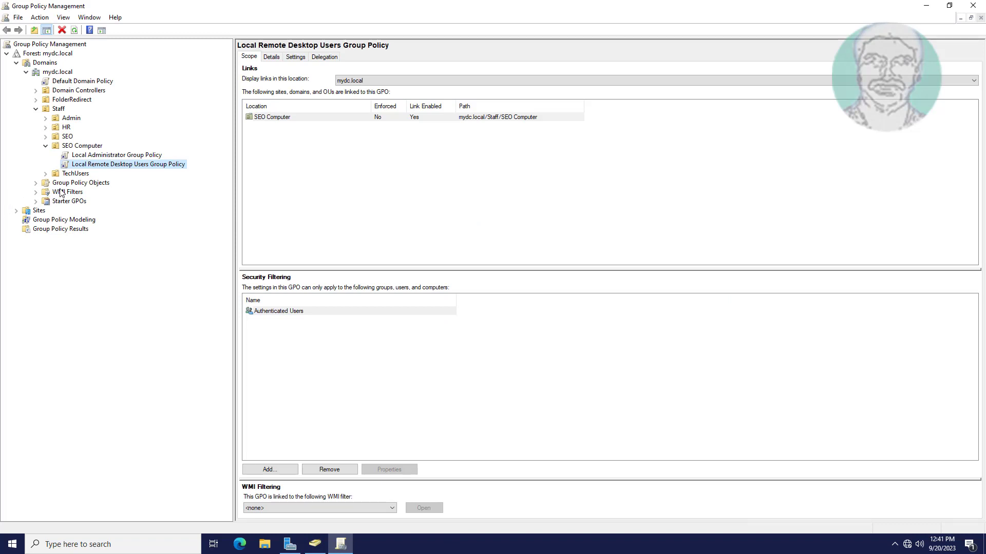
{"action": "left_click", "coordinate": [83, 145]}
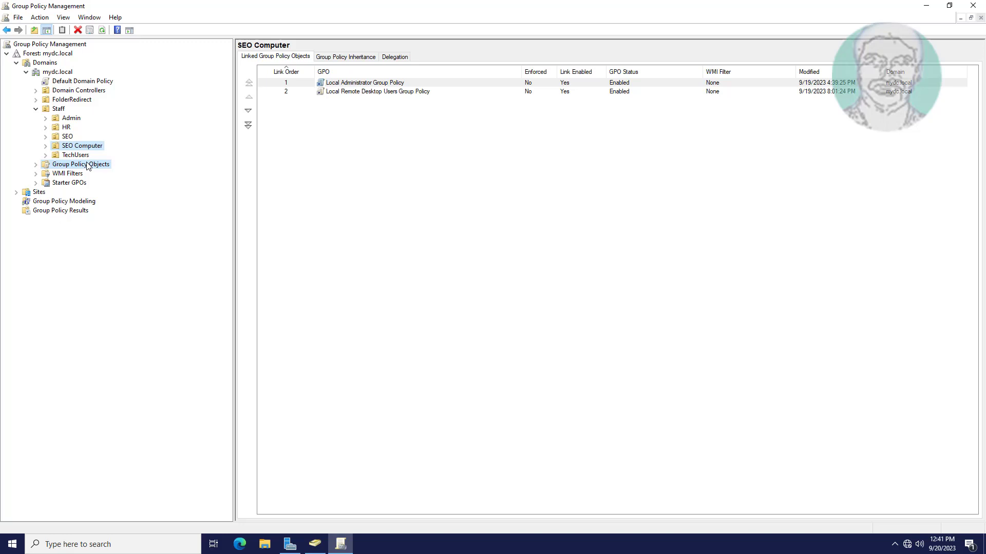
Create a new GPO named Block Website Using Proxy under Group Policy Objects.
{"action": "right_click", "coordinate": [80, 164]}
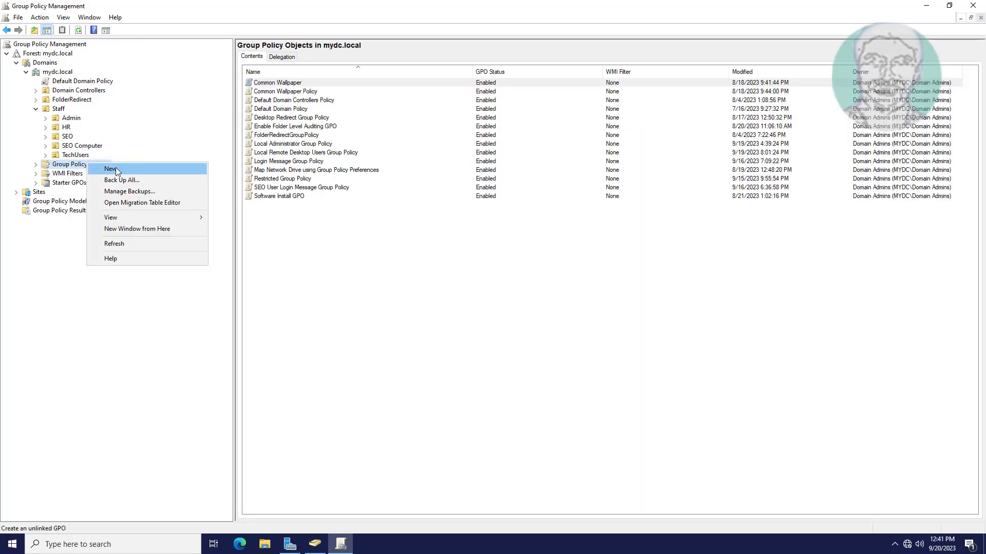
{"action": "left_click", "coordinate": [111, 169]}
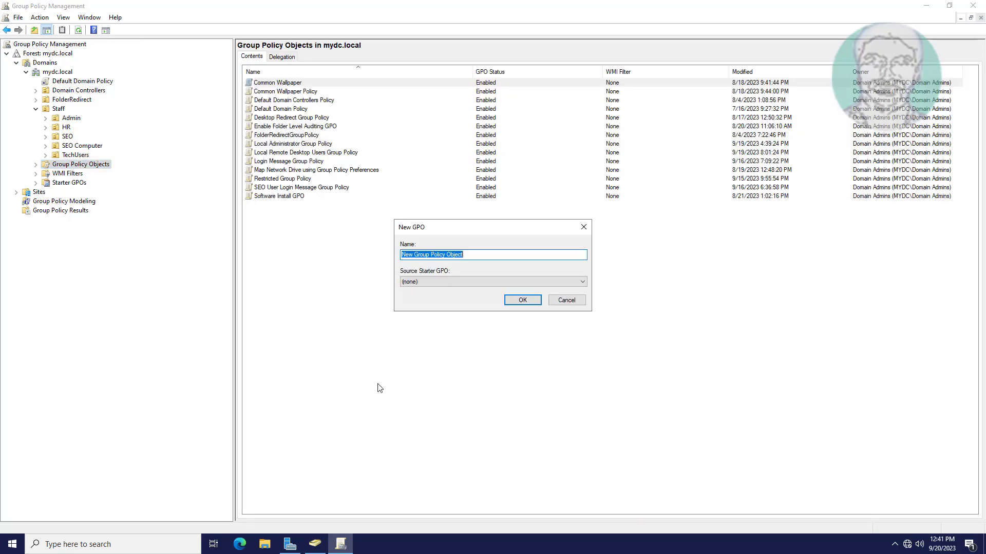
{"action": "type", "text": "Block"}
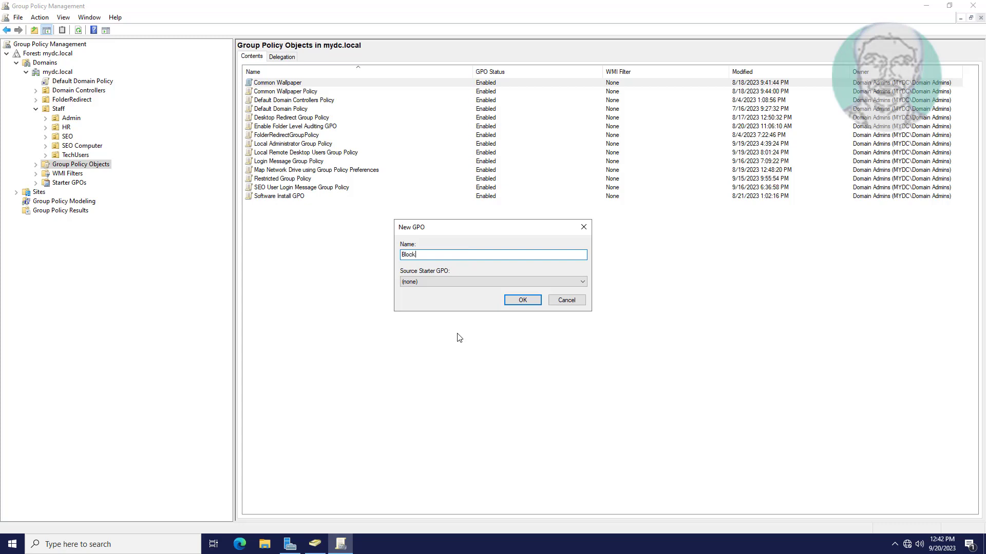
{"action": "type", "text": "Website"}
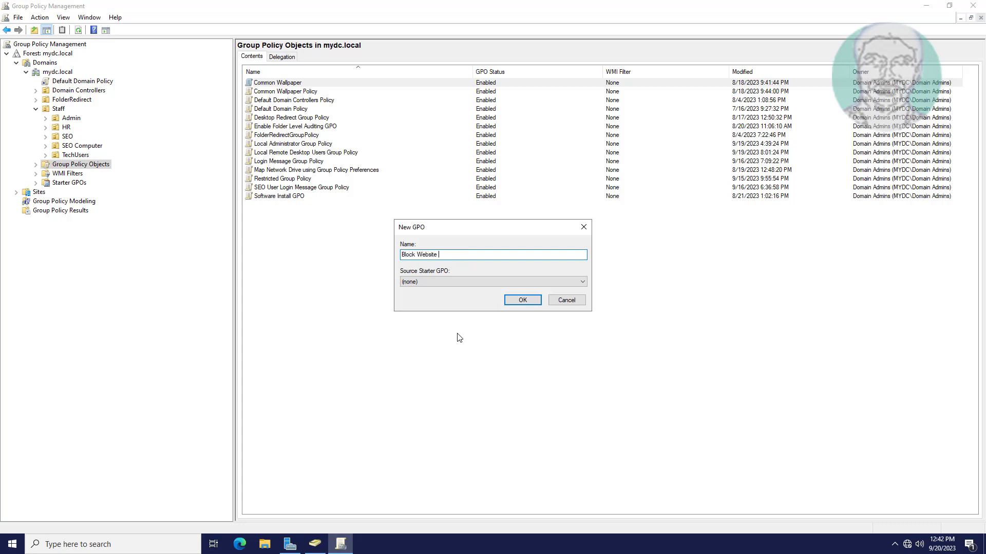
{"action": "type", "text": "Us"}
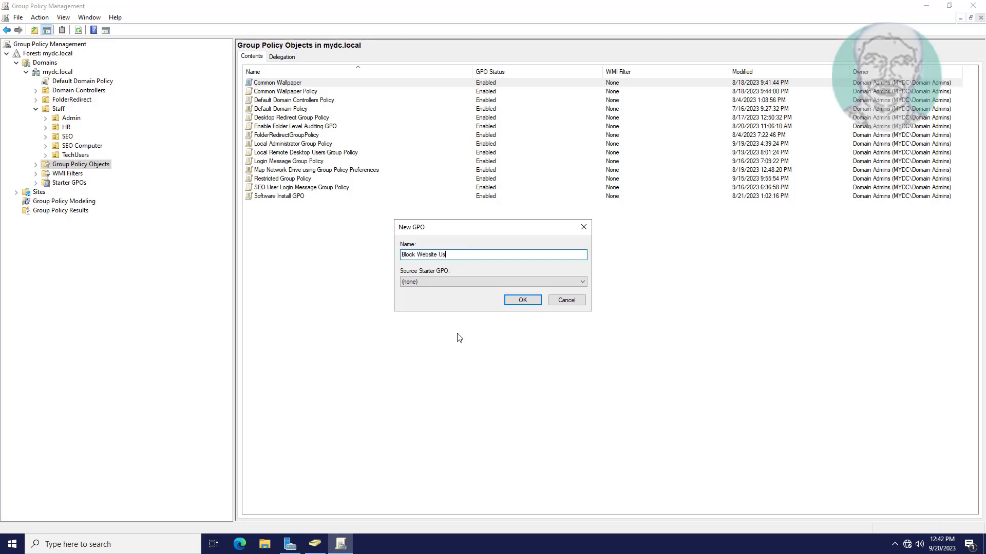
{"action": "type", "text": "ing Proxy"}
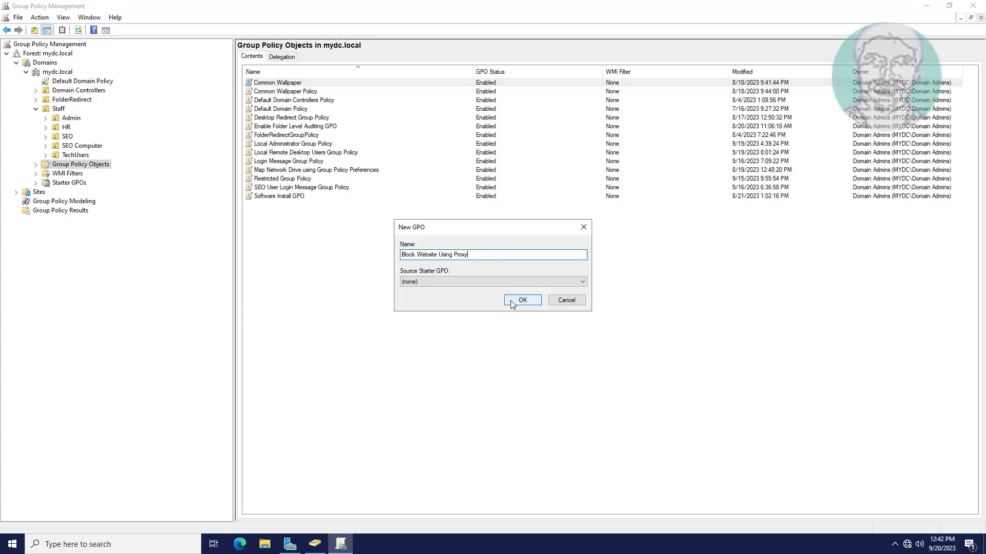
{"action": "left_click", "coordinate": [522, 300]}
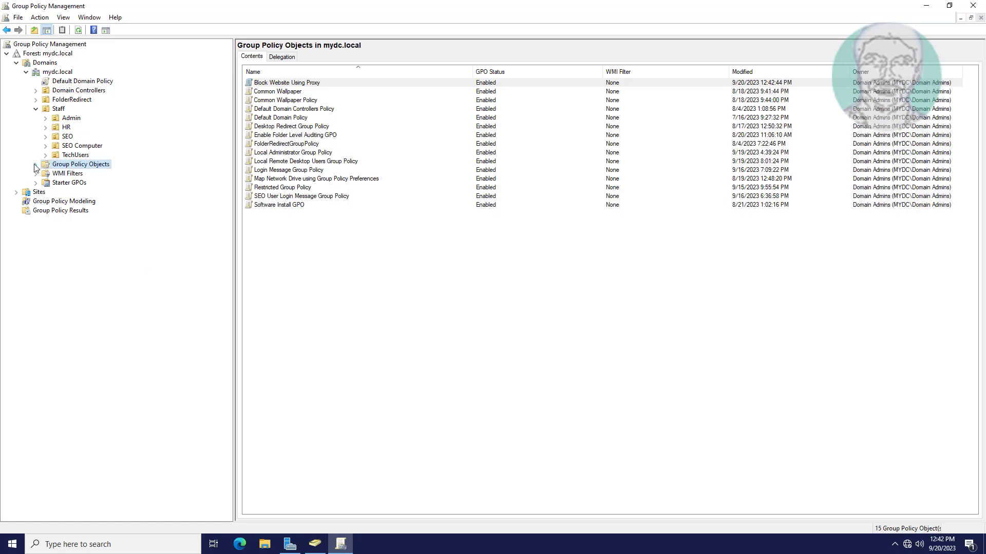
Open the Block Website Using Proxy GPO in the editor and enlarge the window.
{"action": "left_click", "coordinate": [35, 164]}
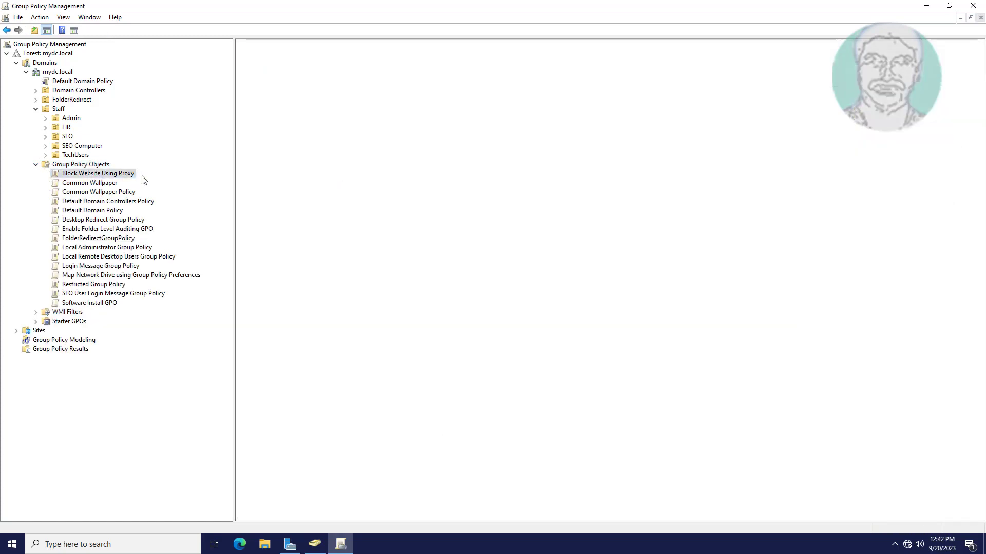
{"action": "left_click", "coordinate": [97, 172]}
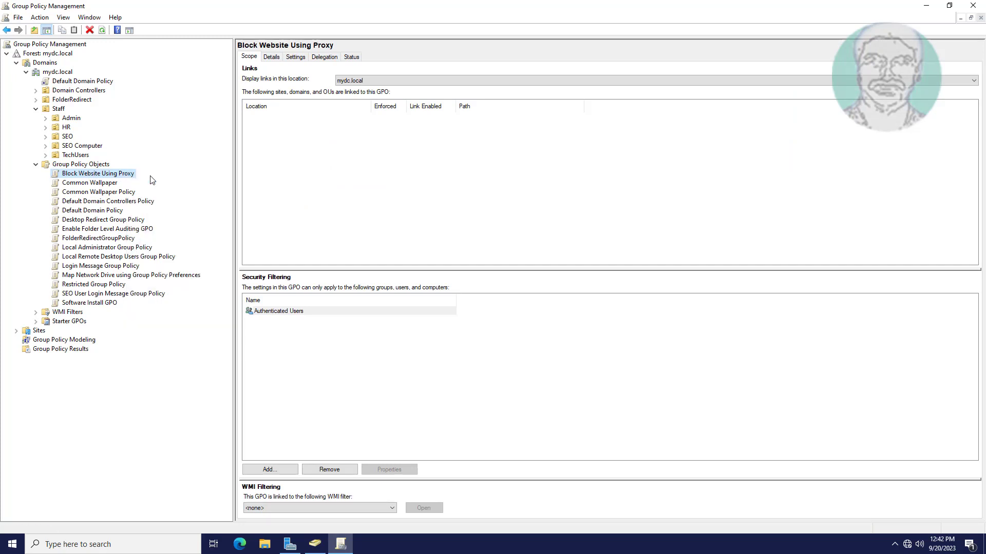
{"action": "double_click", "coordinate": [97, 172]}
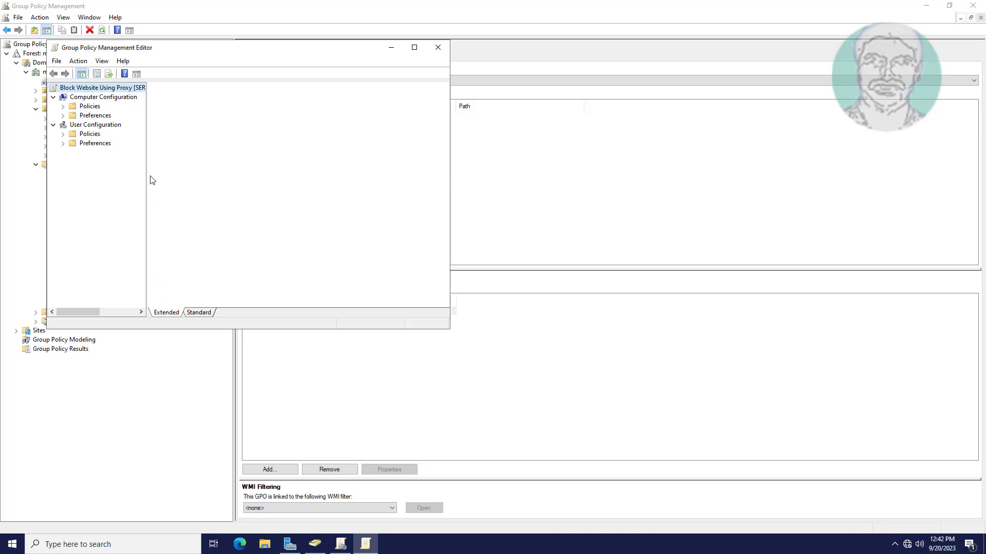
{"action": "mouse_move", "coordinate": [452, 332]}
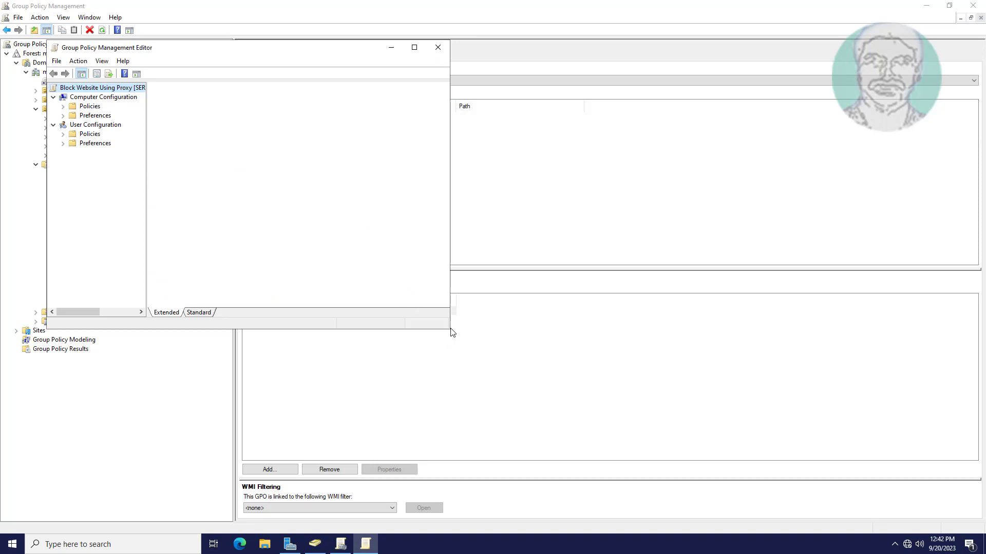
{"action": "left_click", "coordinate": [101, 87]}
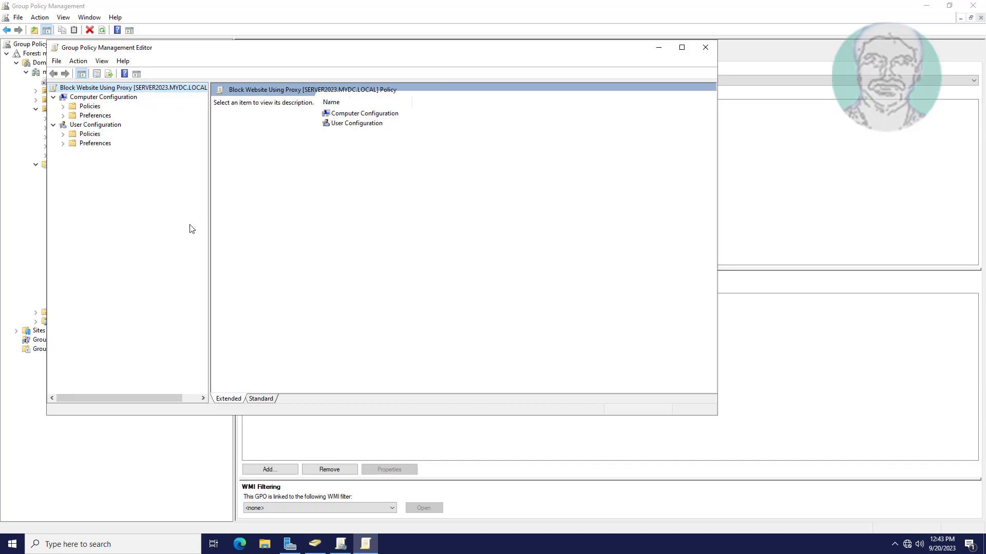
{"action": "mouse_move", "coordinate": [68, 177]}
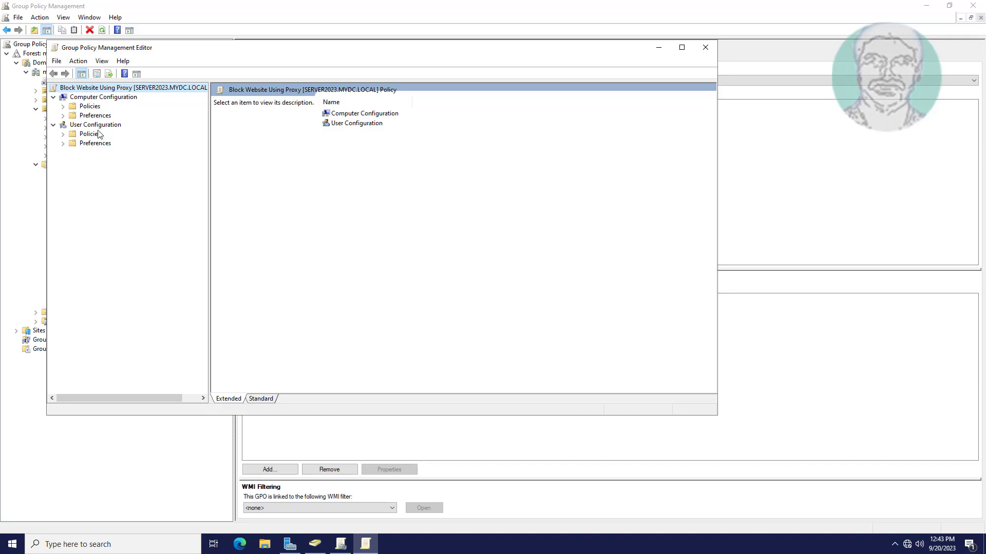
Navigate to User Configuration > Preferences > Windows Settings > Registry, still empty.
{"action": "left_click", "coordinate": [94, 142]}
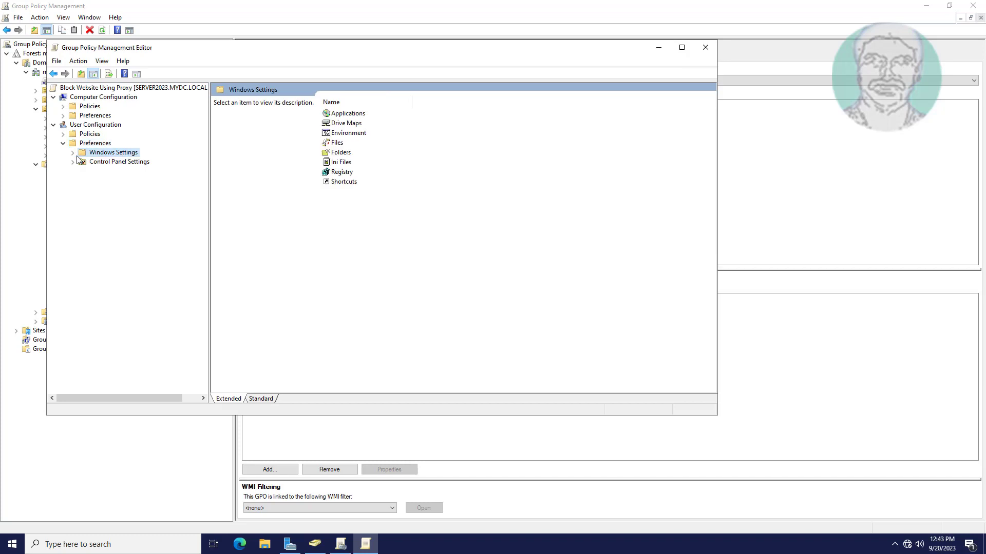
{"action": "left_click", "coordinate": [73, 152]}
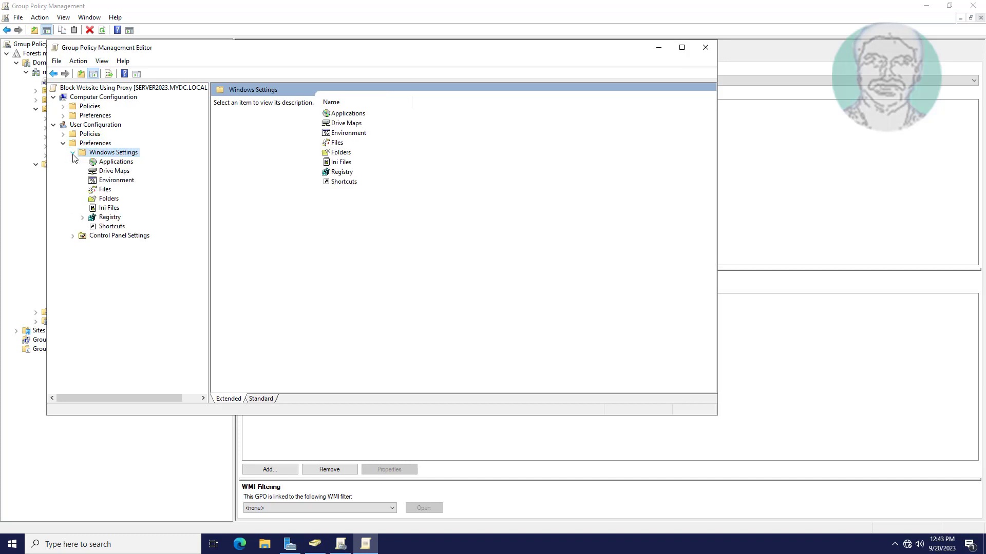
{"action": "left_click", "coordinate": [109, 217]}
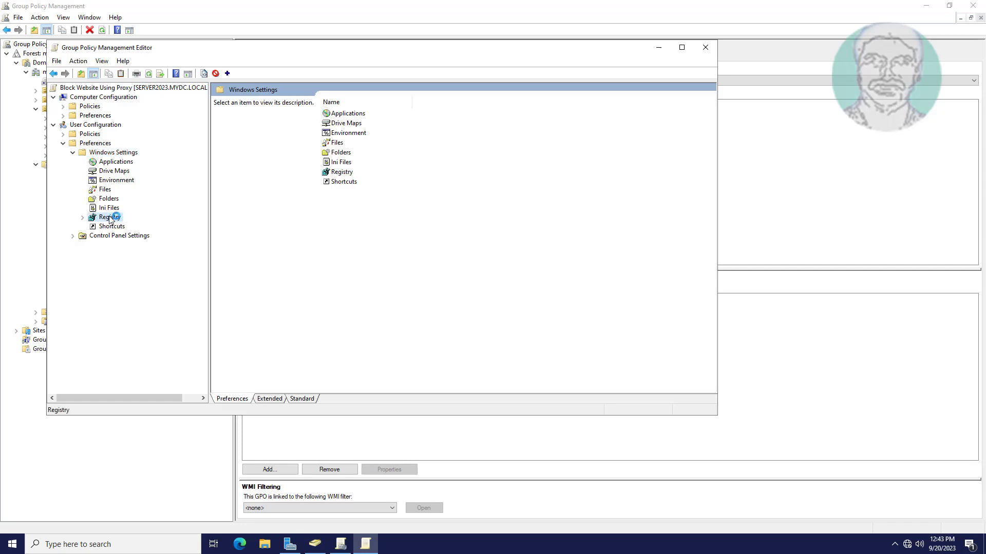
{"action": "left_click", "coordinate": [109, 216]}
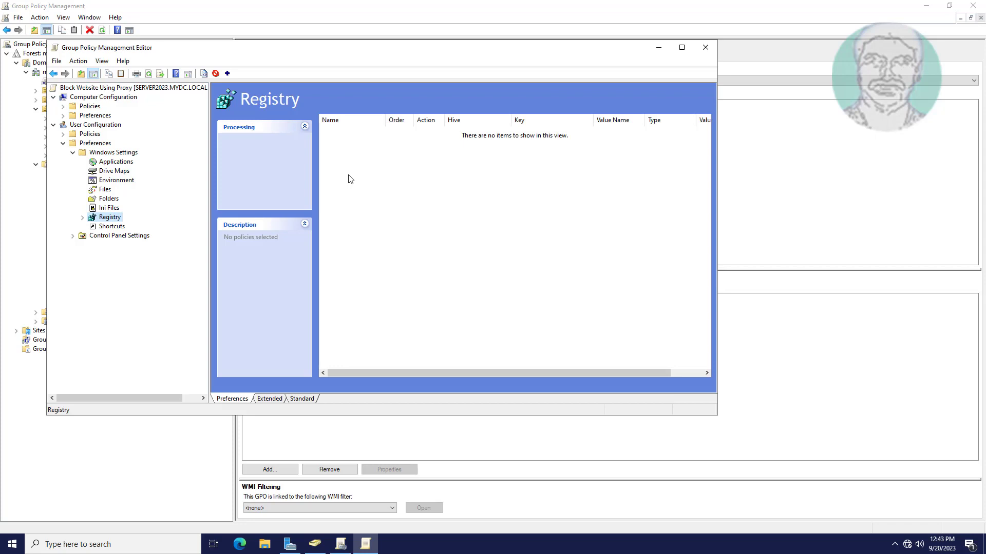
Start a new Registry Item and launch the key path browser.
{"action": "right_click", "coordinate": [350, 179]}
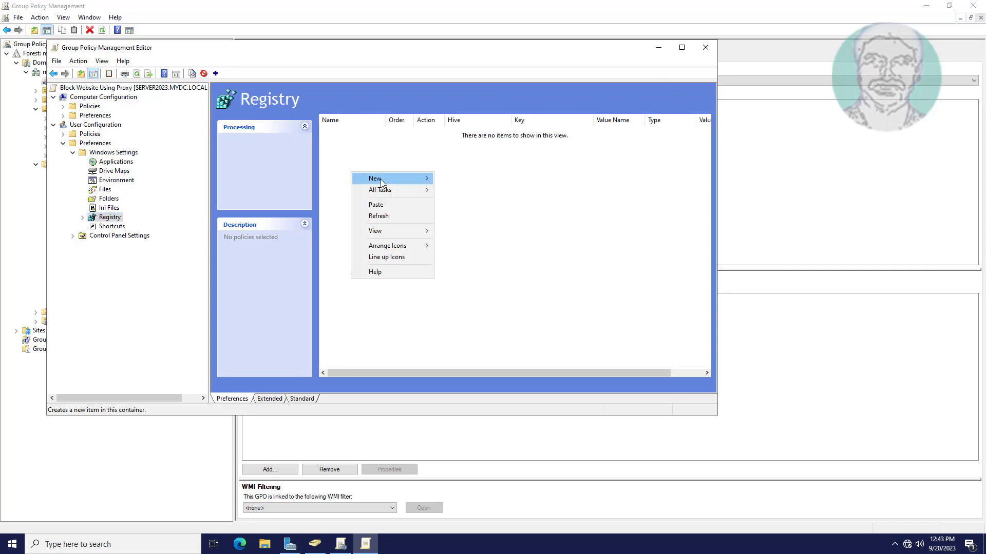
{"action": "left_click", "coordinate": [481, 183]}
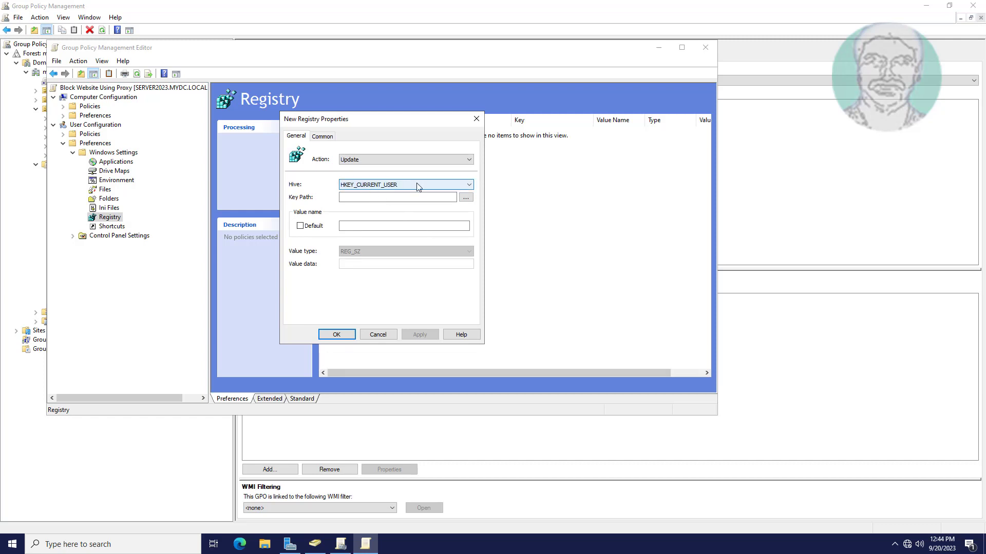
{"action": "left_click", "coordinate": [465, 197]}
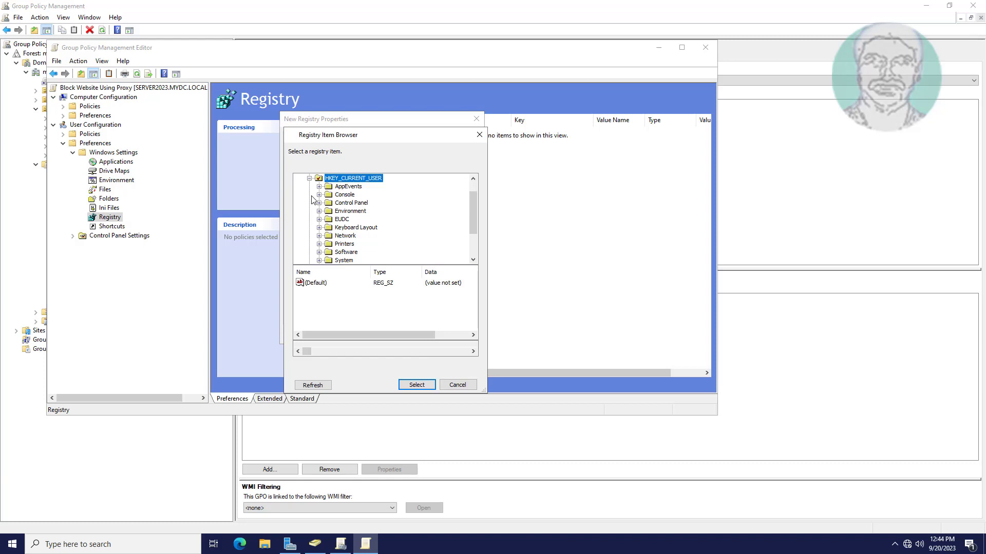
Browse to HKCU\Software\Microsoft\Windows\CurrentVersion\Internet Settings and show its values.
{"action": "left_click", "coordinate": [346, 253]}
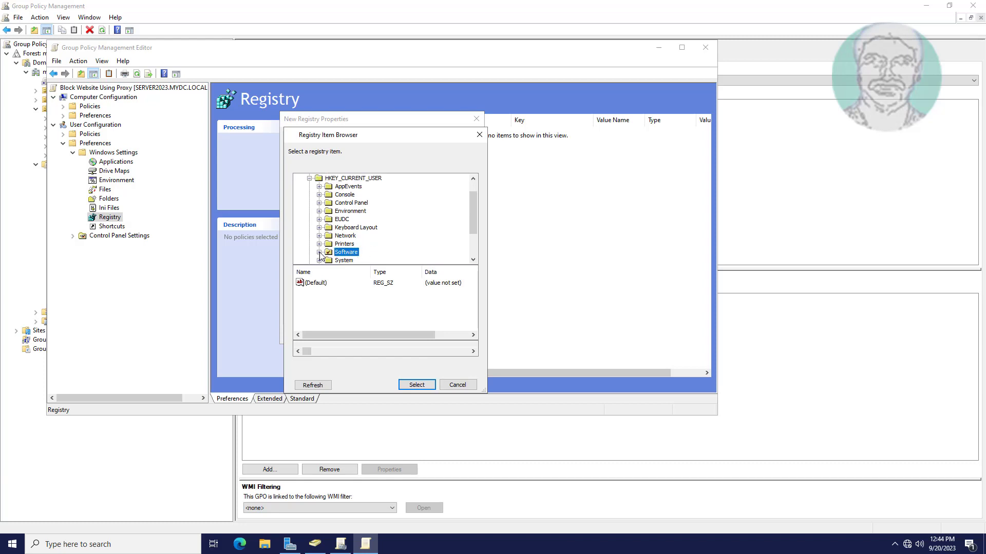
{"action": "left_click", "coordinate": [320, 252]}
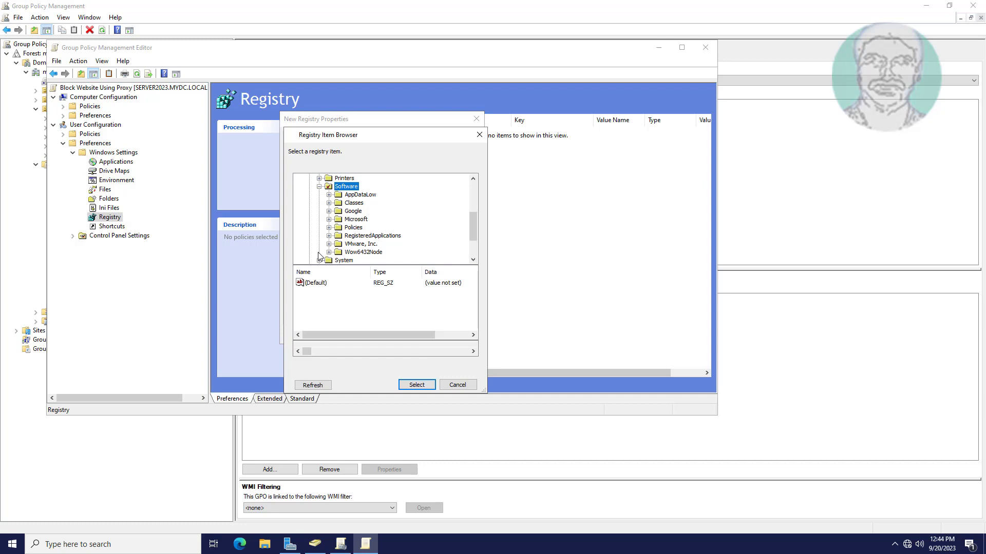
{"action": "mouse_move", "coordinate": [346, 226]}
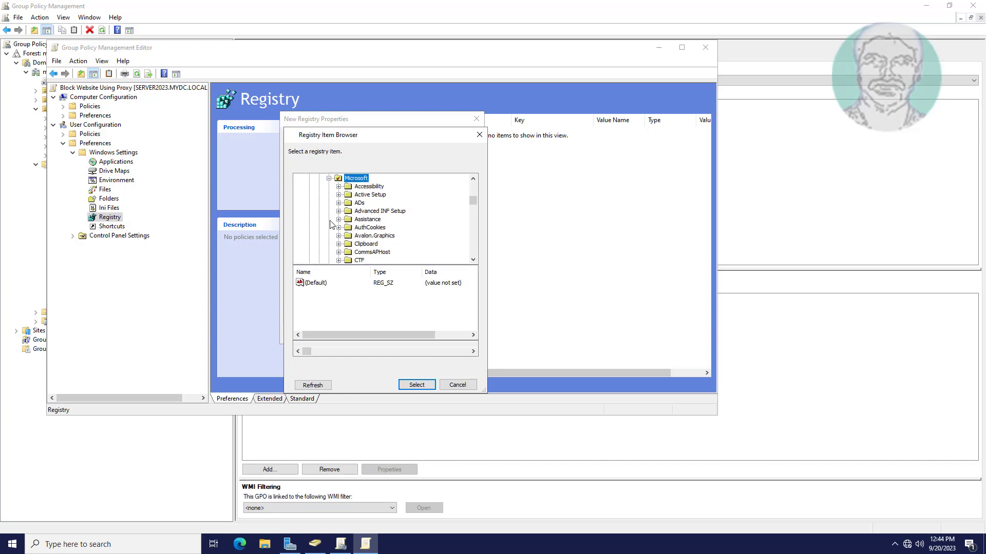
{"action": "scroll", "scroll_direction": "down", "scroll_amount": 3}
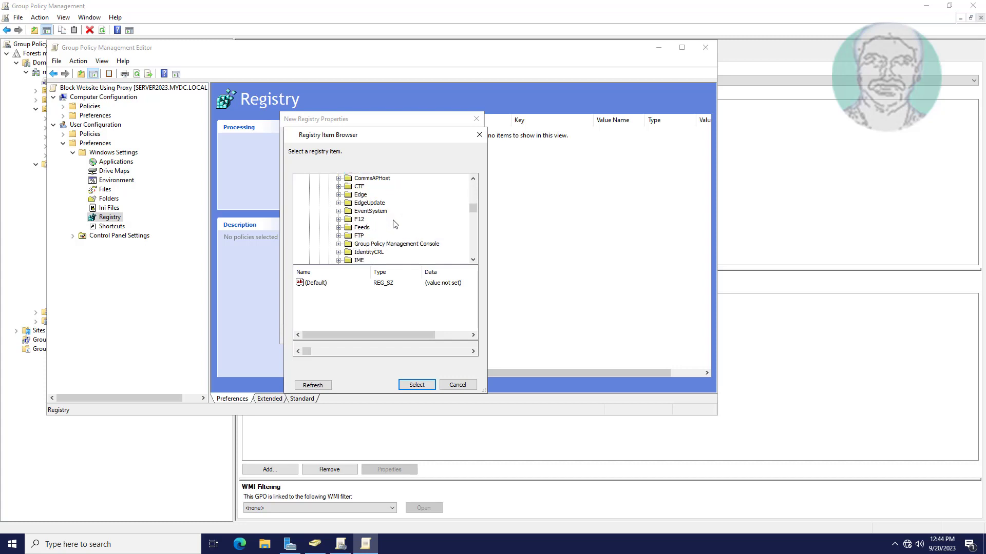
{"action": "scroll", "scroll_direction": "down", "scroll_amount": 3}
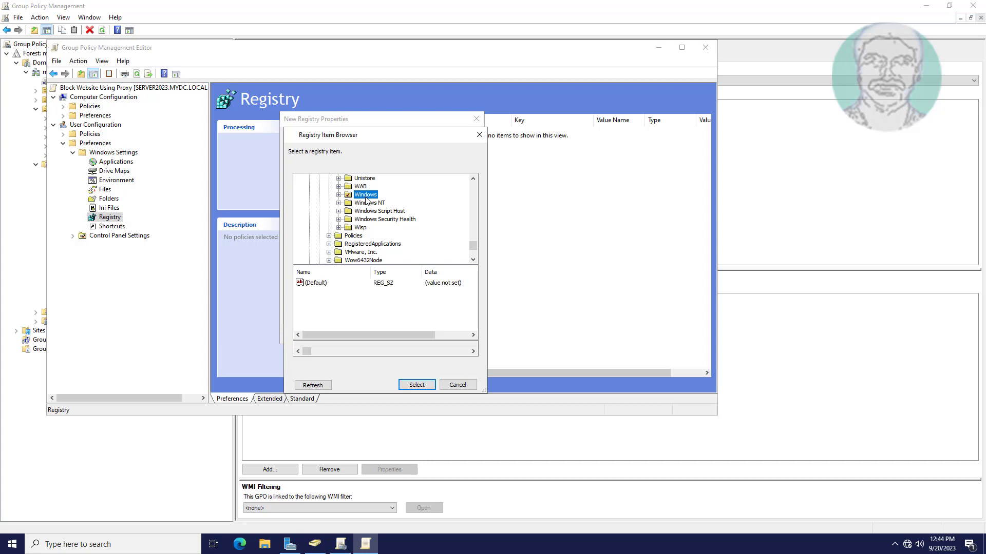
{"action": "left_click", "coordinate": [337, 194]}
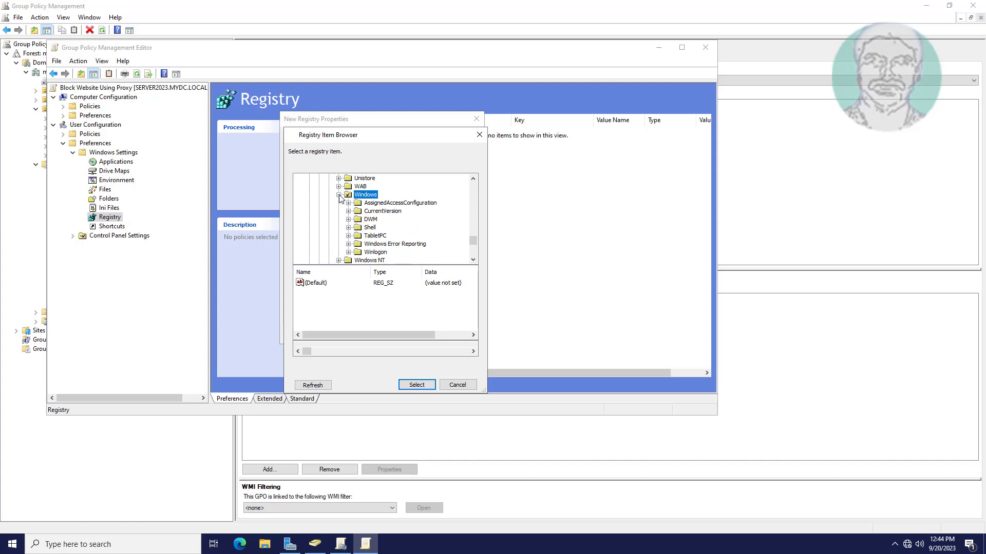
{"action": "left_click", "coordinate": [382, 212]}
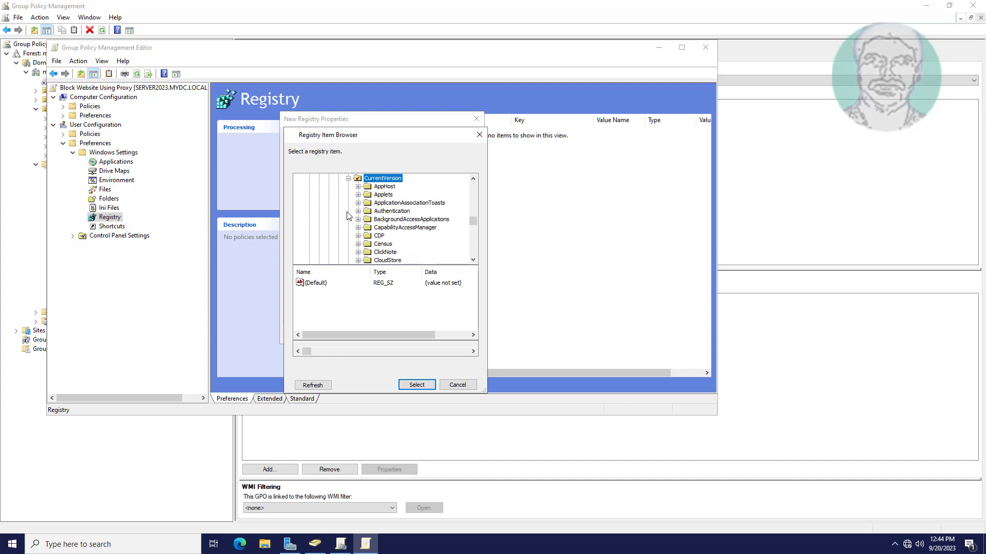
{"action": "mouse_move", "coordinate": [402, 214]}
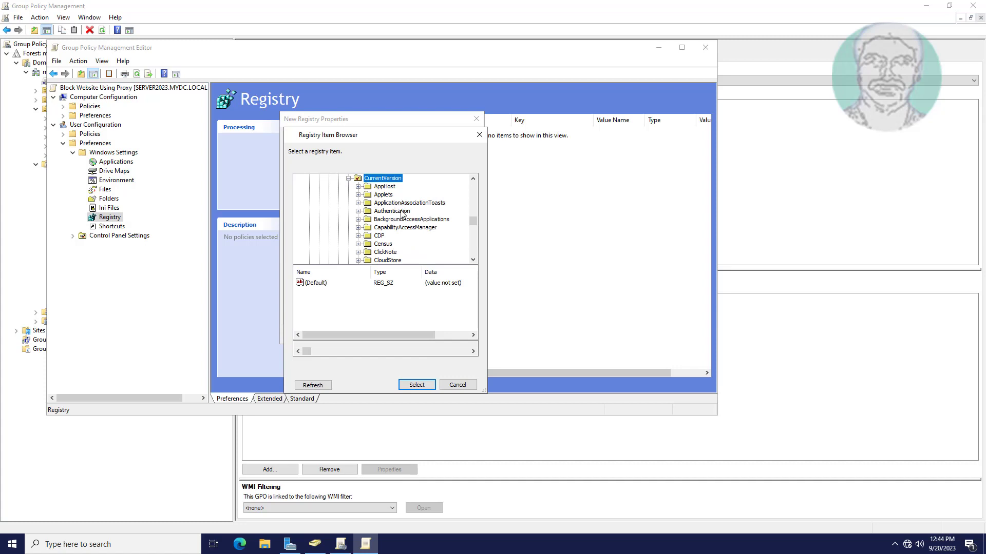
{"action": "scroll", "scroll_direction": "down", "scroll_amount": 3}
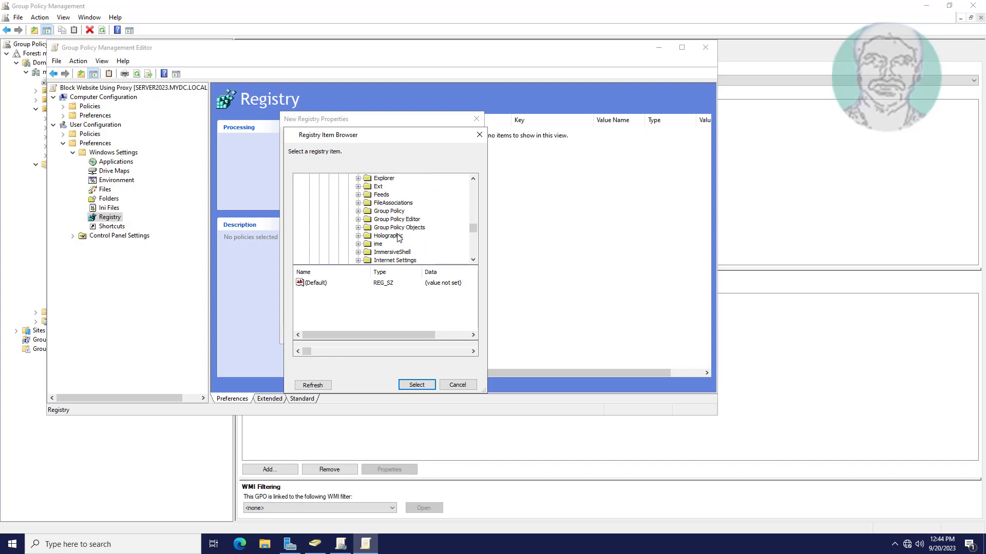
{"action": "left_click", "coordinate": [394, 235]}
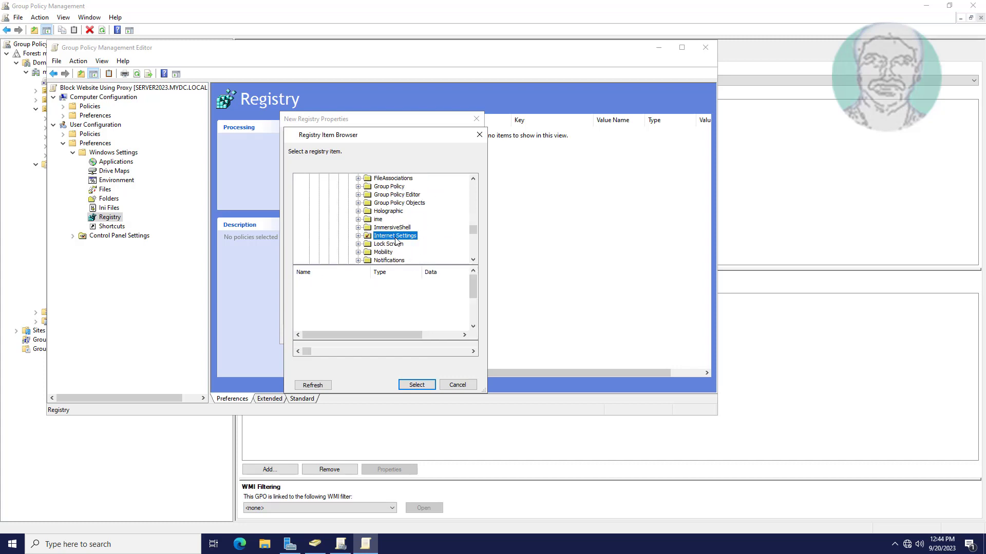
{"action": "left_click", "coordinate": [394, 235]}
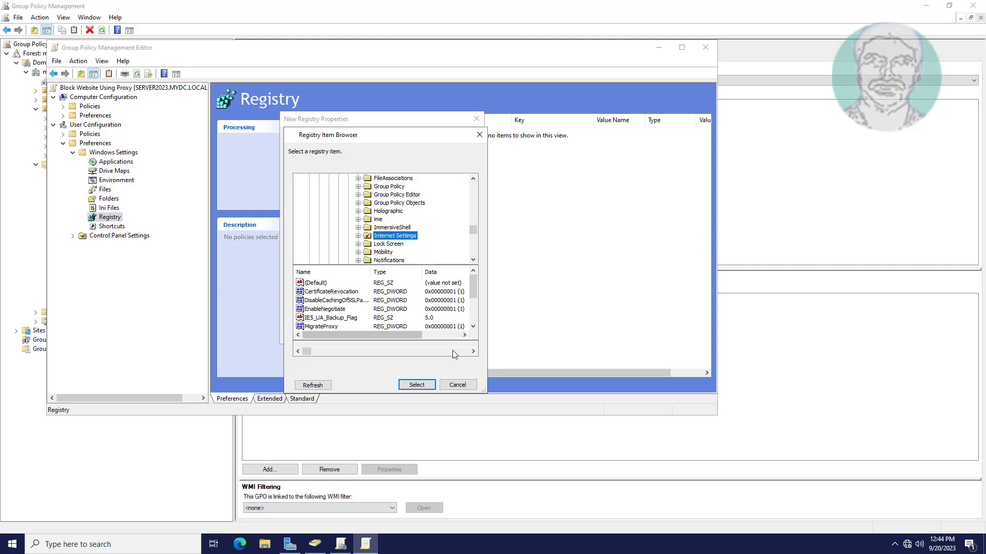
Accept Internet Settings as the key path and name the value ProxyEnable.
{"action": "left_click", "coordinate": [416, 385]}
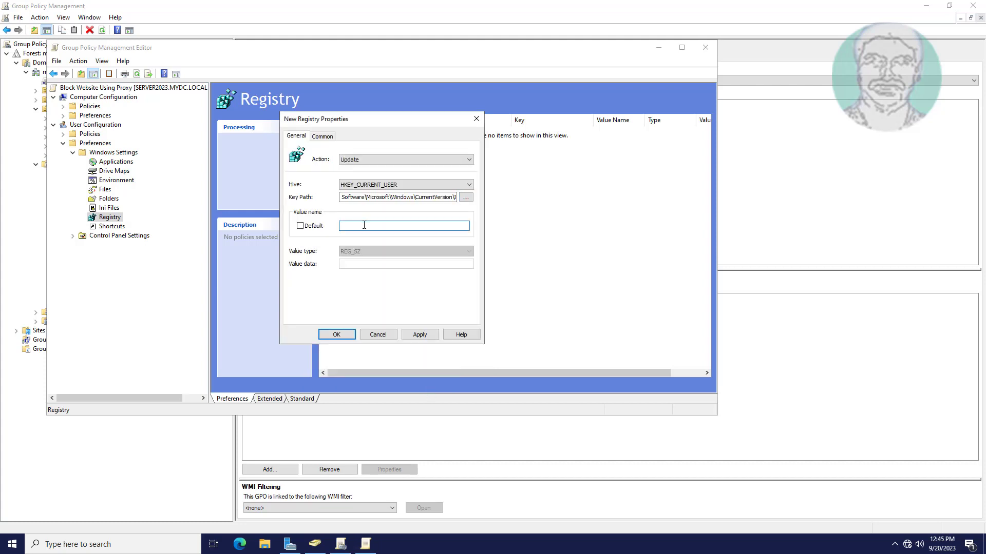
{"action": "type", "text": "P"}
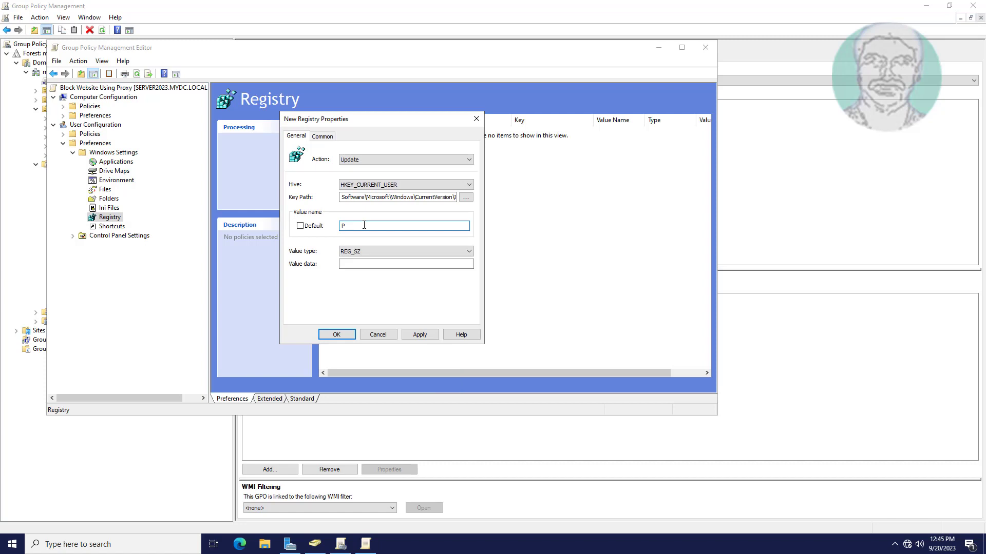
{"action": "type", "text": "roxy"}
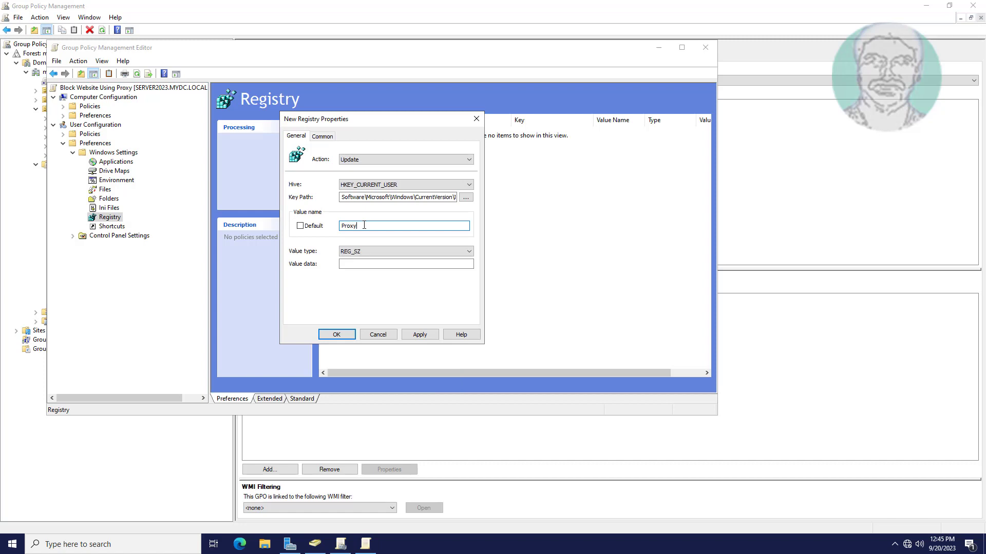
{"action": "type", "text": "Enable"}
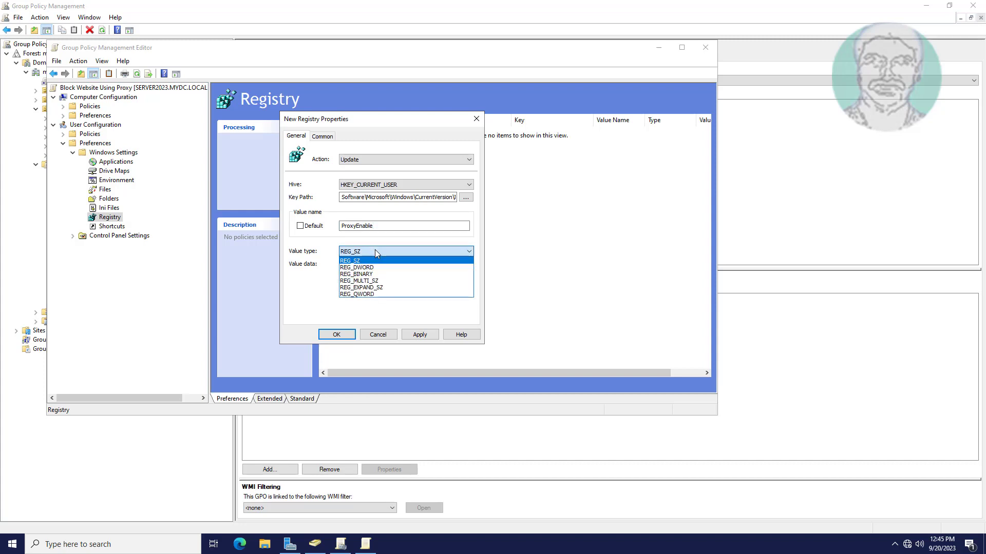
Set ProxyEnable as a hexadecimal DWORD with value data 00000001.
{"action": "left_click", "coordinate": [356, 267]}
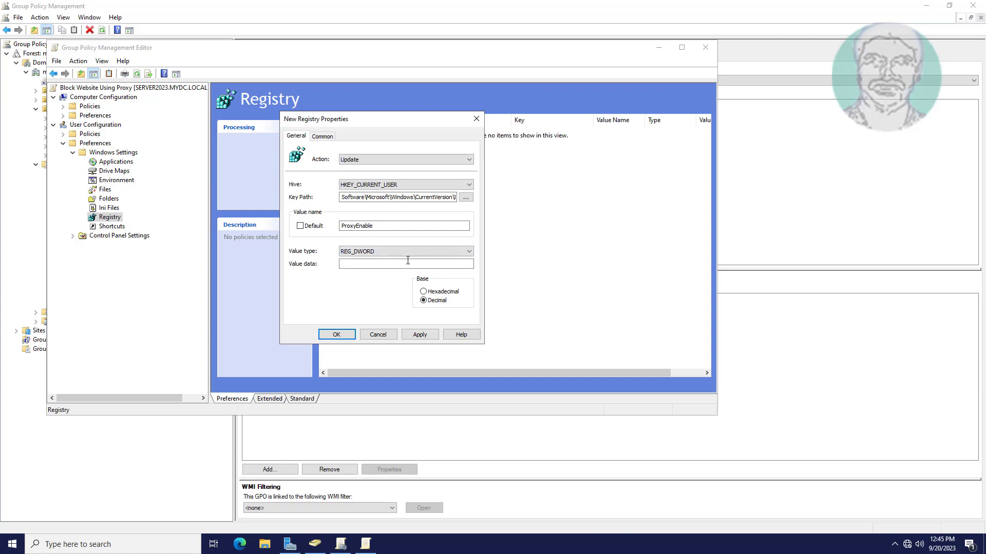
{"action": "left_click", "coordinate": [424, 290]}
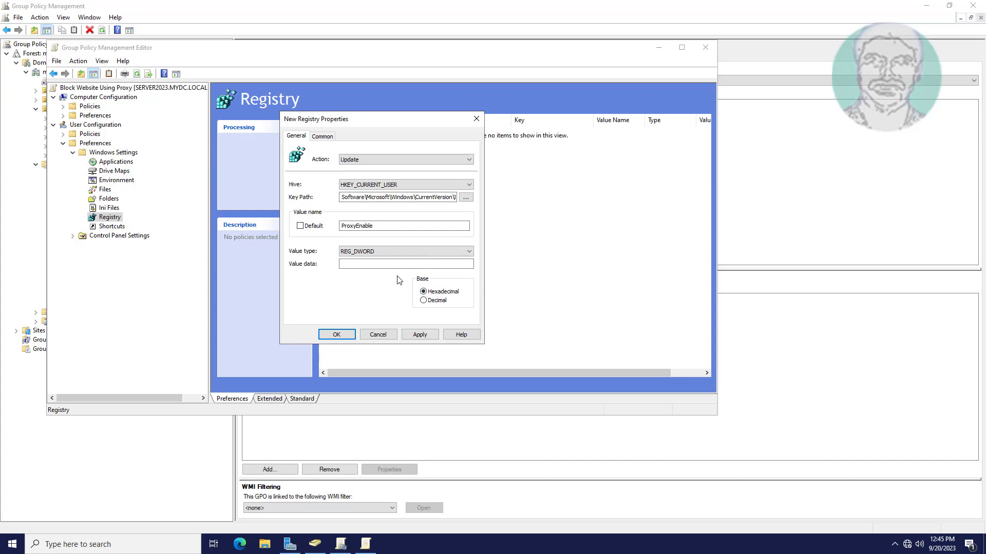
{"action": "type", "text": "0"}
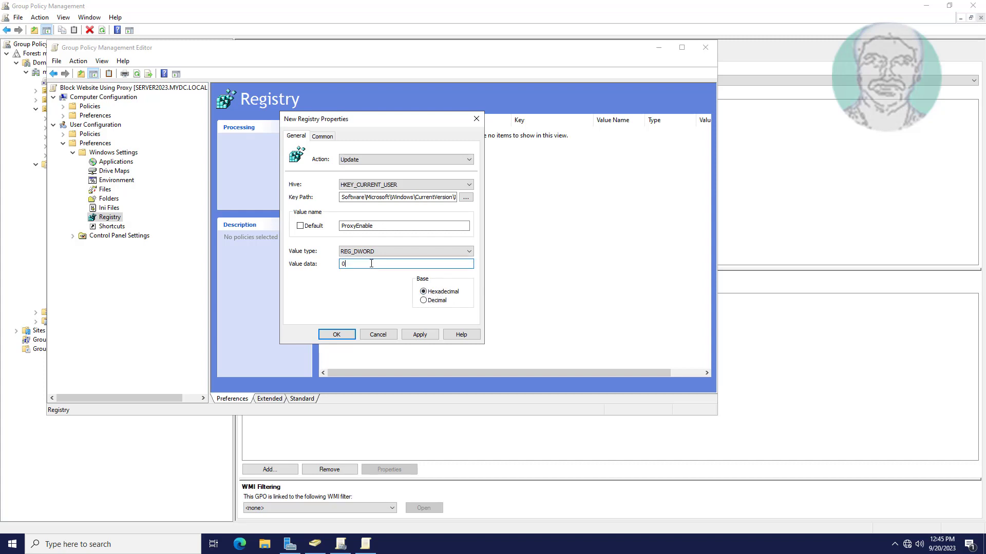
{"action": "type", "text": "000"}
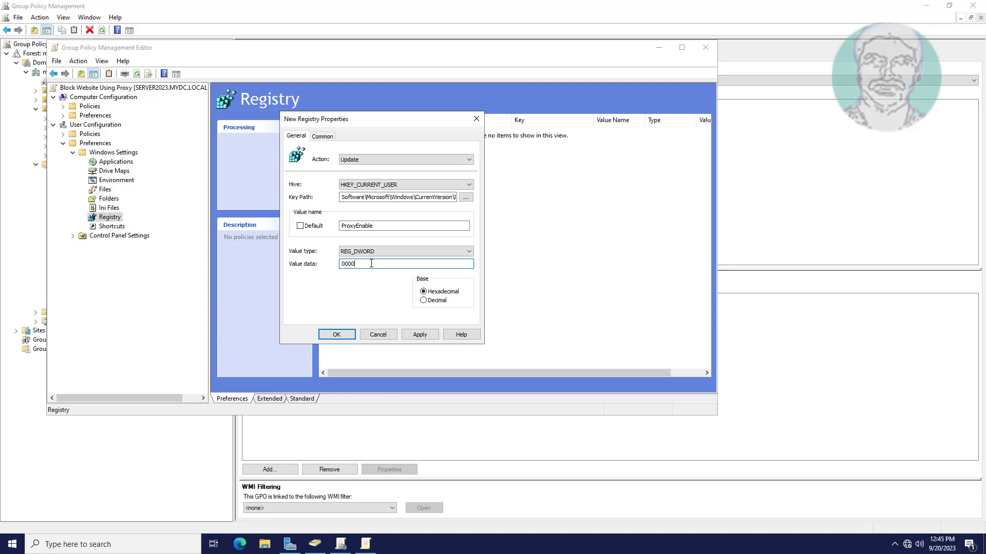
{"action": "type", "text": "000"}
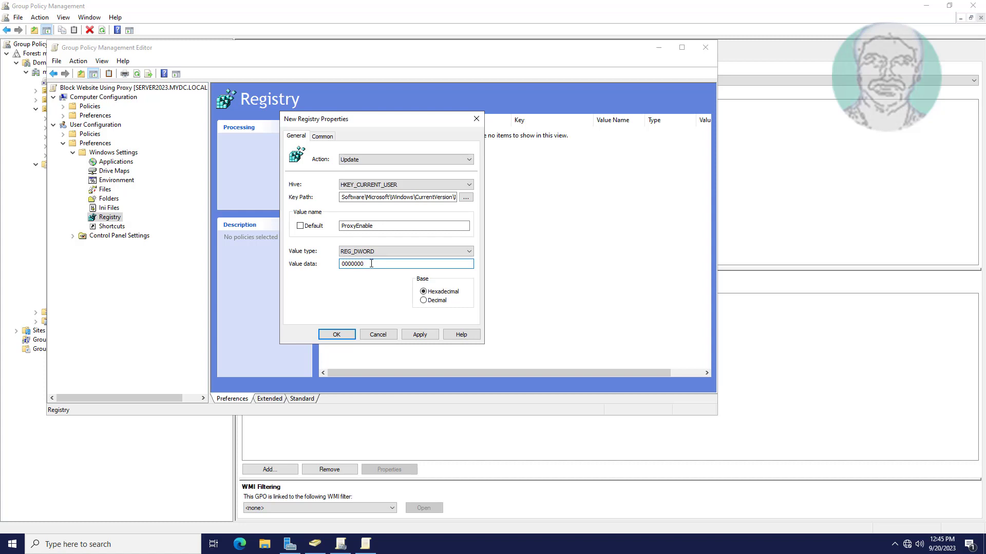
{"action": "type", "text": "1"}
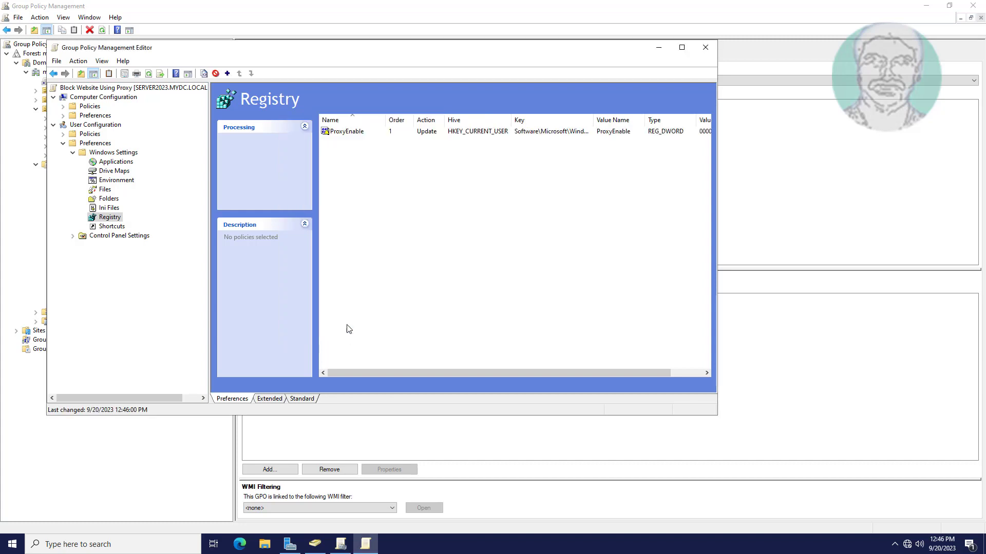
{"action": "mouse_move", "coordinate": [346, 138]}
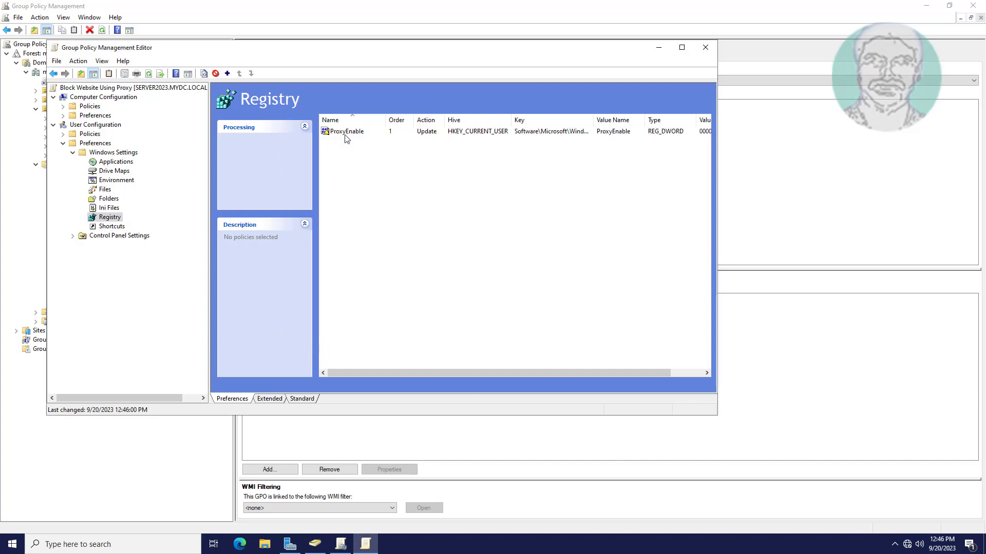
Copy and paste the ProxyEnable item to create a second identical item, order 2.
{"action": "right_click", "coordinate": [345, 132]}
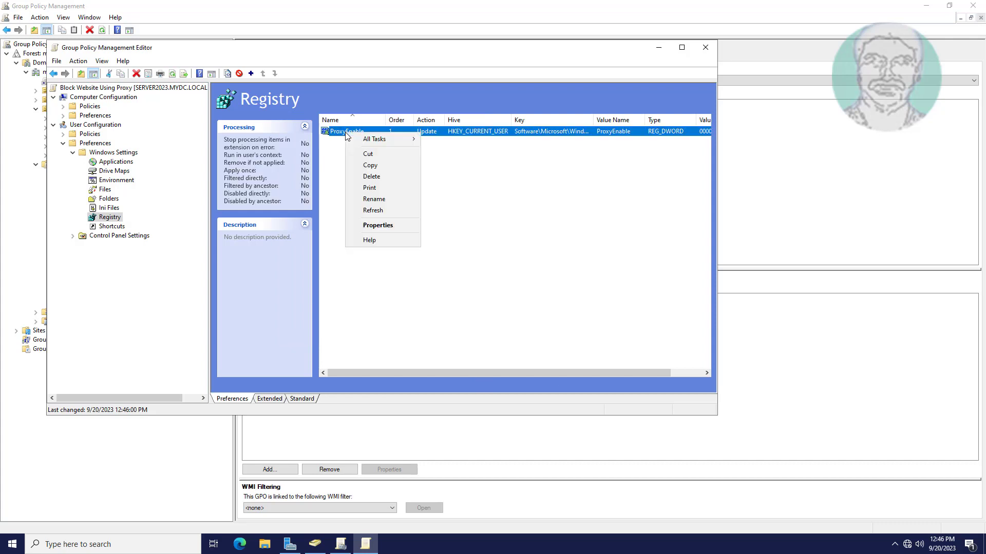
{"action": "left_click", "coordinate": [368, 206]}
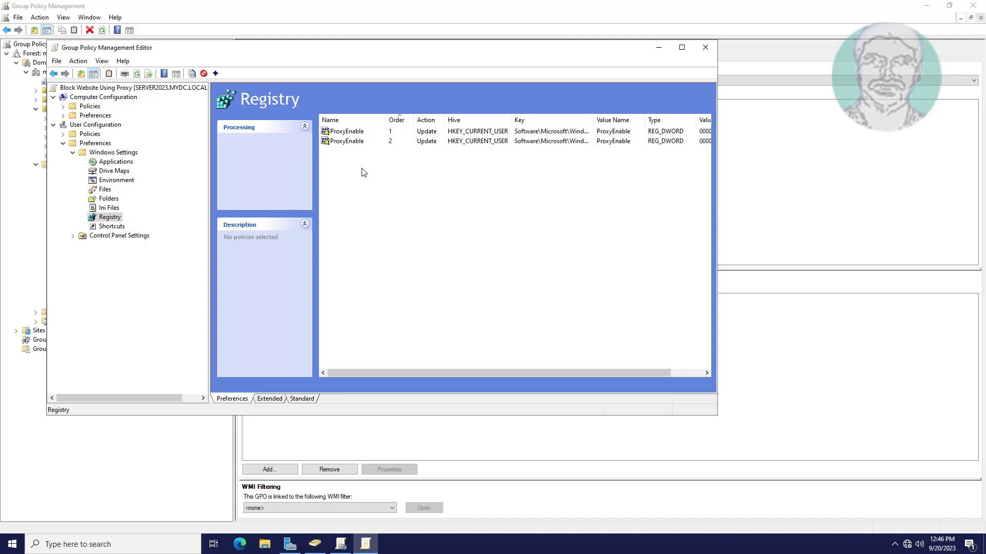
{"action": "left_click", "coordinate": [346, 141]}
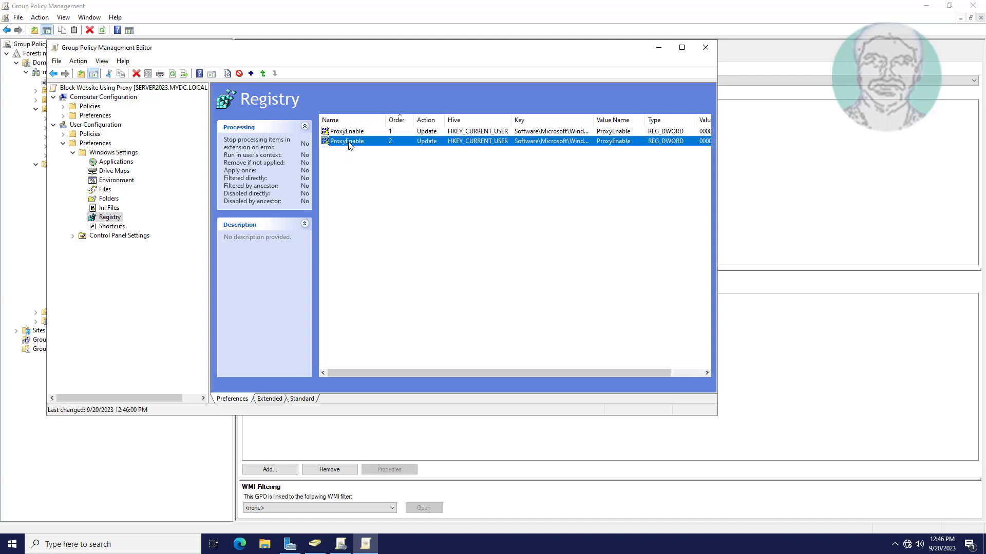
{"action": "right_click", "coordinate": [346, 141]}
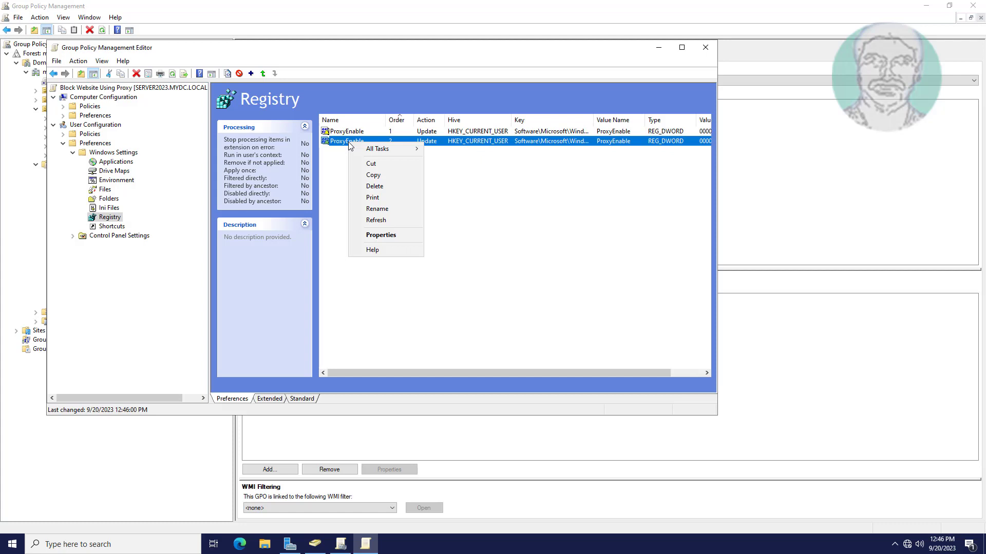
{"action": "left_click", "coordinate": [390, 239]}
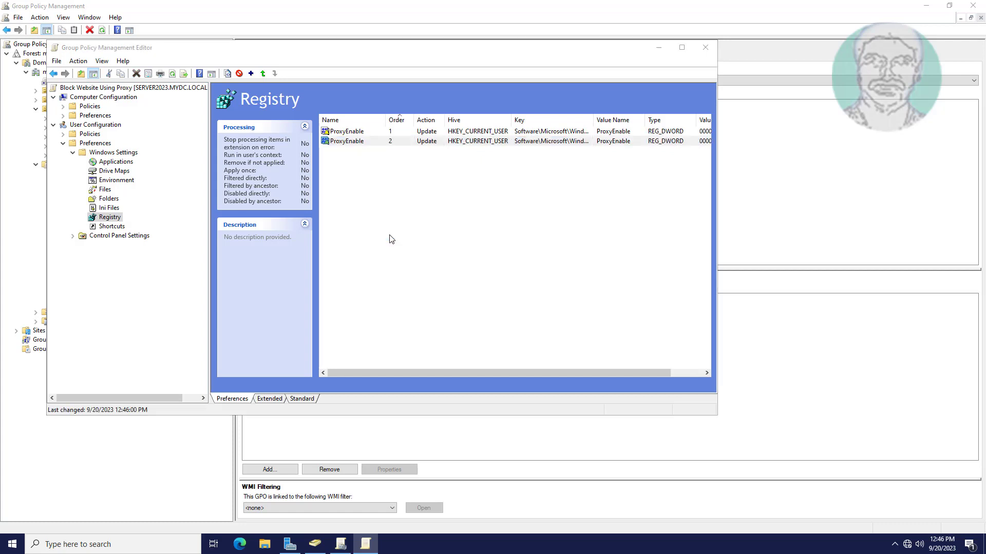
Rename the second item's value to ProxyServer and change its type to REG_SZ.
{"action": "double_click", "coordinate": [345, 130]}
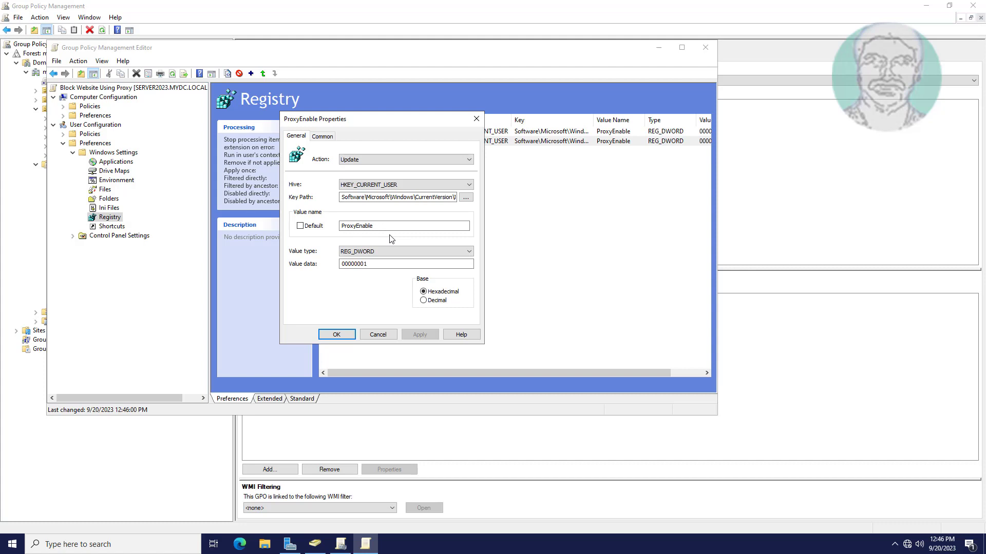
{"action": "left_click", "coordinate": [402, 226]}
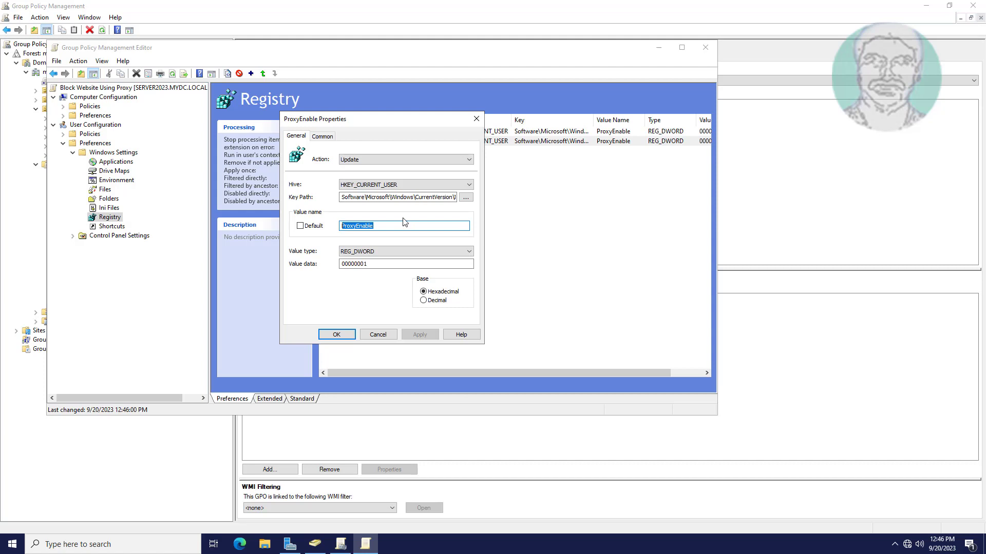
{"action": "type", "text": "P"}
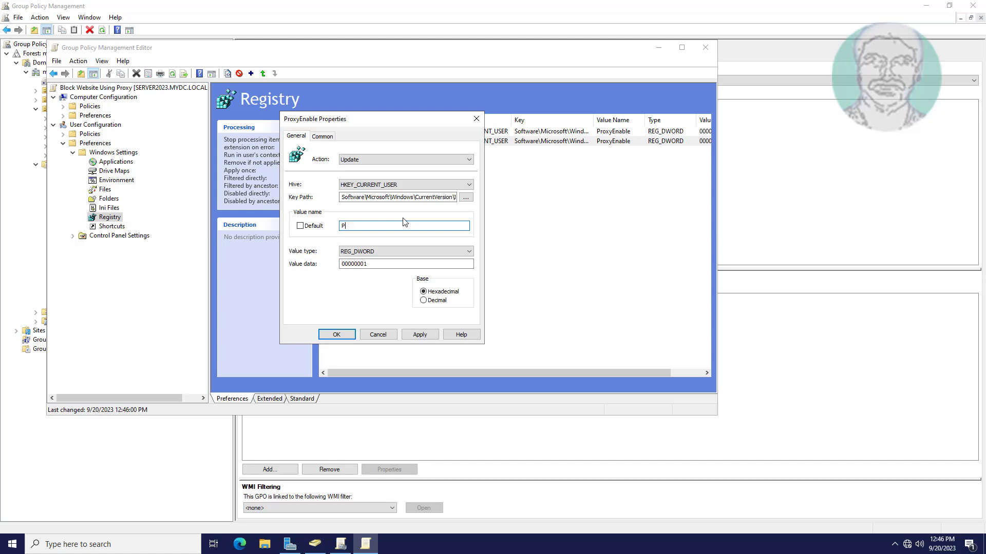
{"action": "type", "text": "roxyS"}
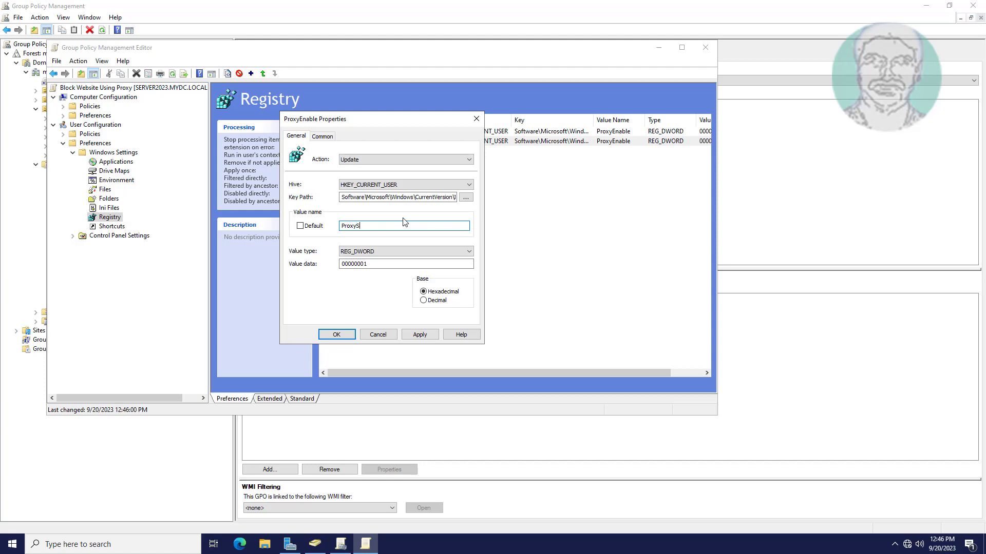
{"action": "type", "text": "erver"}
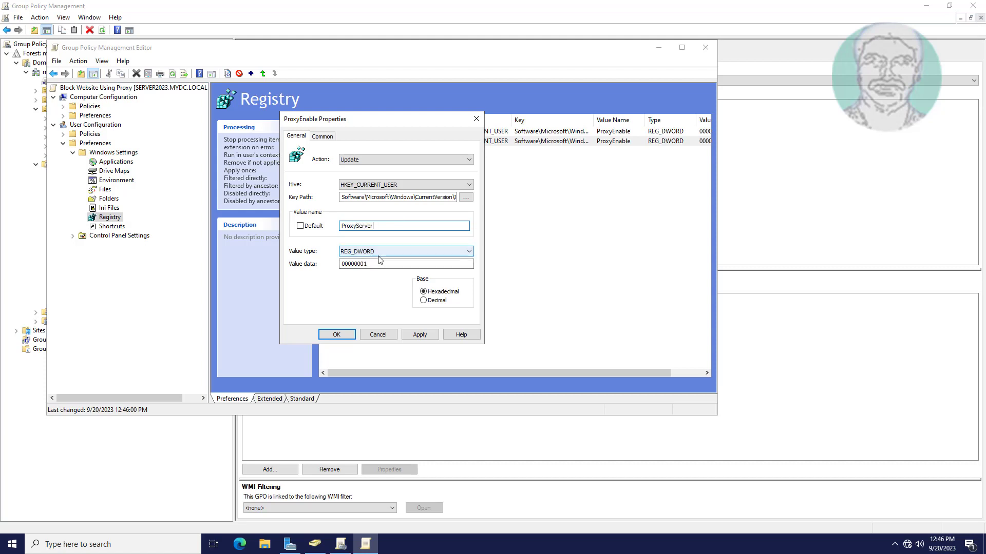
{"action": "left_click", "coordinate": [406, 250]}
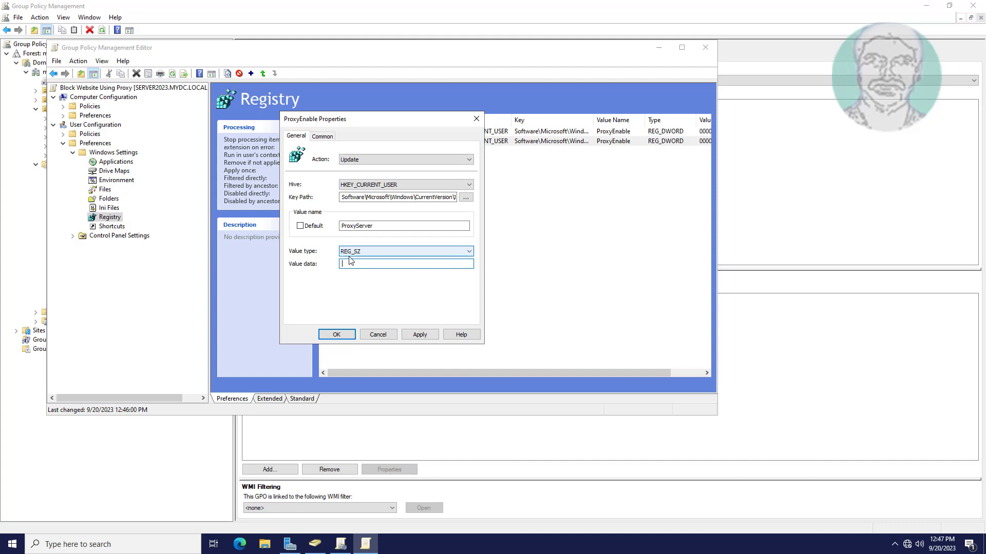
Set ProxyServer's value data to 10.0.0.1:8080 and confirm.
{"action": "type", "text": "10"}
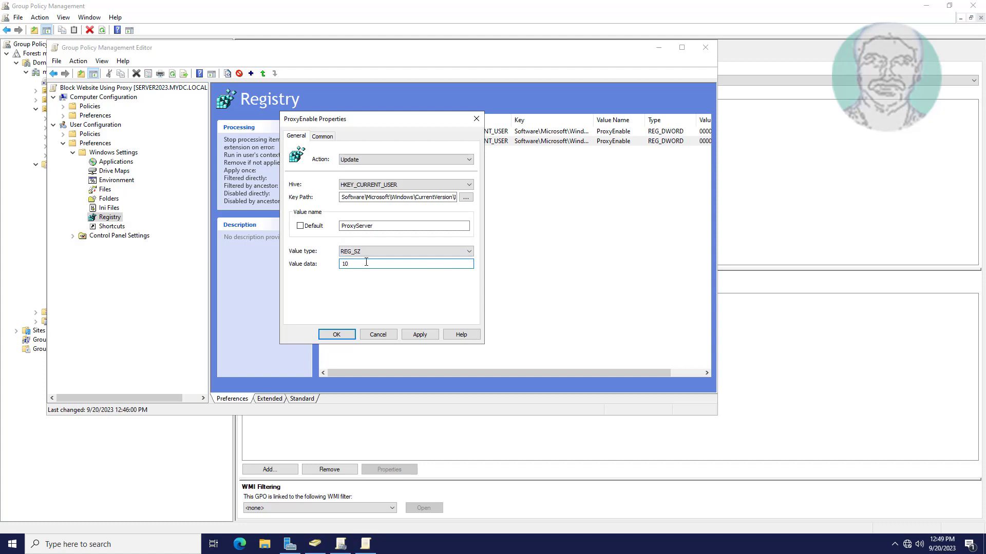
{"action": "type", "text": "."}
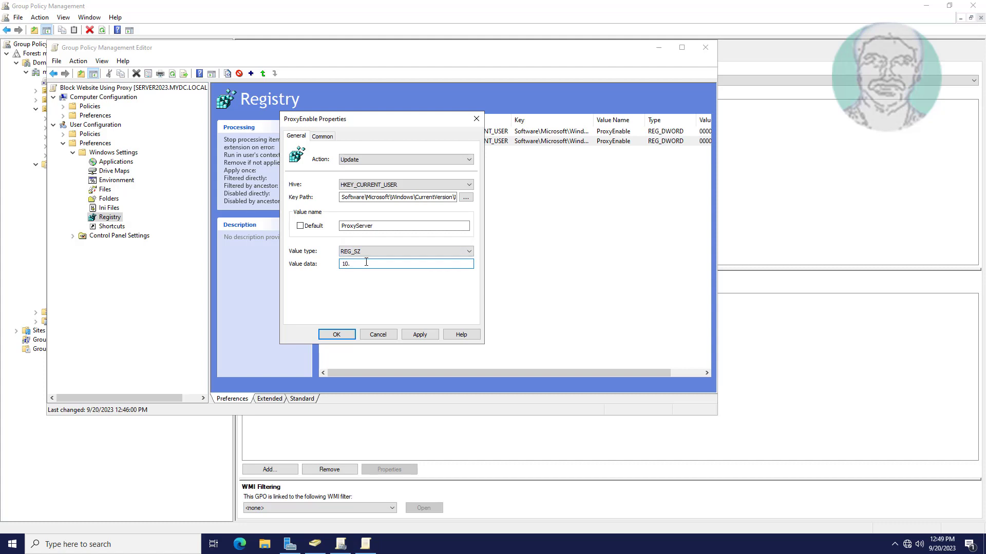
{"action": "type", "text": "0.0."}
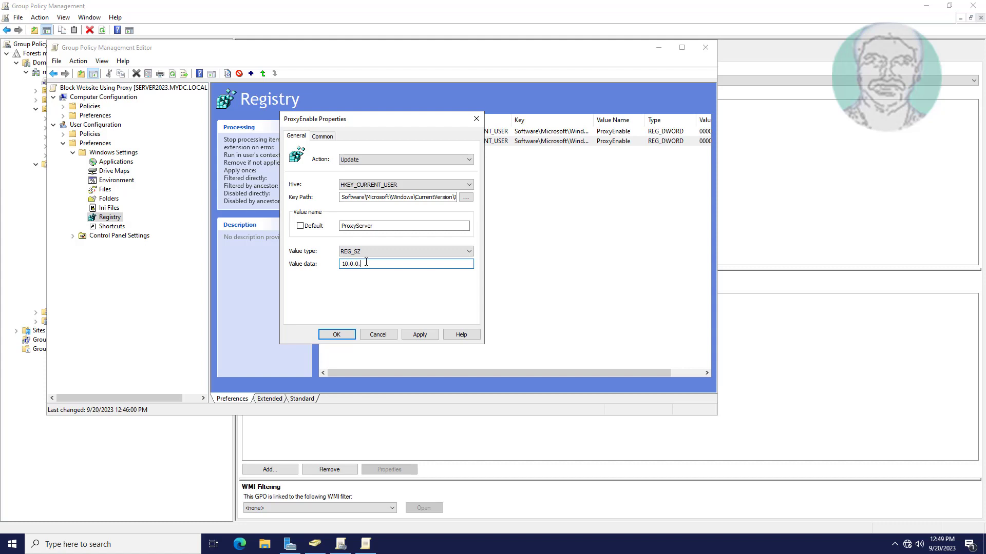
{"action": "type", "text": "1:8080"}
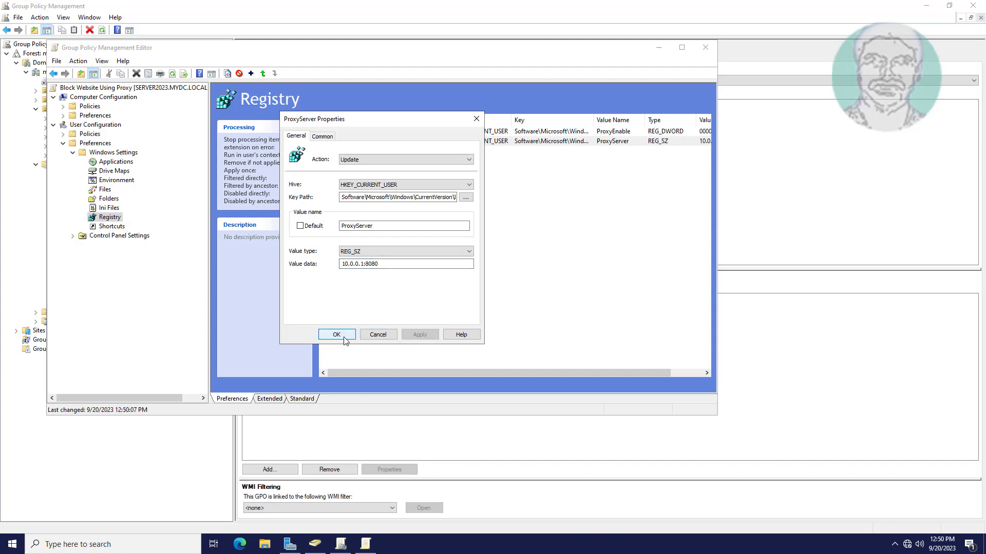
{"action": "left_click", "coordinate": [336, 334]}
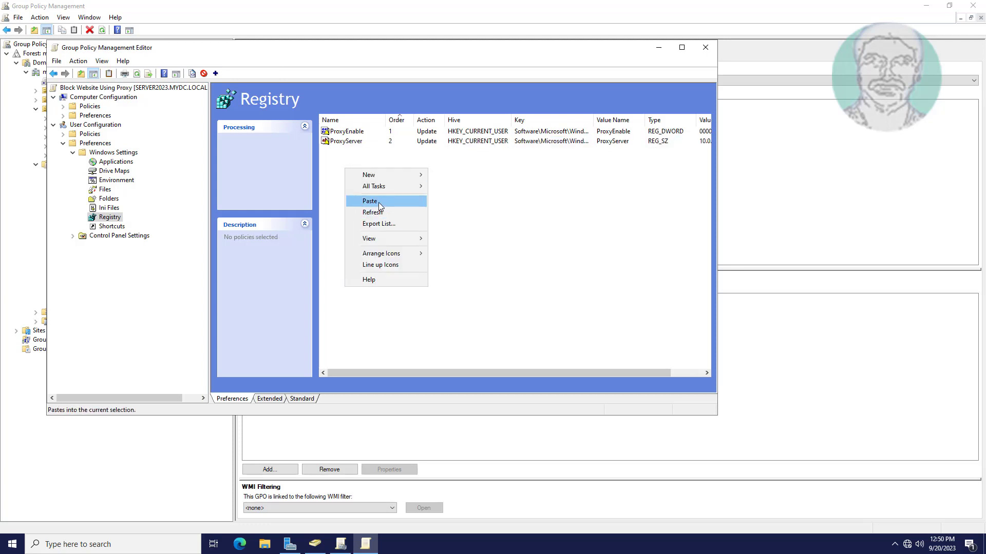
Paste a third item, rename its value to ProxyOverride and make it REG_SZ.
{"action": "left_click", "coordinate": [370, 200]}
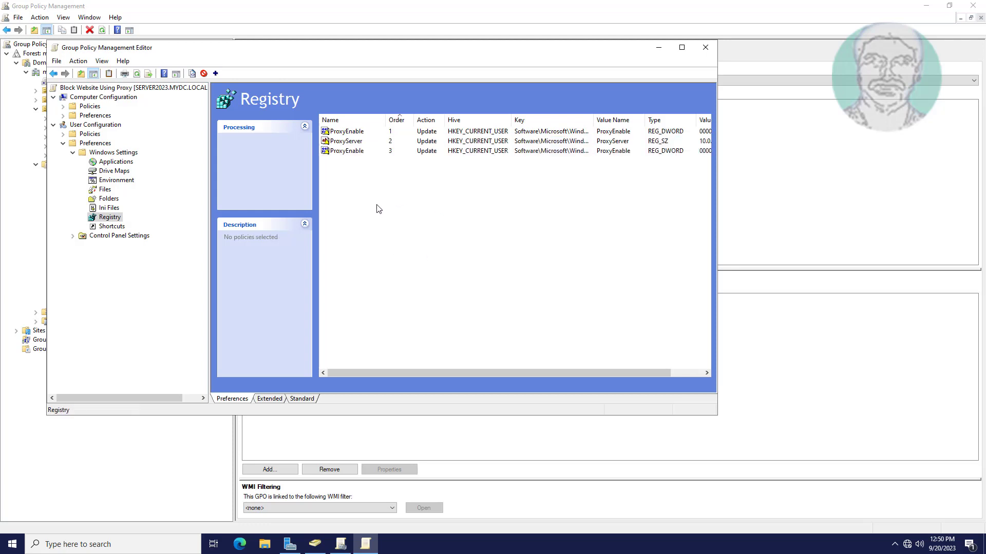
{"action": "right_click", "coordinate": [342, 151]}
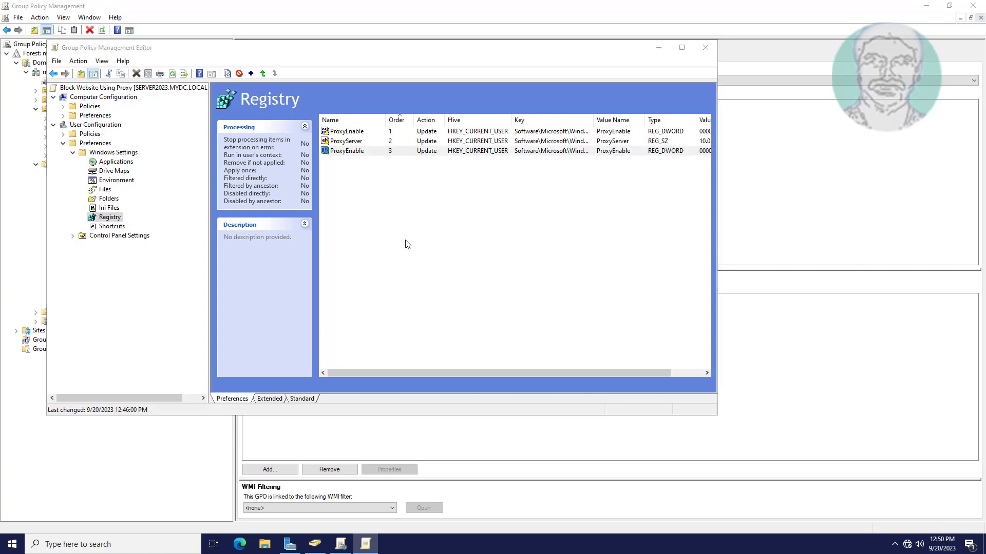
{"action": "double_click", "coordinate": [347, 131]}
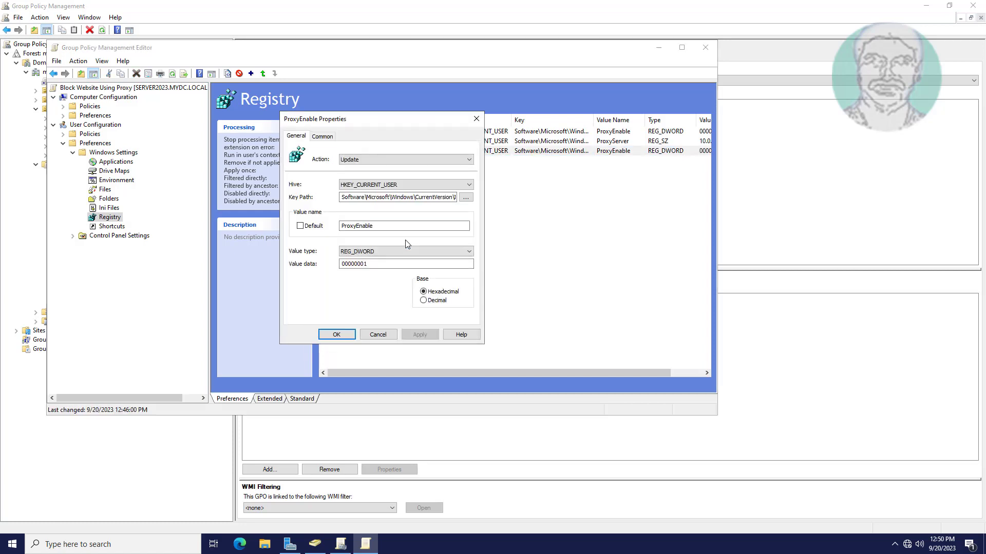
{"action": "triple_click", "coordinate": [403, 226]}
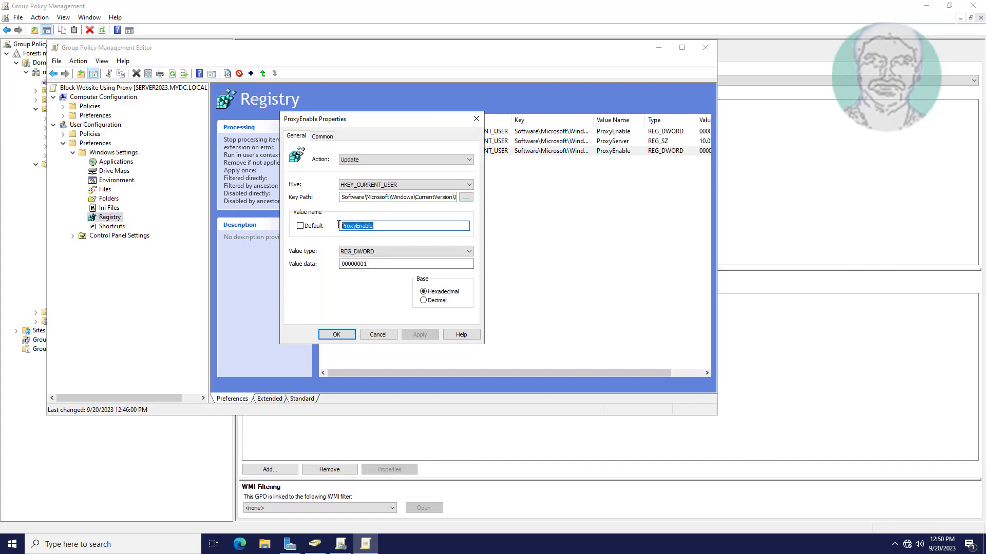
{"action": "type", "text": "P"}
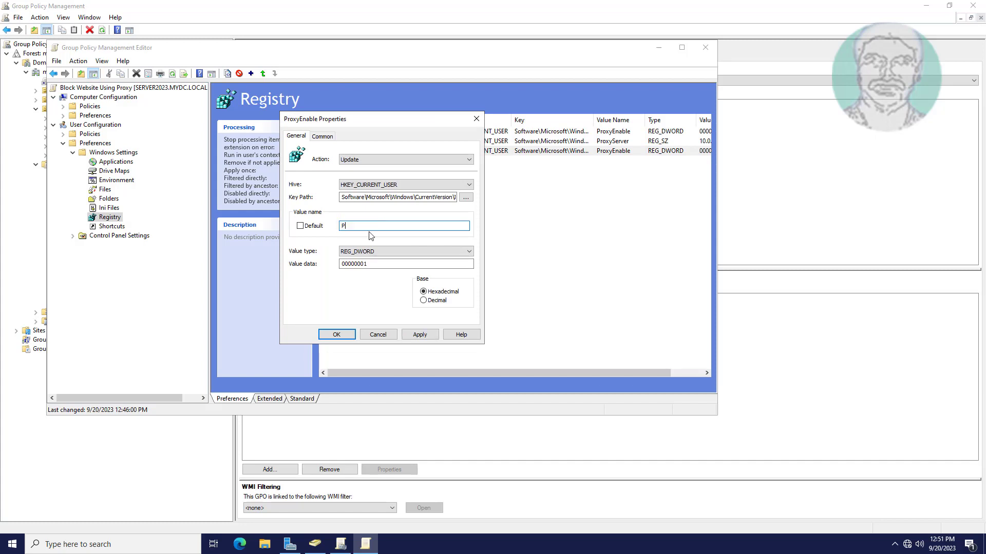
{"action": "type", "text": "roxyOve"}
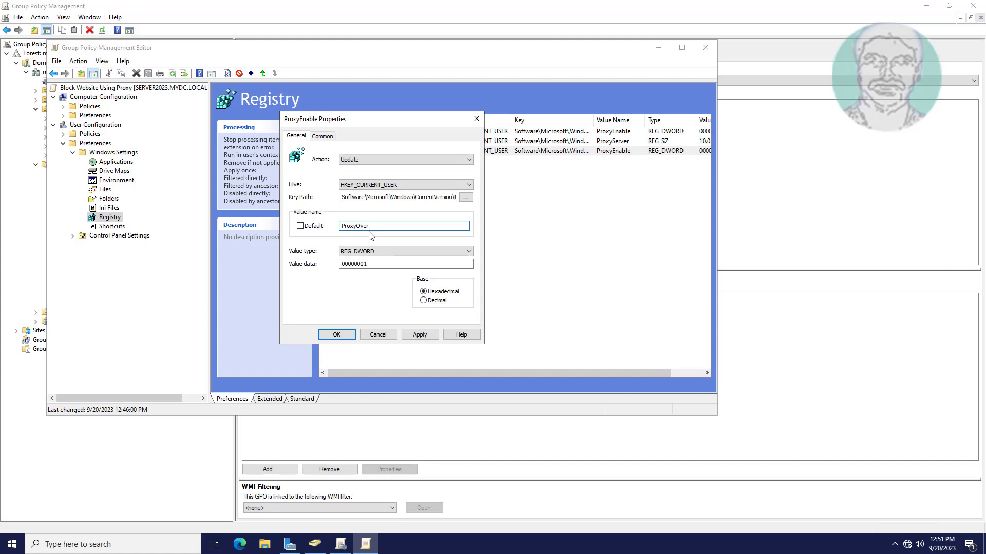
{"action": "type", "text": "ride"}
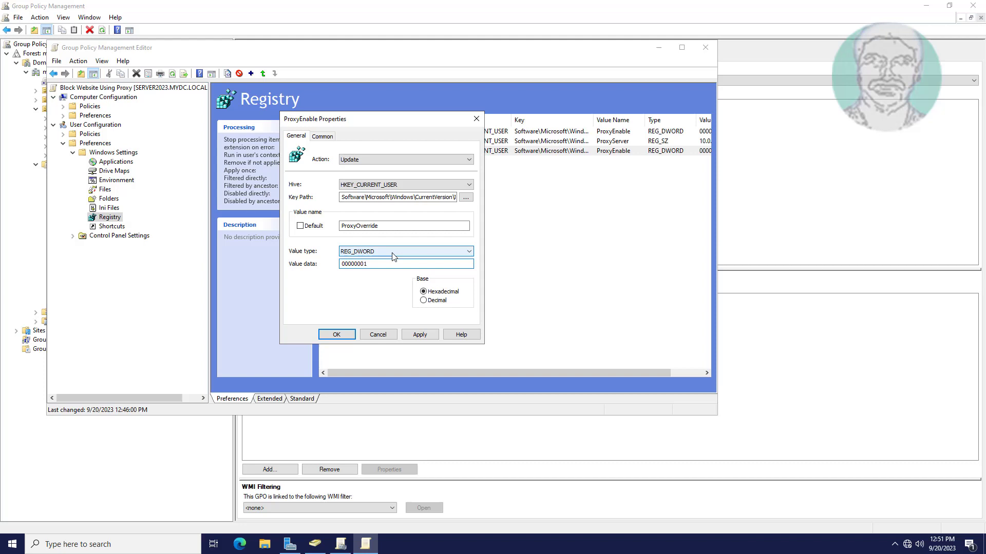
{"action": "left_click", "coordinate": [468, 251]}
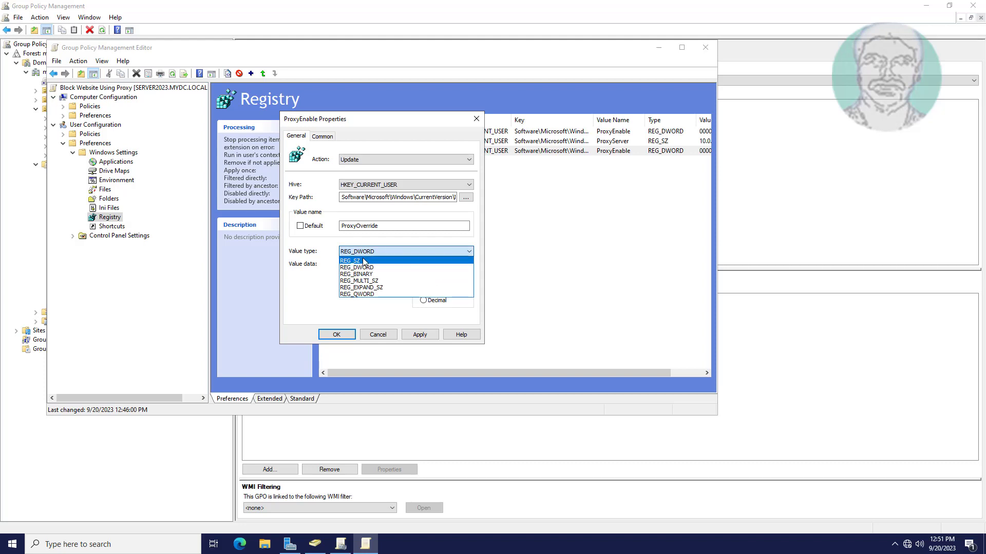
{"action": "left_click", "coordinate": [349, 260]}
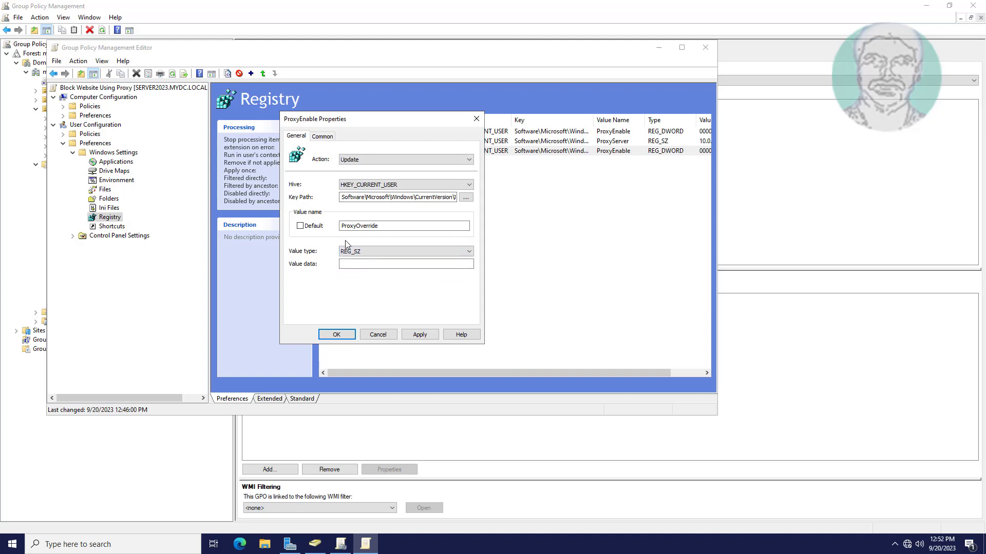
Set ProxyOverride's data to 10.0.0.1;*.microsoft.com;*.google.com, apply and confirm.
{"action": "left_click", "coordinate": [406, 264]}
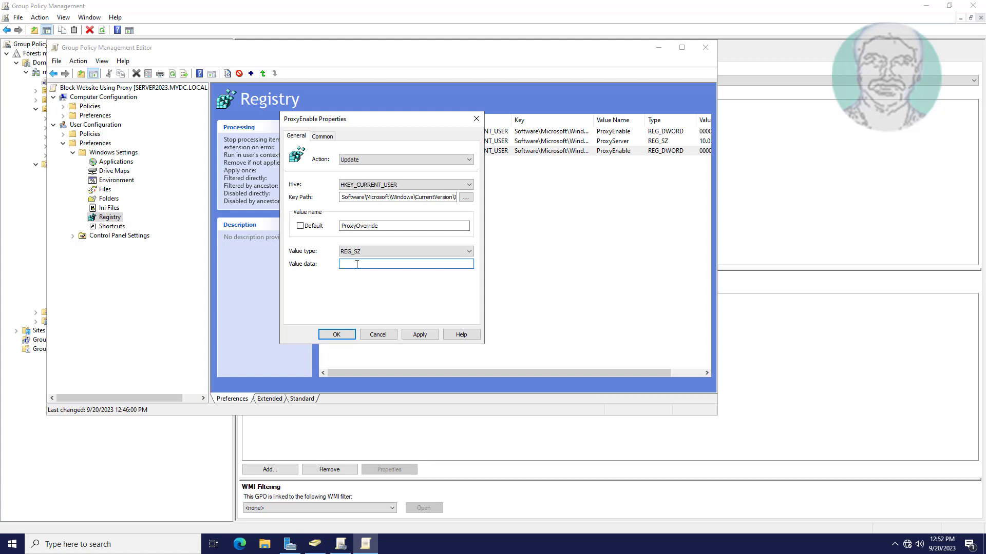
{"action": "type", "text": "10"}
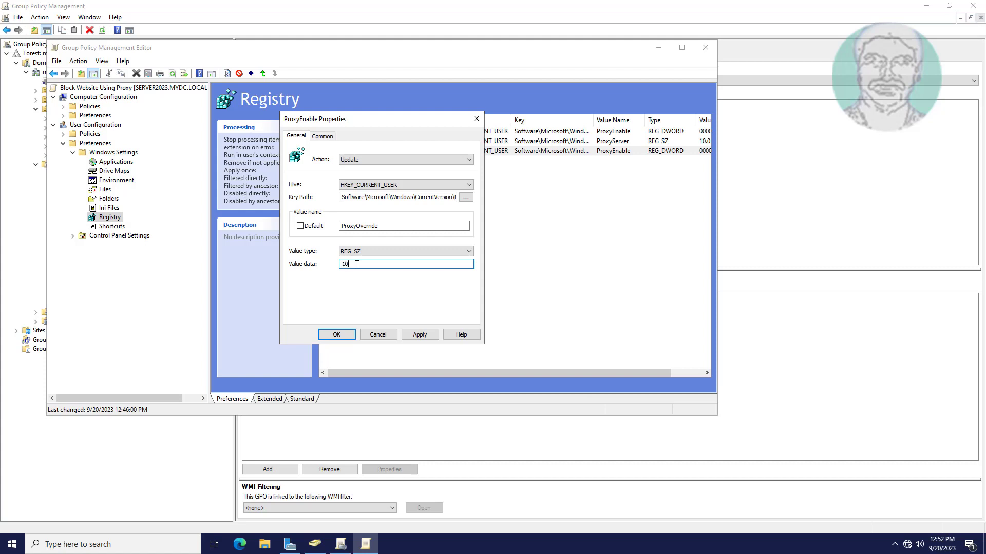
{"action": "type", "text": ".0.0"}
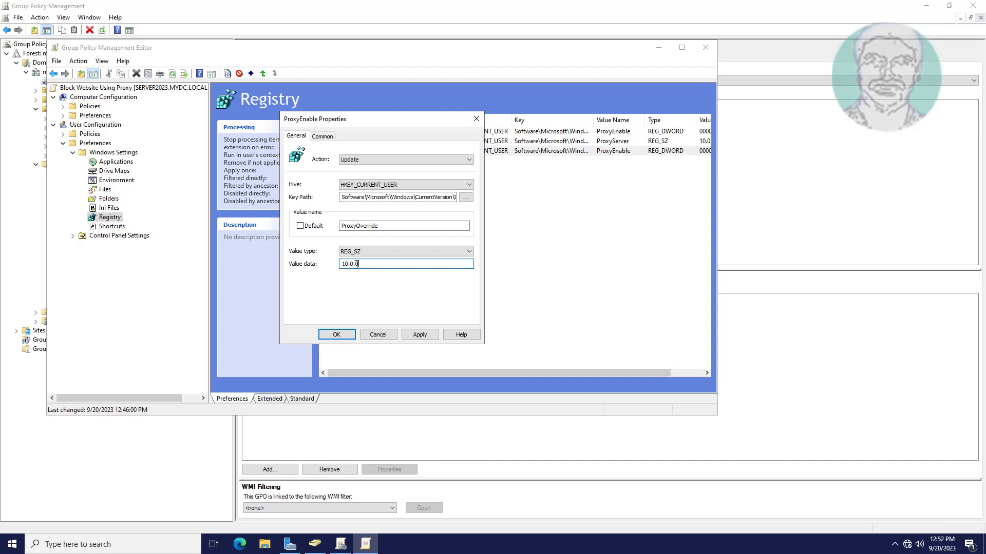
{"action": "type", "text": "1;*."}
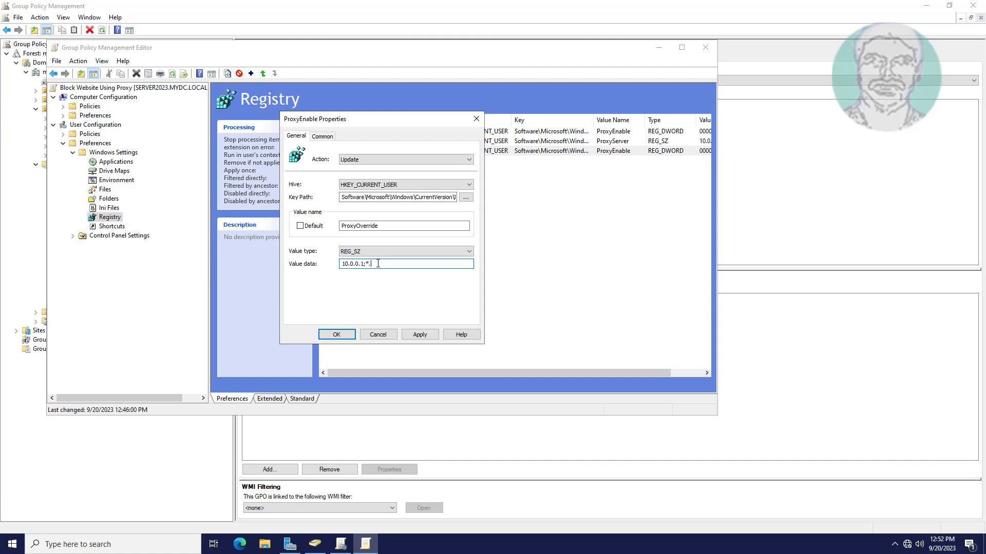
{"action": "type", "text": "microsoft.com;"}
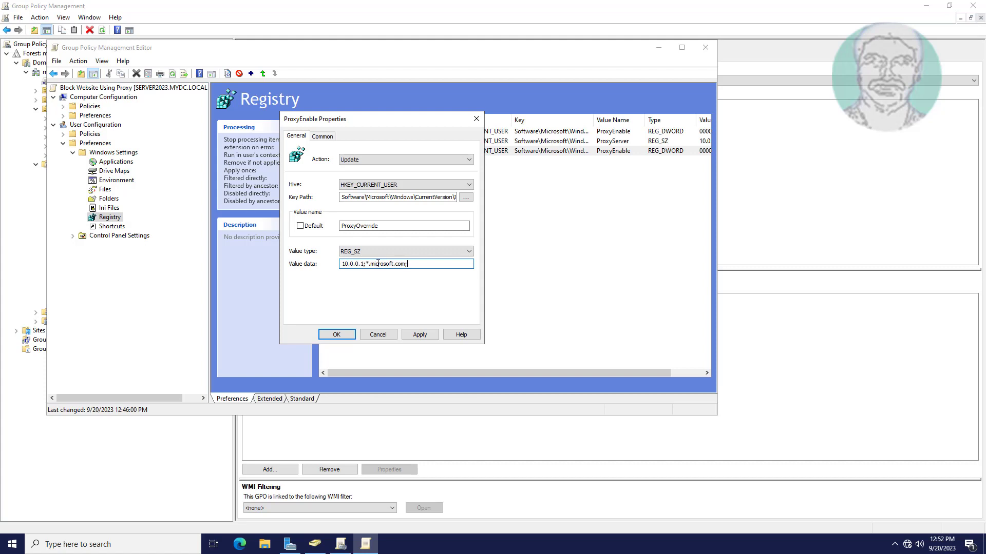
{"action": "type", "text": "*."}
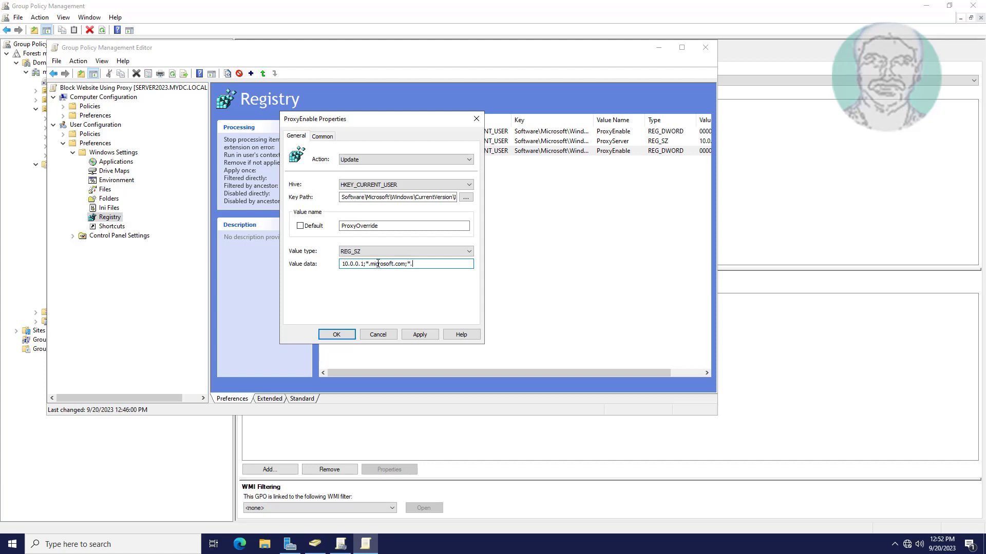
{"action": "type", "text": "google."}
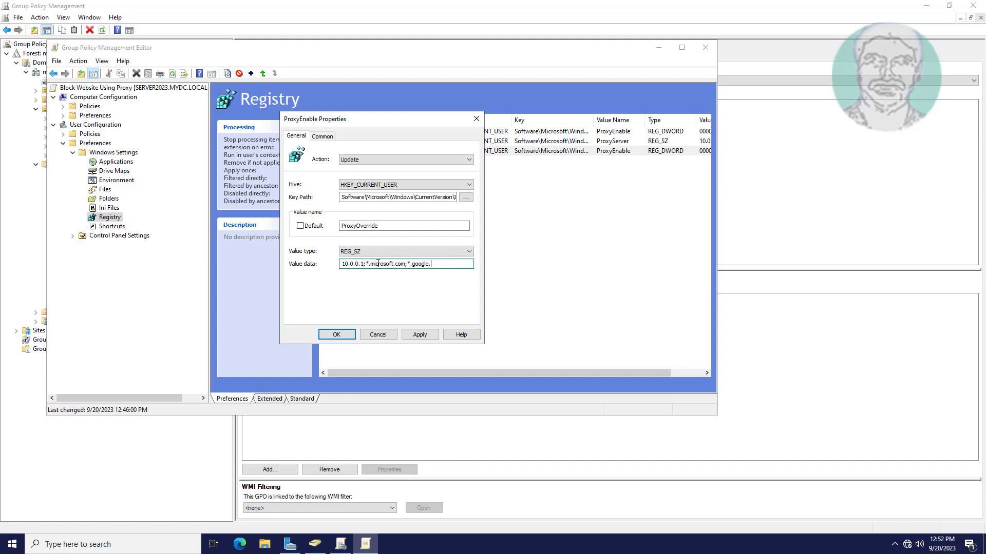
{"action": "type", "text": "com"}
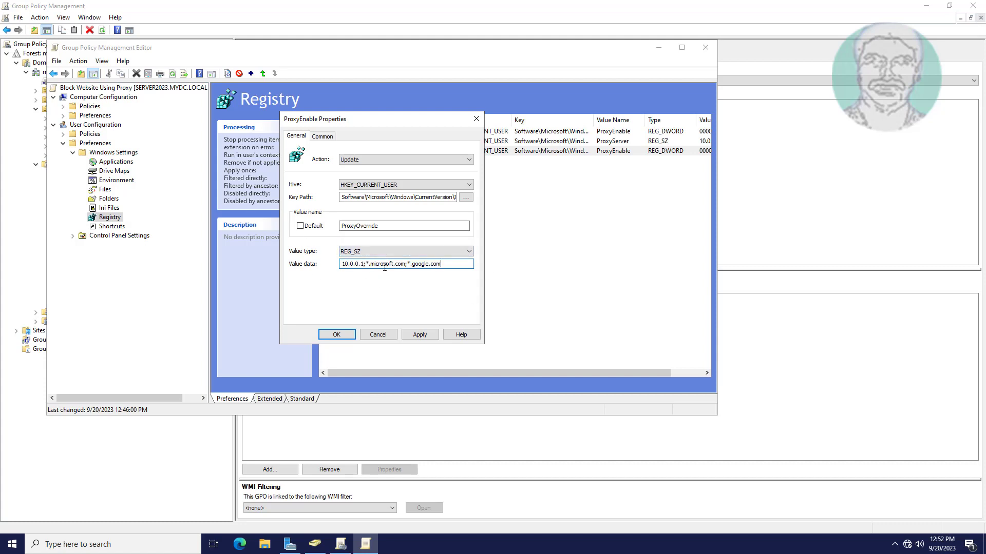
{"action": "mouse_move", "coordinate": [352, 278]}
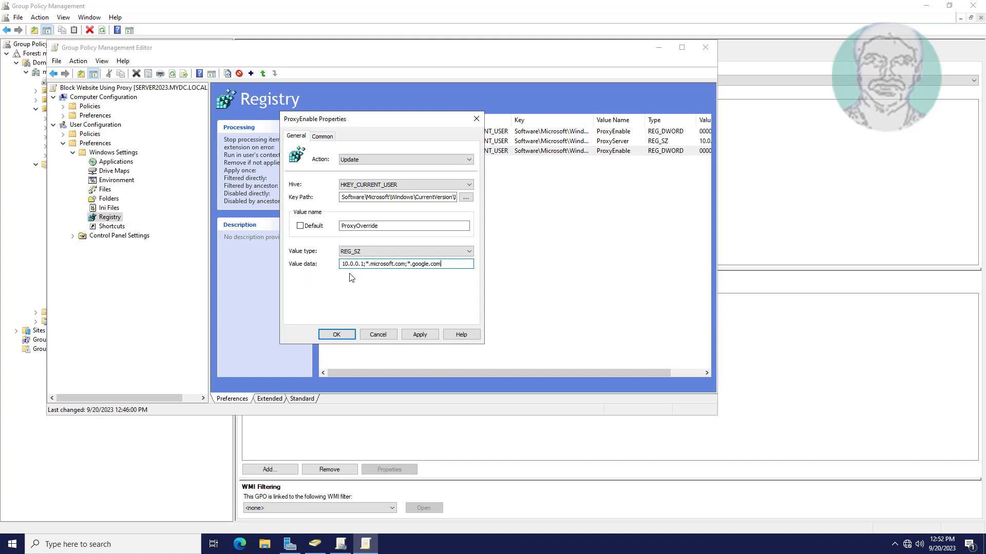
{"action": "mouse_move", "coordinate": [433, 329]}
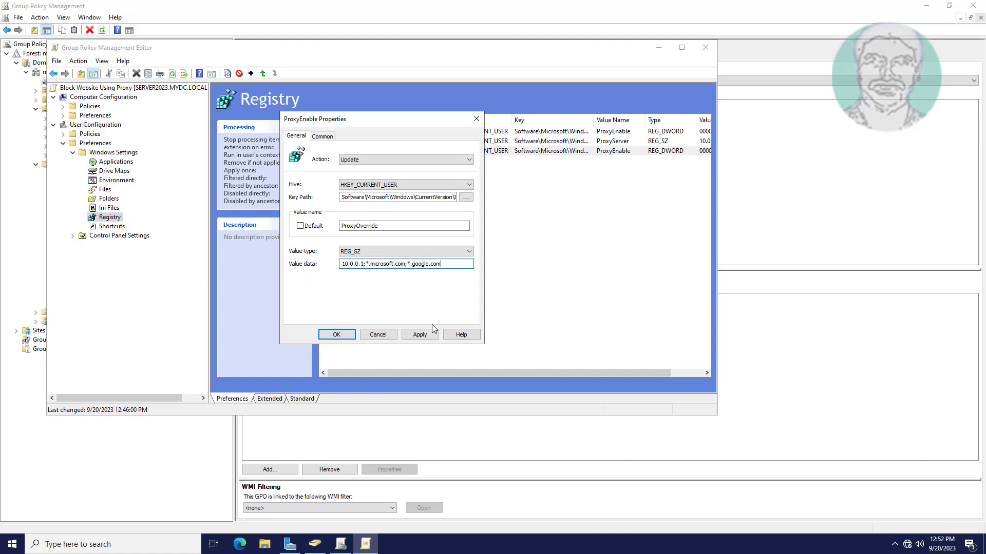
{"action": "left_click", "coordinate": [419, 334]}
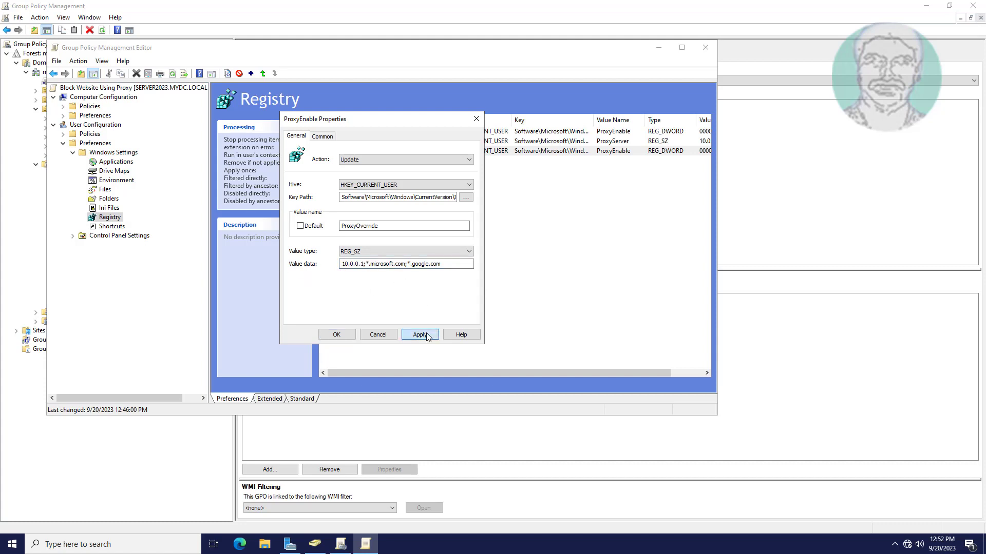
{"action": "left_click", "coordinate": [419, 334]}
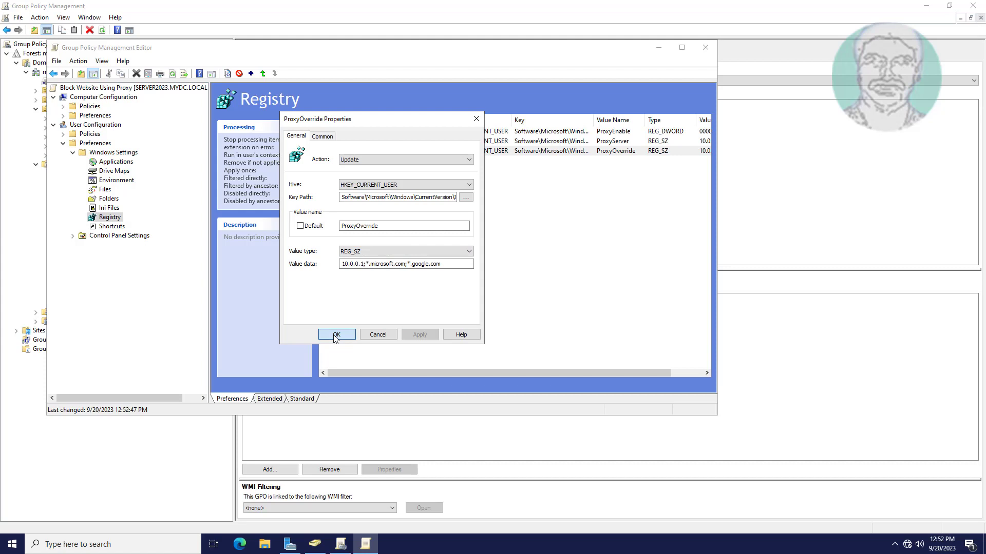
{"action": "left_click", "coordinate": [336, 333]}
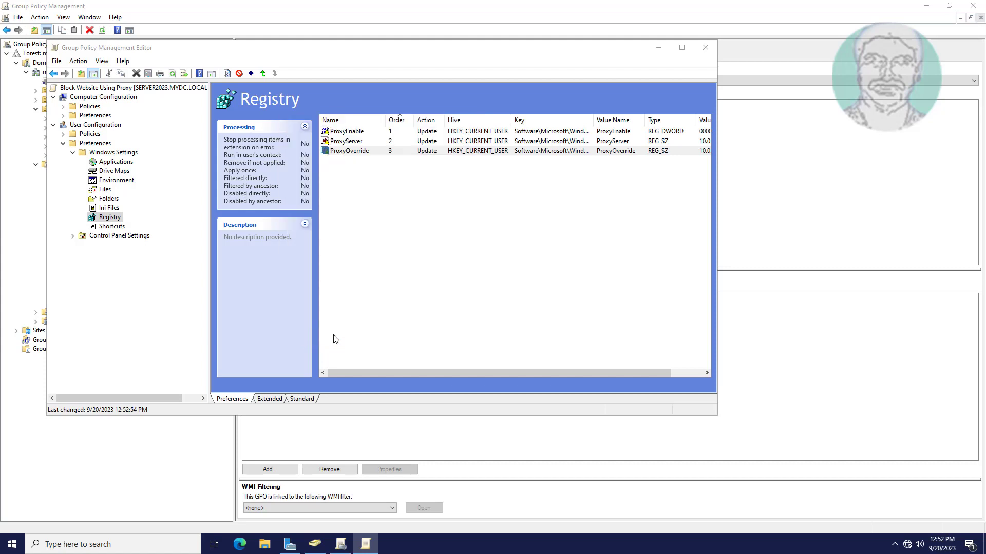
Navigate to User Configuration > Policies > Administrative Templates > Windows Components > Internet Explorer settings.
{"action": "left_click", "coordinate": [349, 150]}
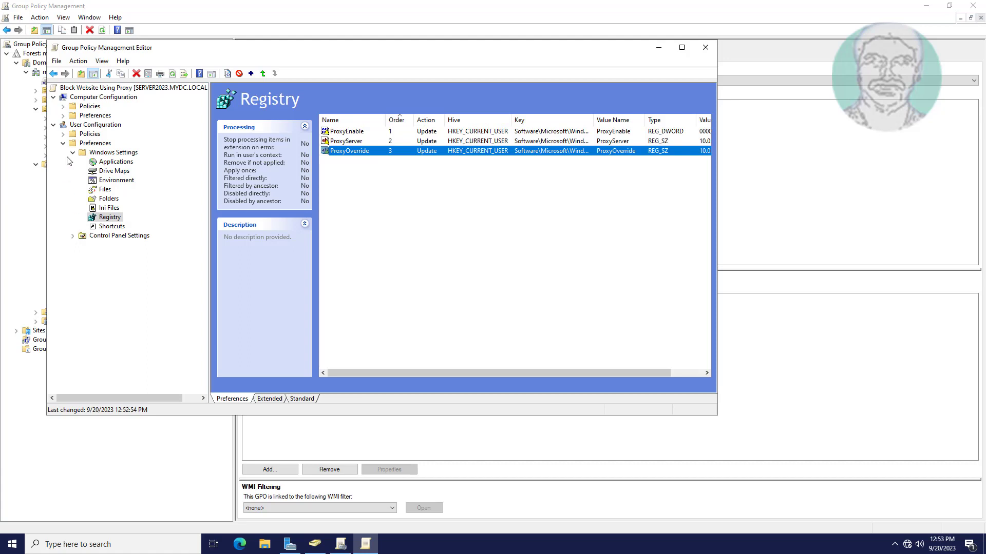
{"action": "left_click", "coordinate": [113, 152]}
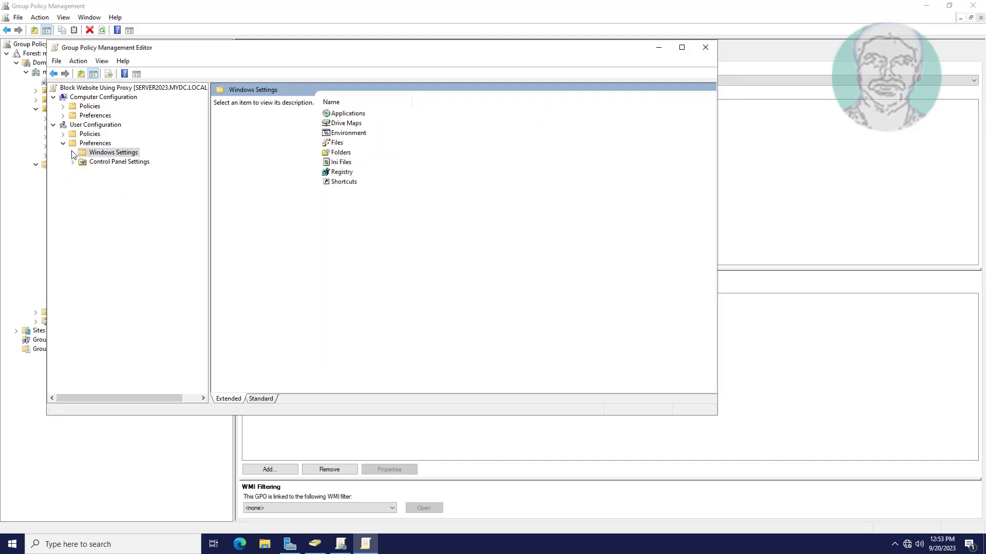
{"action": "left_click", "coordinate": [89, 133]}
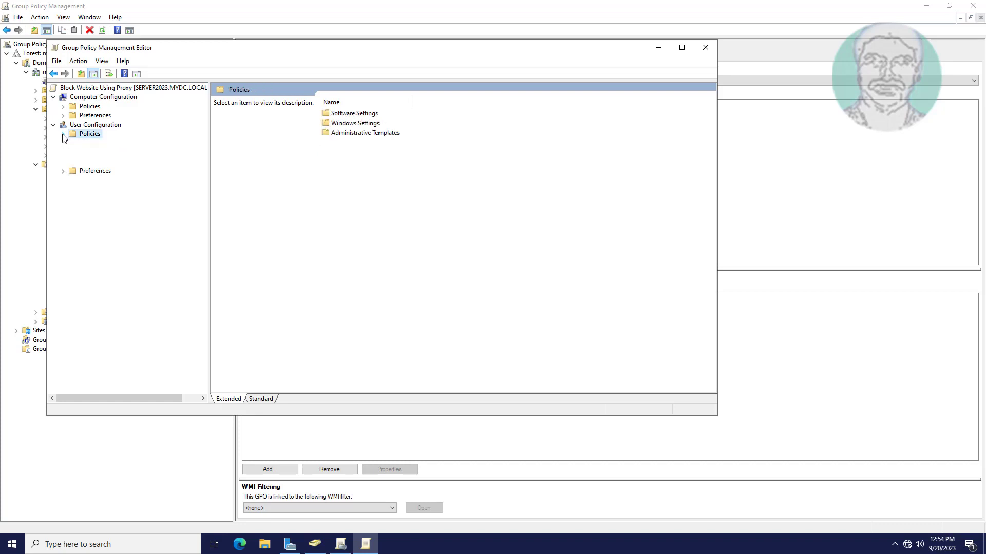
{"action": "left_click", "coordinate": [84, 133]}
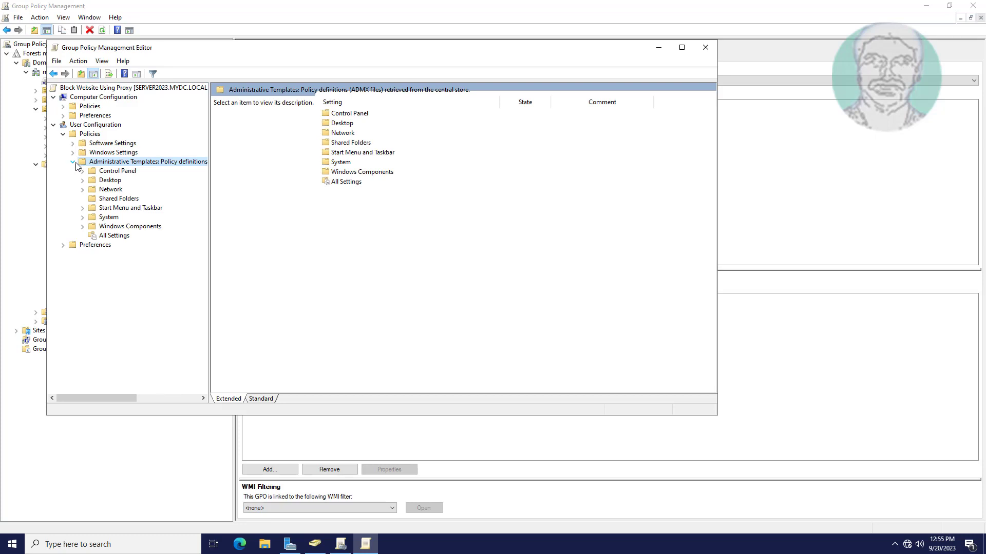
{"action": "left_click", "coordinate": [130, 226]}
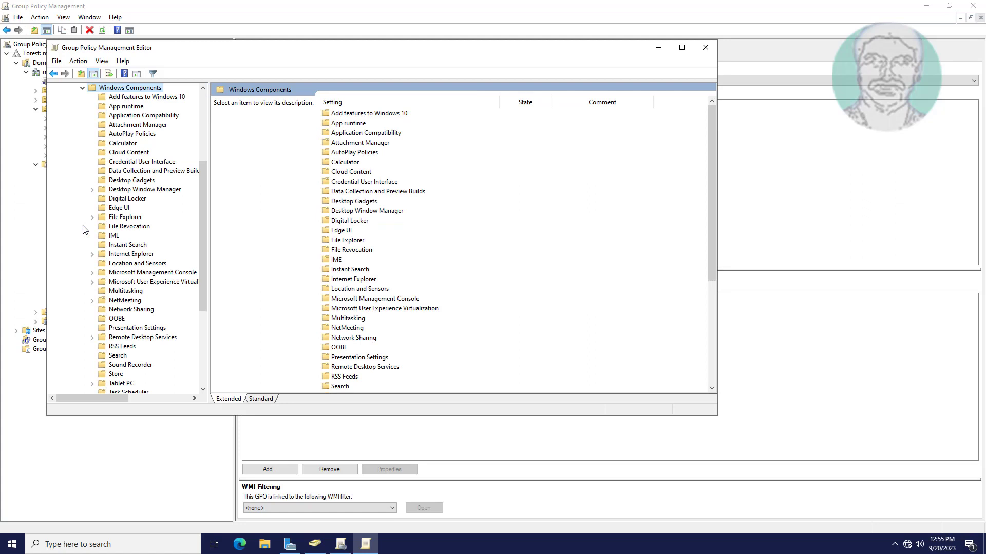
{"action": "left_click", "coordinate": [131, 254]}
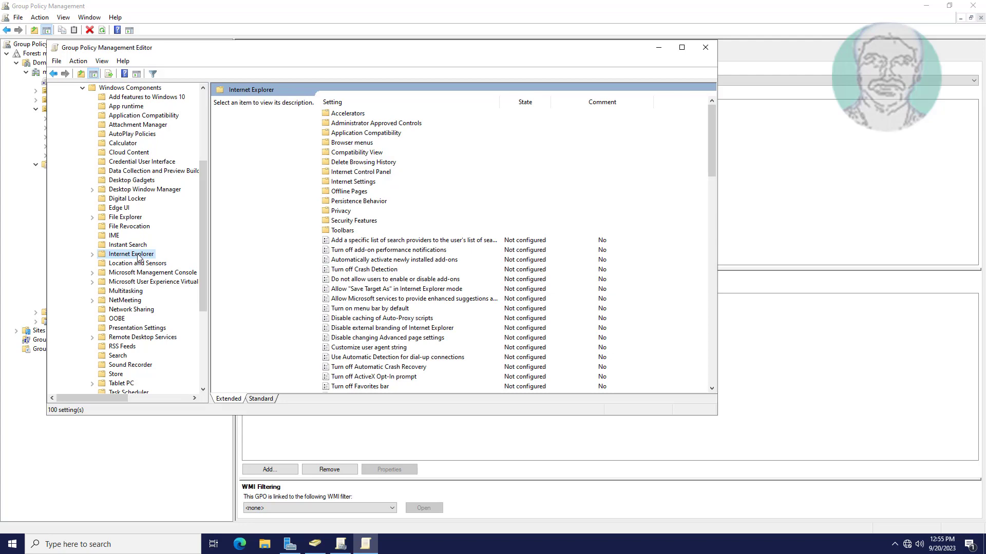
Review descriptions of the menu bar, ActiveX, pop-up filter and SmartScreen policies.
{"action": "left_click", "coordinate": [394, 113]}
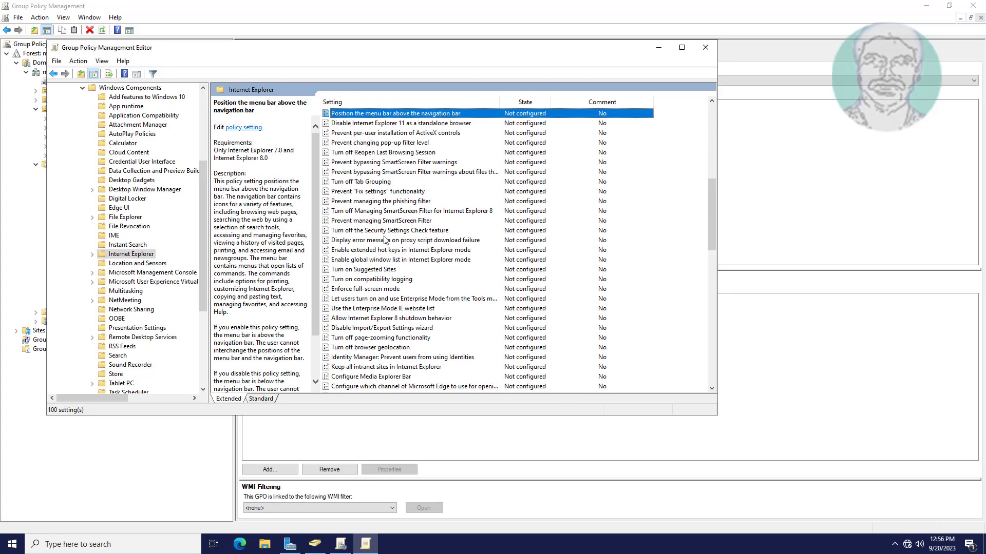
{"action": "left_click", "coordinate": [395, 132]}
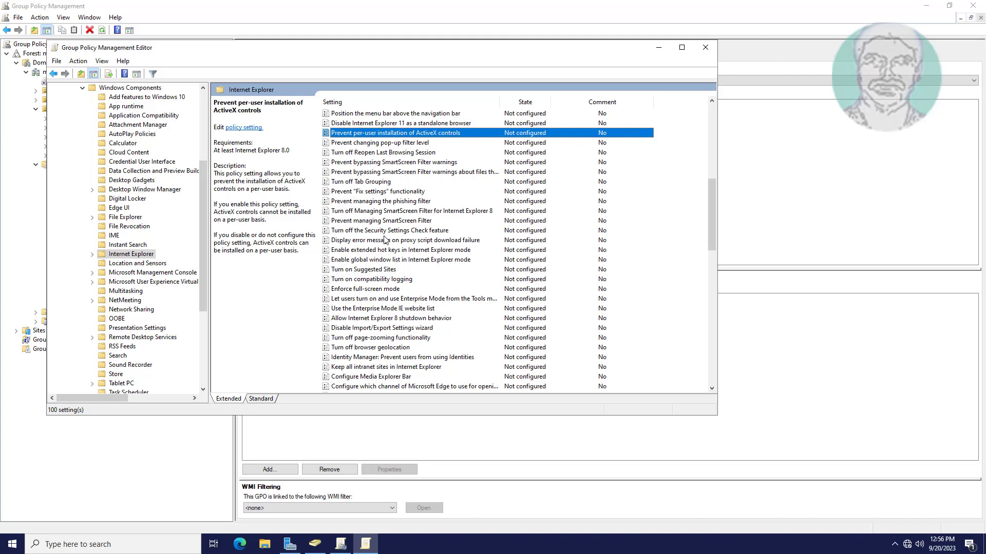
{"action": "left_click", "coordinate": [380, 143]}
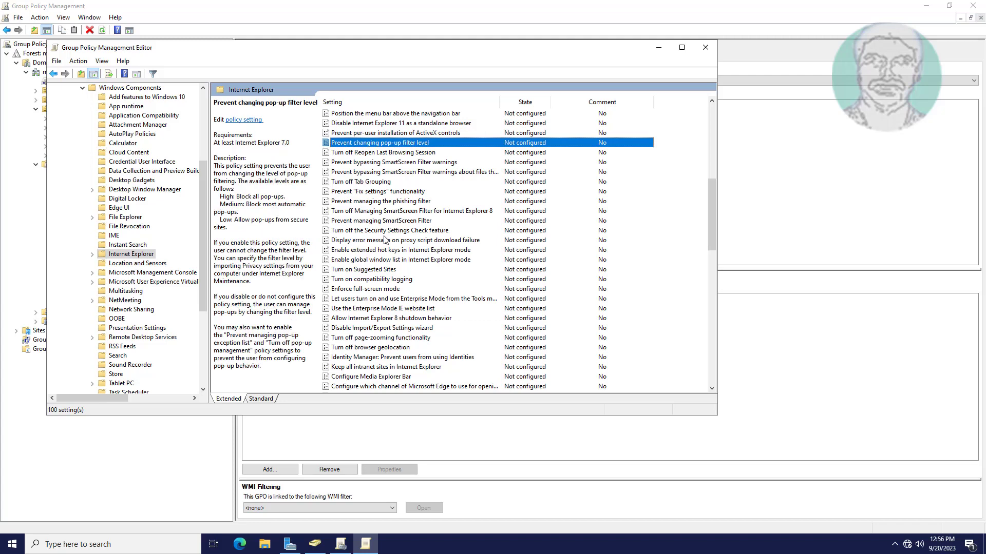
{"action": "left_click", "coordinate": [395, 161]}
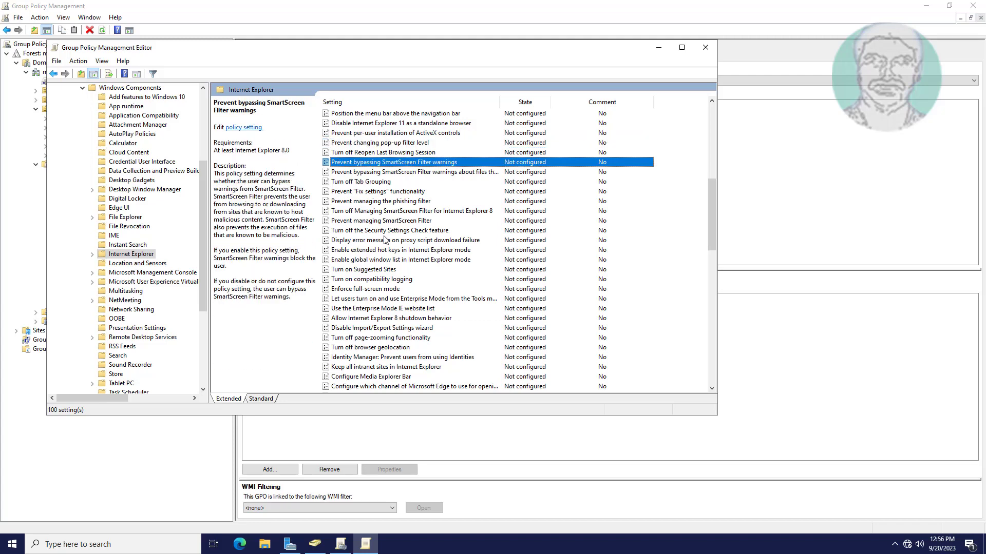
{"action": "left_click", "coordinate": [415, 172]}
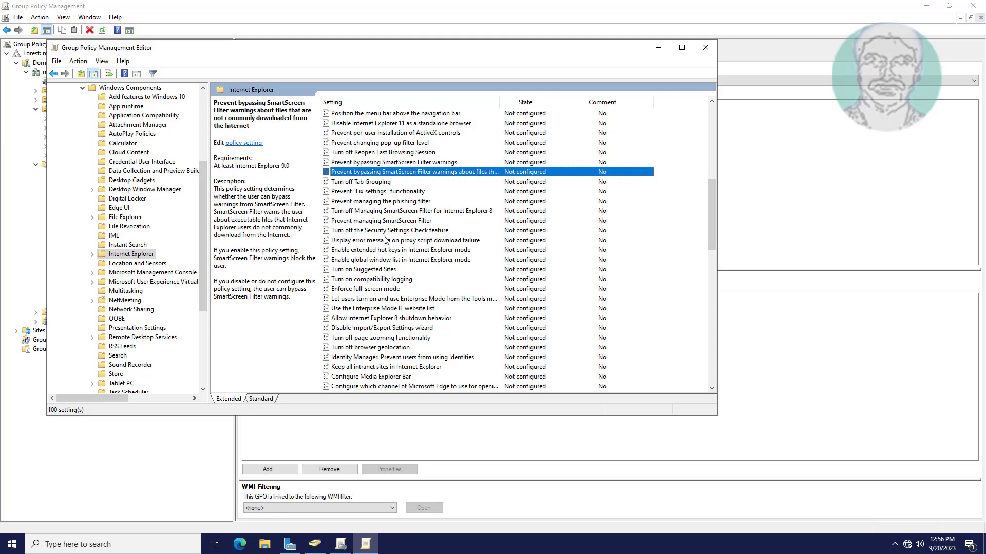
{"action": "left_click", "coordinate": [380, 221]}
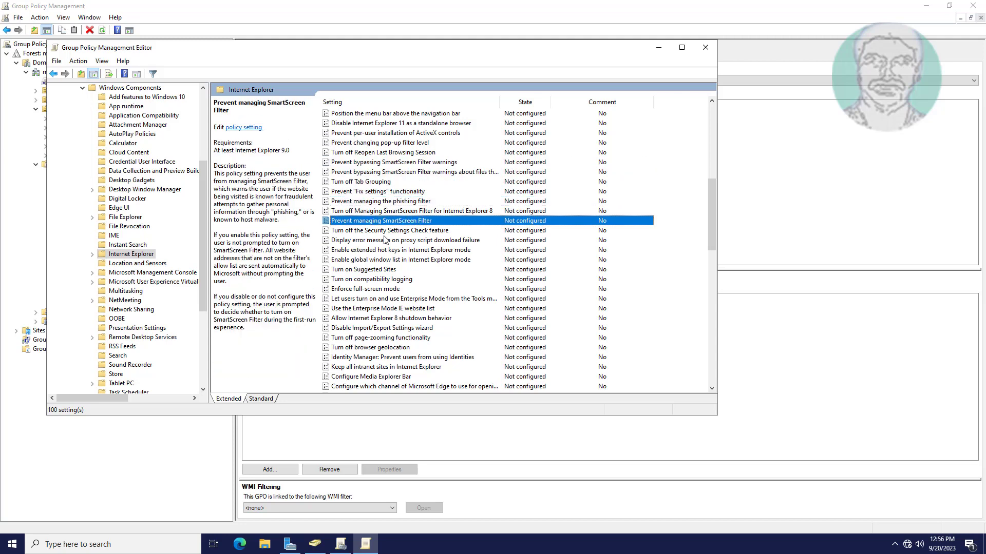
Check the search provider and pop-up exception policies, then select 'Prevent changing proxy settings'.
{"action": "scroll", "scroll_direction": "up", "scroll_amount": 3}
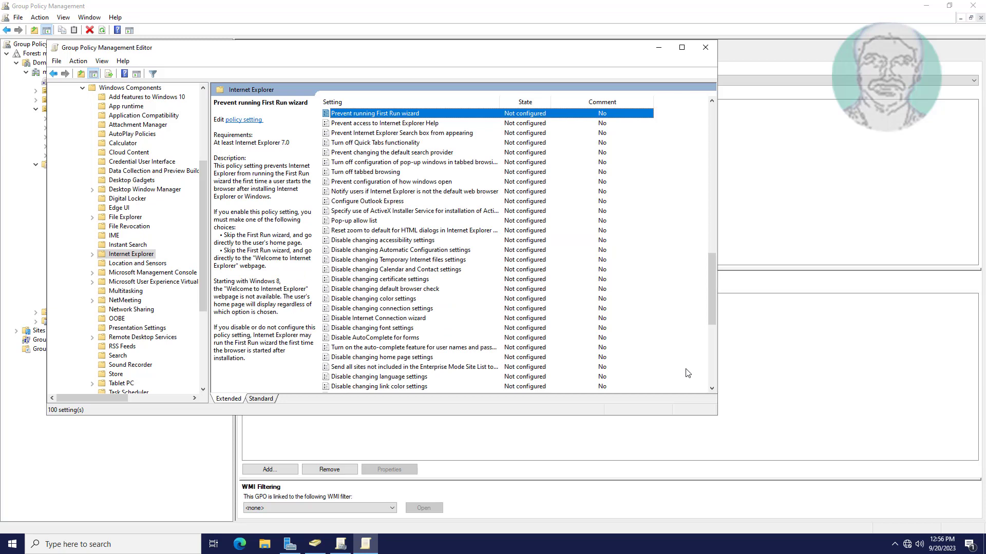
{"action": "left_click", "coordinate": [392, 152]}
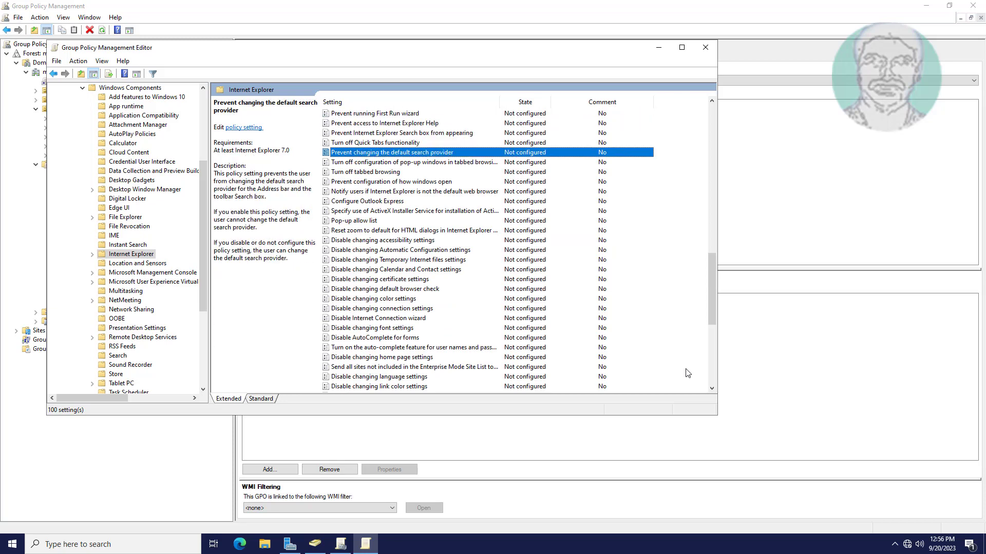
{"action": "left_click", "coordinate": [391, 181]}
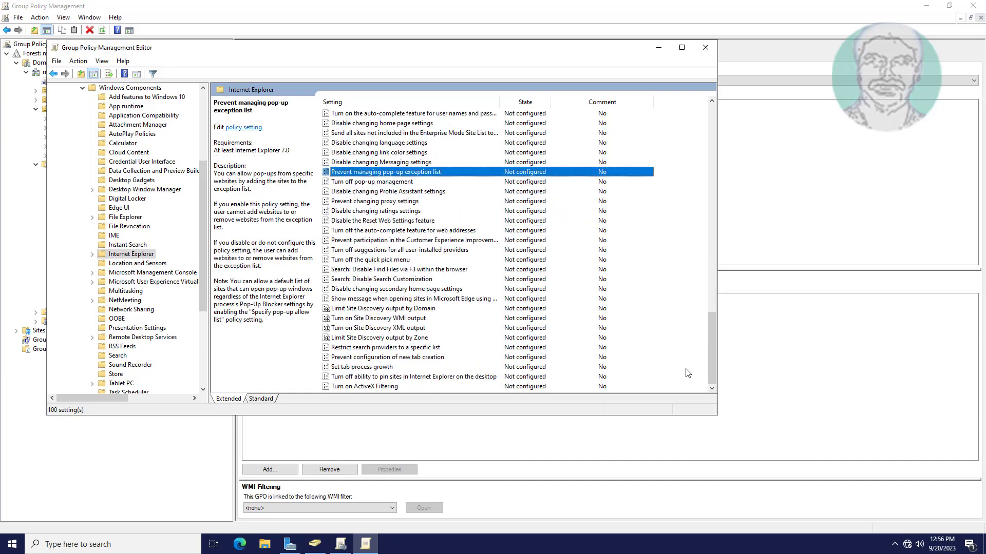
{"action": "left_click", "coordinate": [375, 200]}
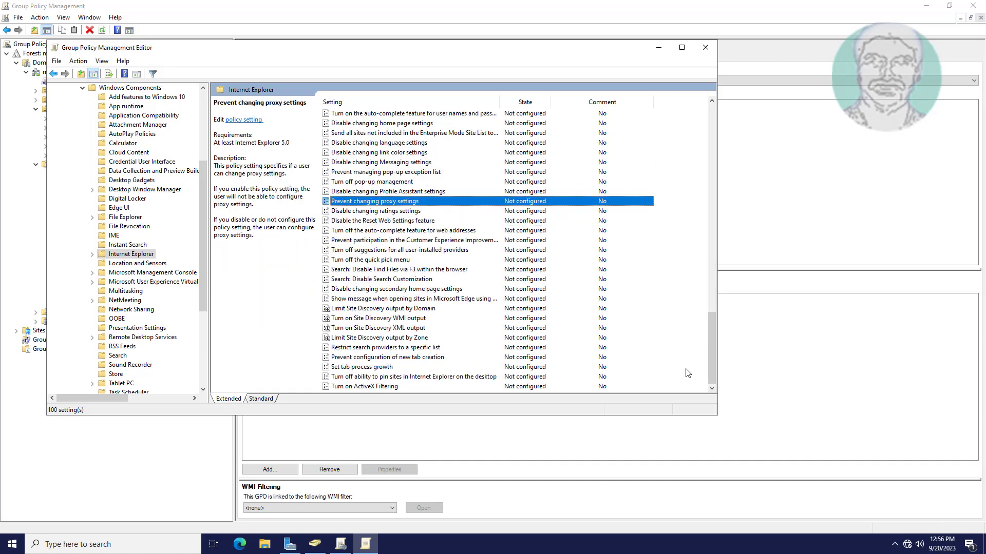
{"action": "mouse_move", "coordinate": [399, 208]}
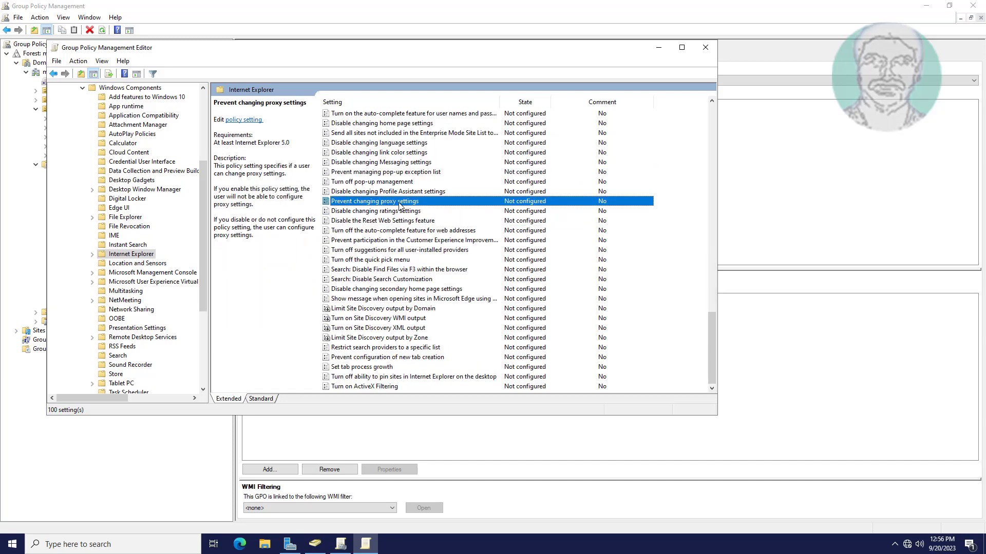
Set 'Prevent changing proxy settings' to Enabled and close the Group Policy Management Editor.
{"action": "double_click", "coordinate": [375, 202]}
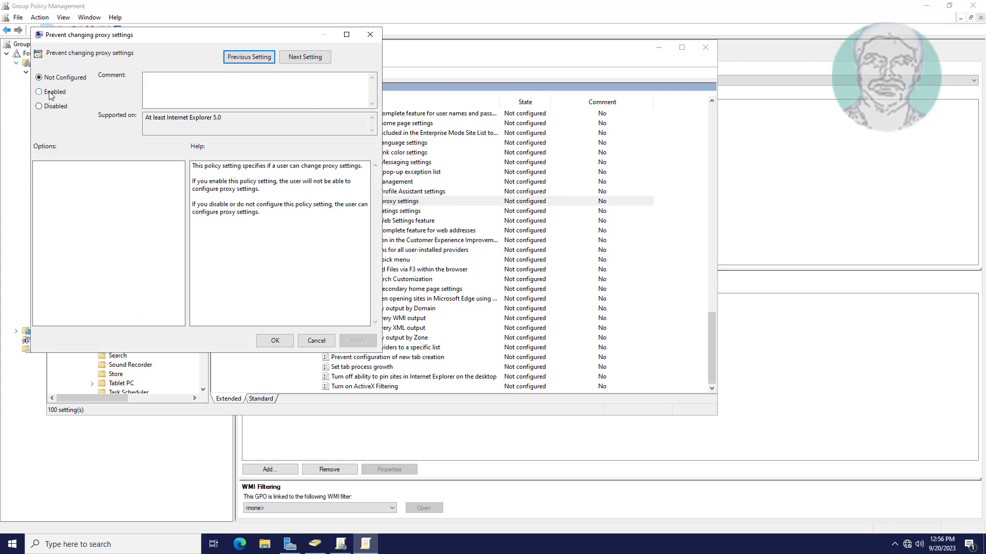
{"action": "left_click", "coordinate": [39, 91]}
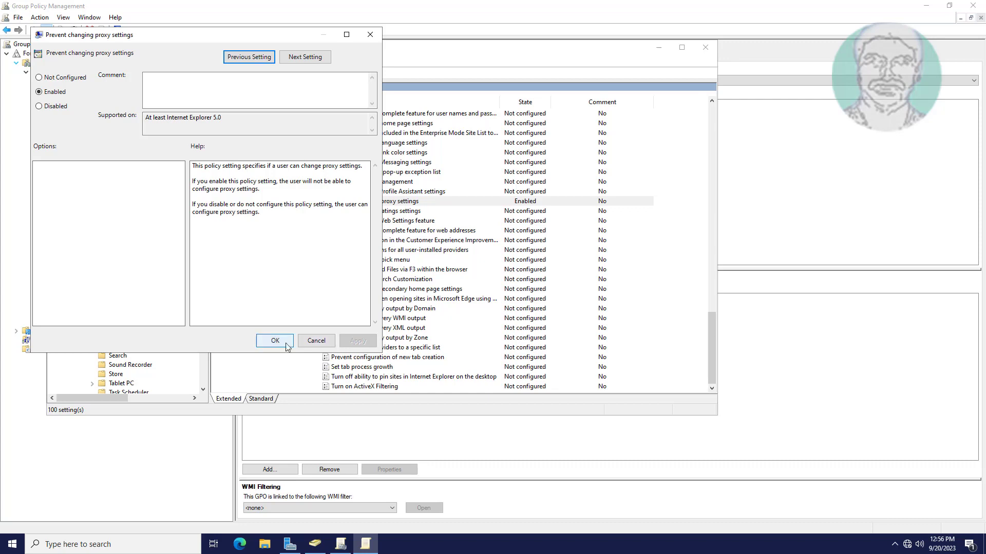
{"action": "left_click", "coordinate": [274, 340]}
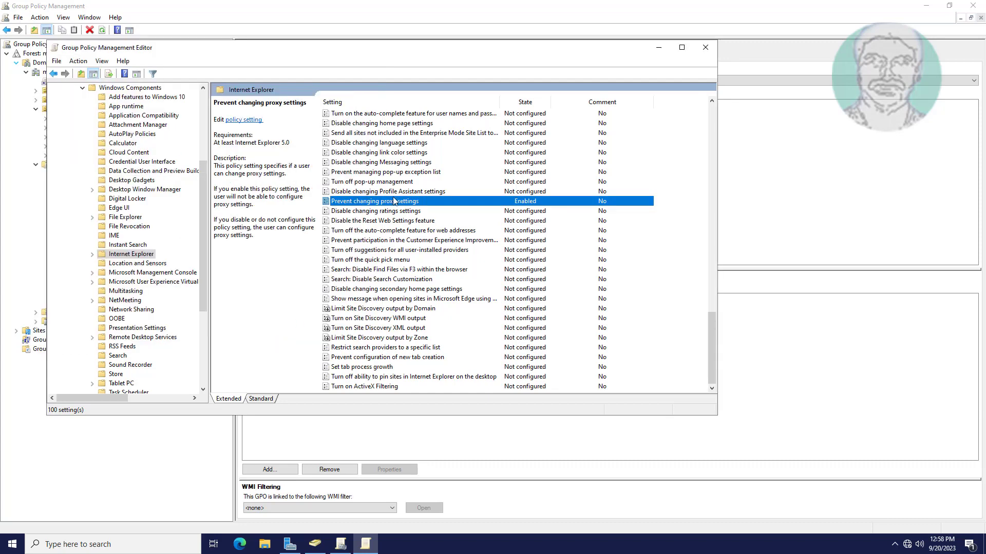
{"action": "left_click", "coordinate": [704, 48]}
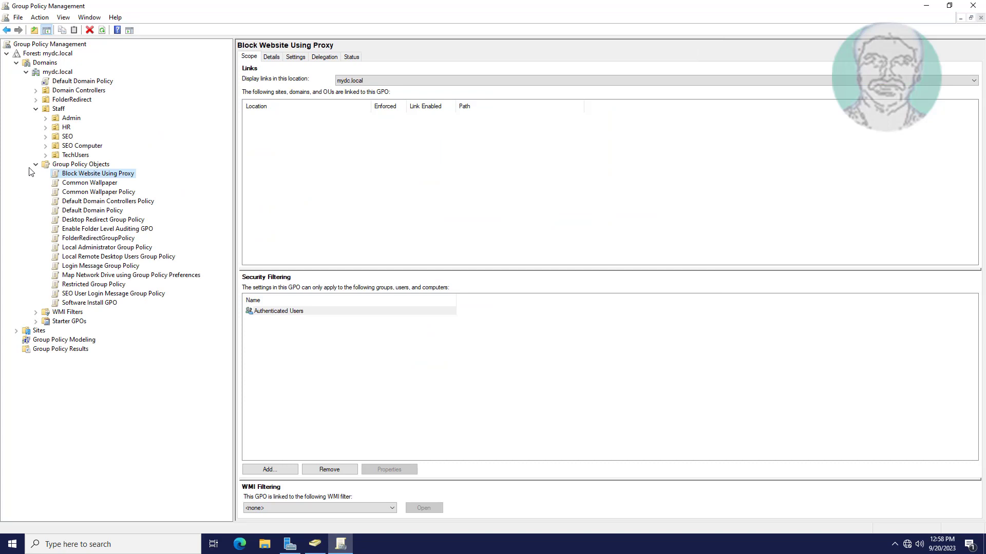
Link the existing 'Block Website Using Proxy' GPO to the SEO OU.
{"action": "left_click", "coordinate": [36, 164]}
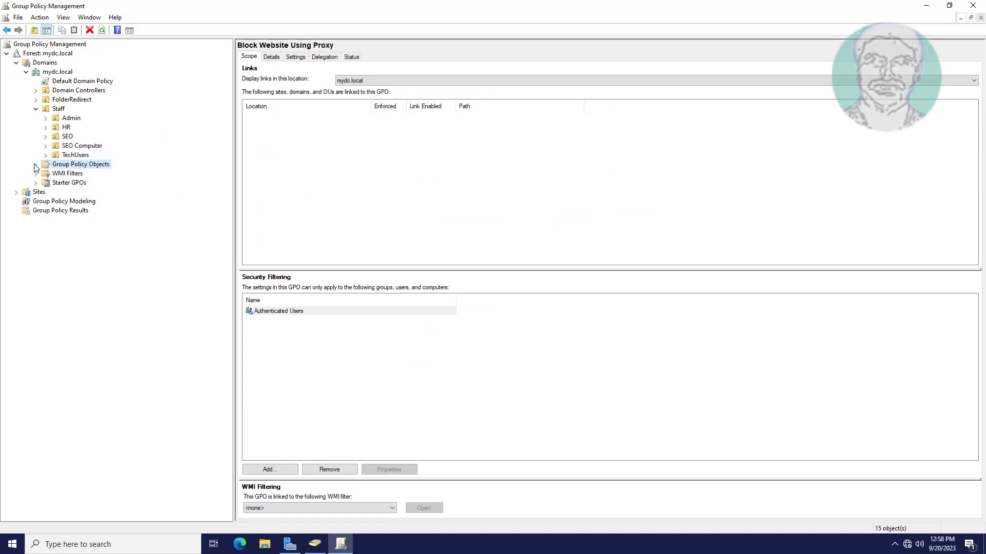
{"action": "left_click", "coordinate": [68, 136]}
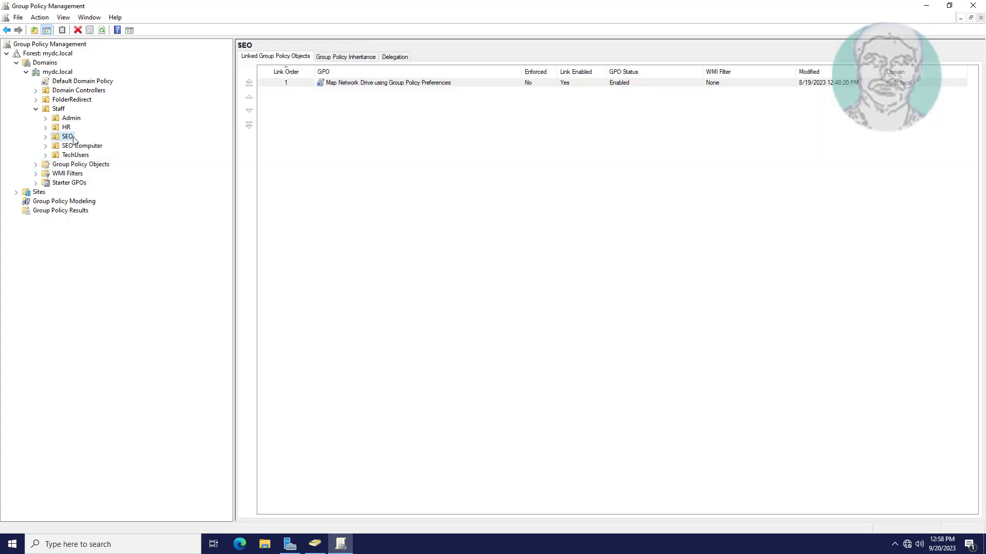
{"action": "right_click", "coordinate": [66, 136]}
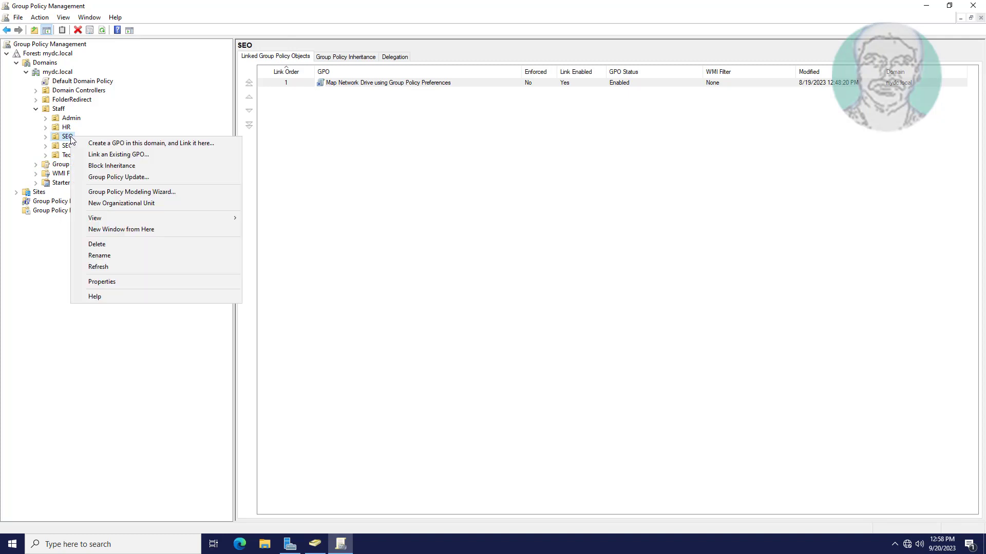
{"action": "left_click", "coordinate": [118, 154]}
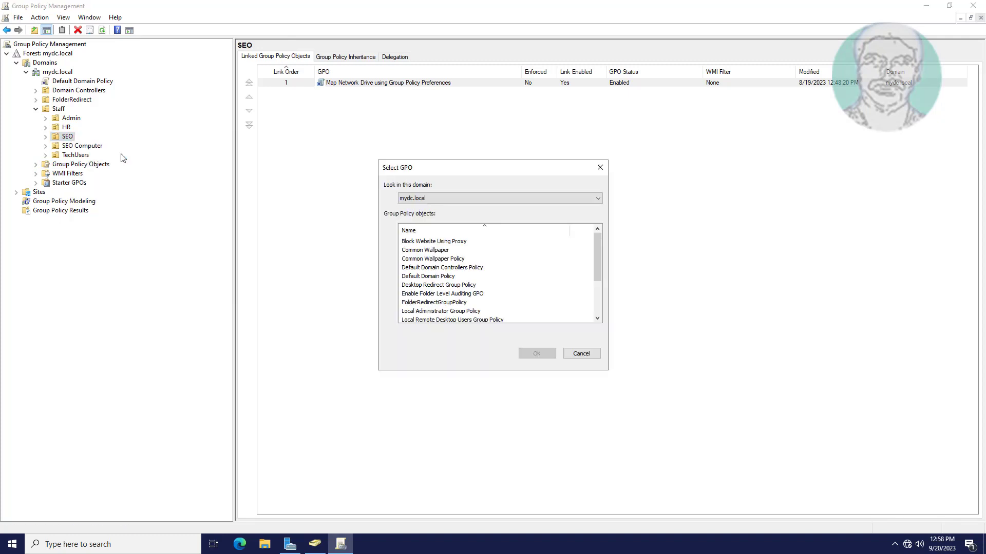
{"action": "left_click", "coordinate": [433, 242]}
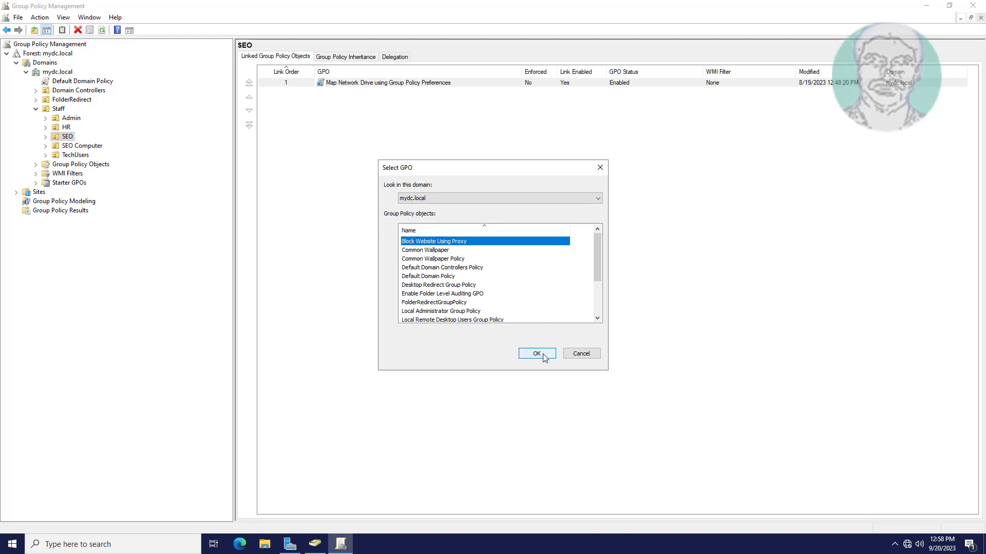
{"action": "left_click", "coordinate": [536, 354]}
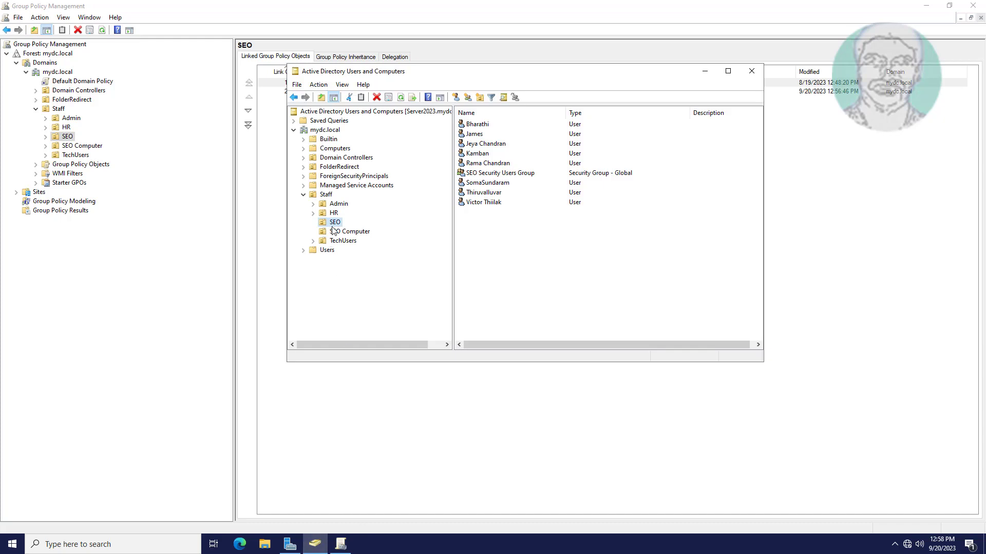
Verify the GPO appears linked under SEO and close the Group Policy Management console.
{"action": "left_click", "coordinate": [750, 70]}
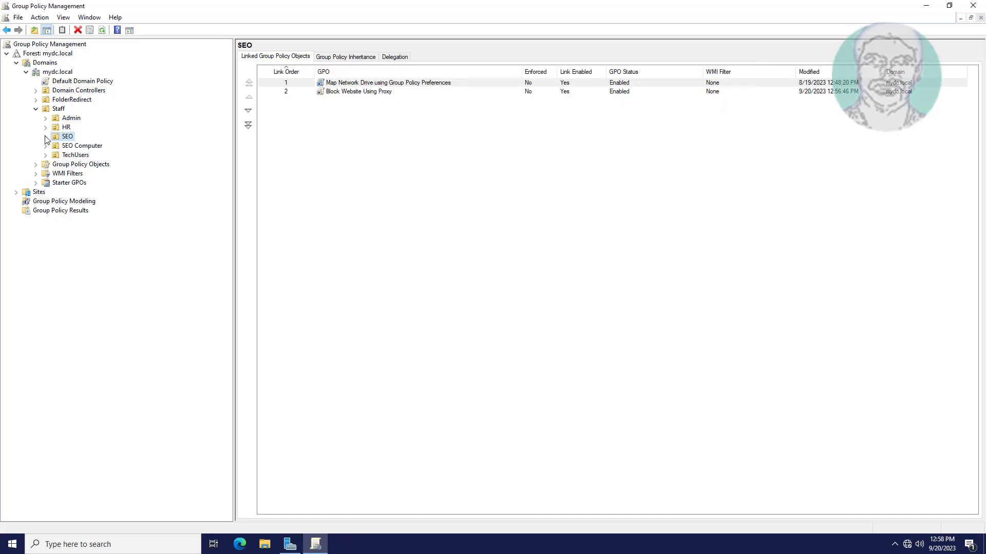
{"action": "left_click", "coordinate": [46, 137]}
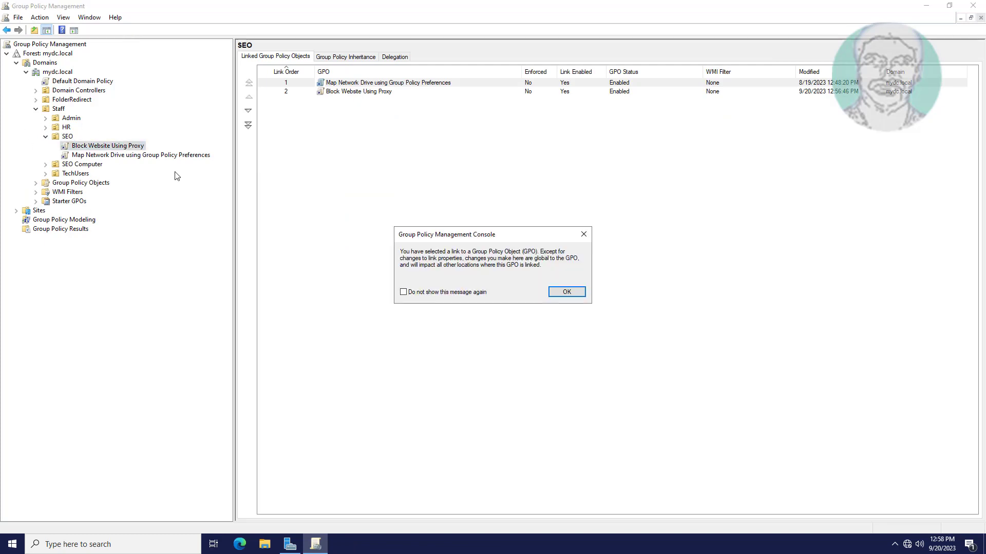
{"action": "left_click", "coordinate": [565, 291]}
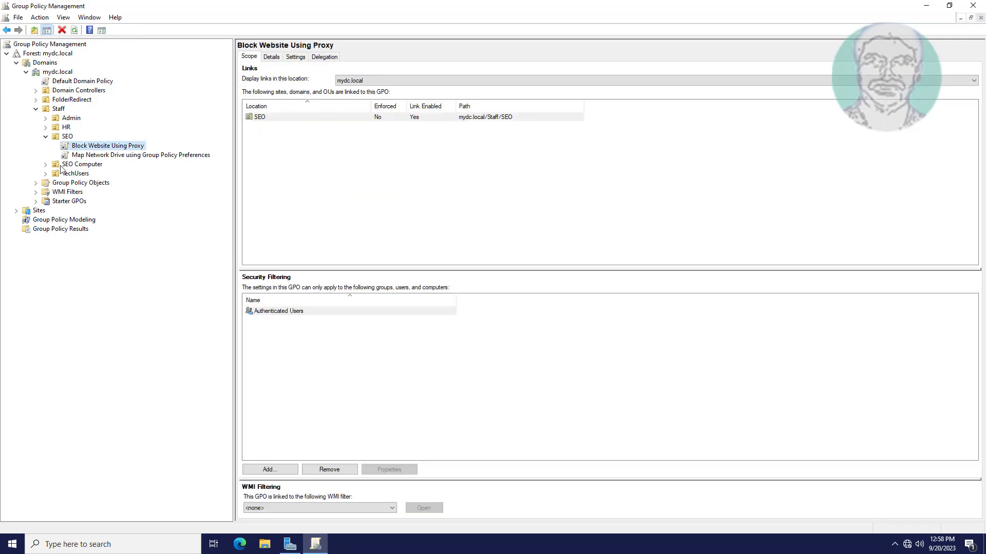
{"action": "mouse_move", "coordinate": [979, 6]}
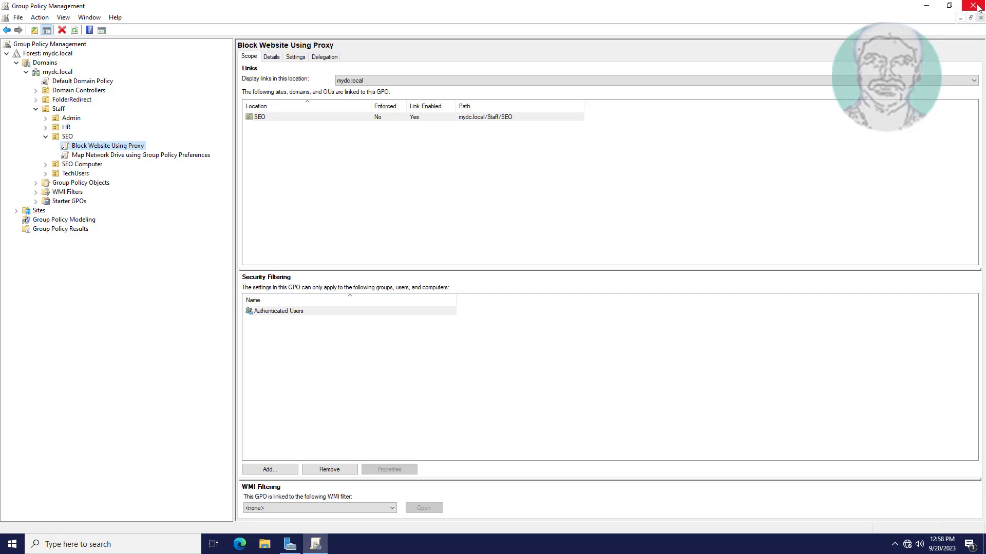
{"action": "left_click", "coordinate": [978, 6]}
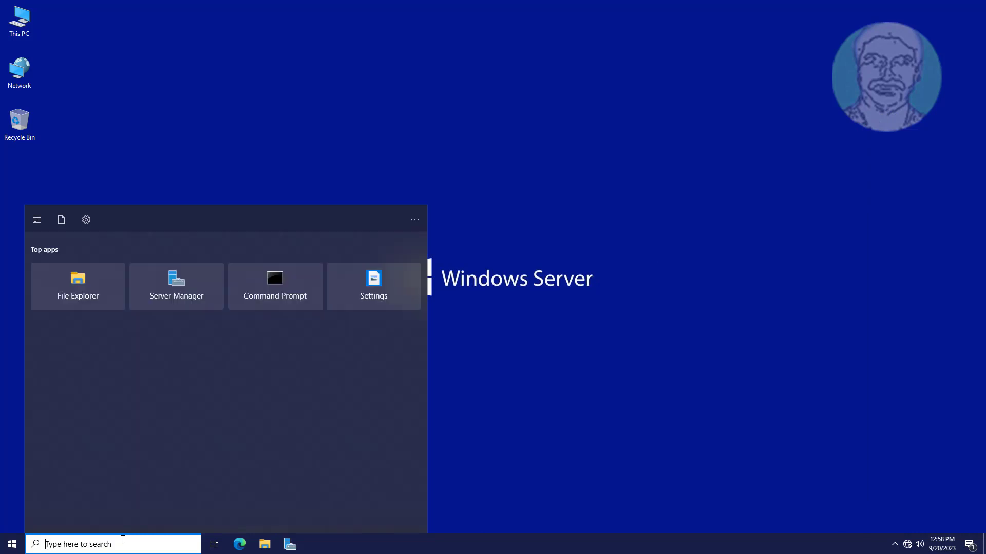
Run gpupdate /force in Command Prompt on the server to refresh computer and user policy.
{"action": "type", "text": "cmd"}
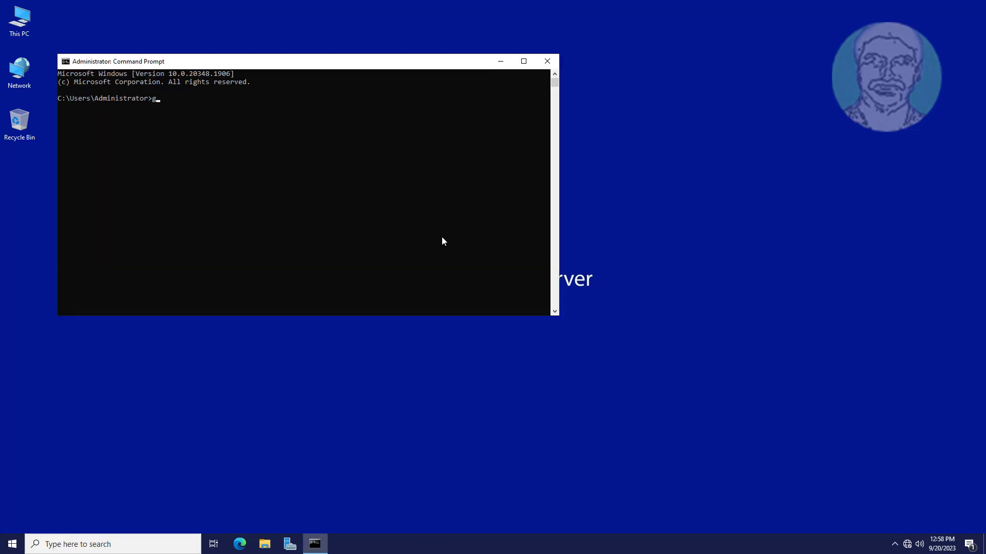
{"action": "type", "text": "pupdate /forc"}
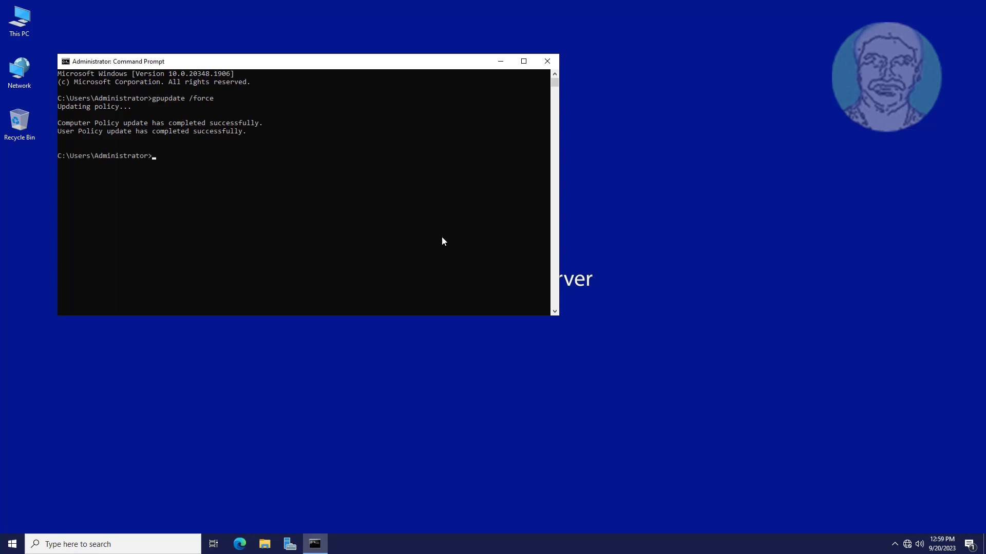
{"action": "type", "text": "e"}
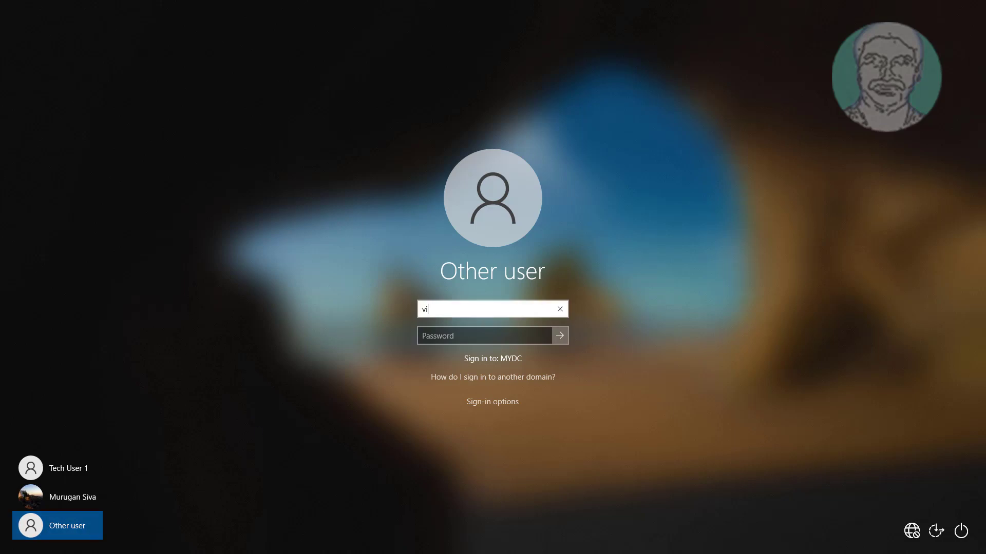
Sign in to the client as the domain user from the Other user screen.
{"action": "type", "text": "ctor"}
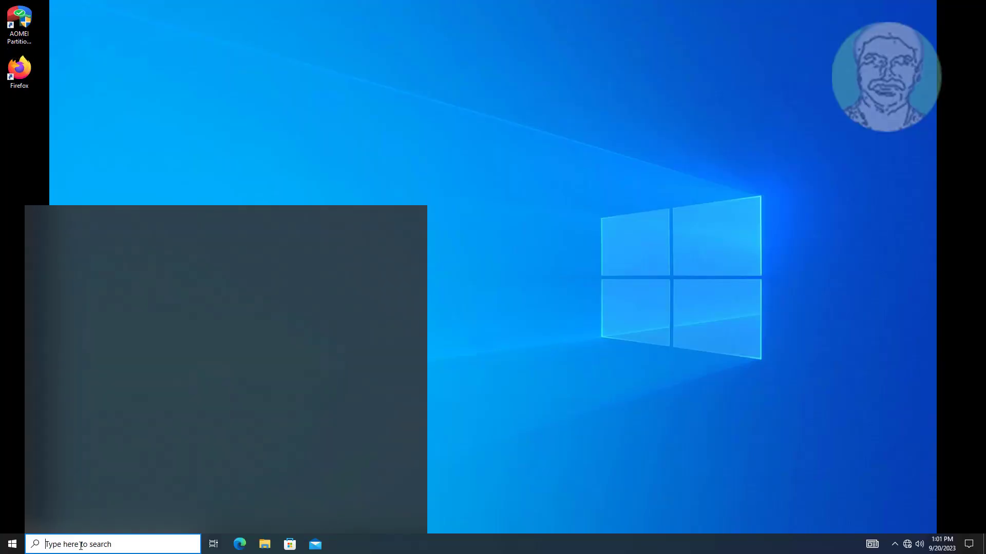
Launch Command Prompt as administrator from Start search.
{"action": "type", "text": "cmd"}
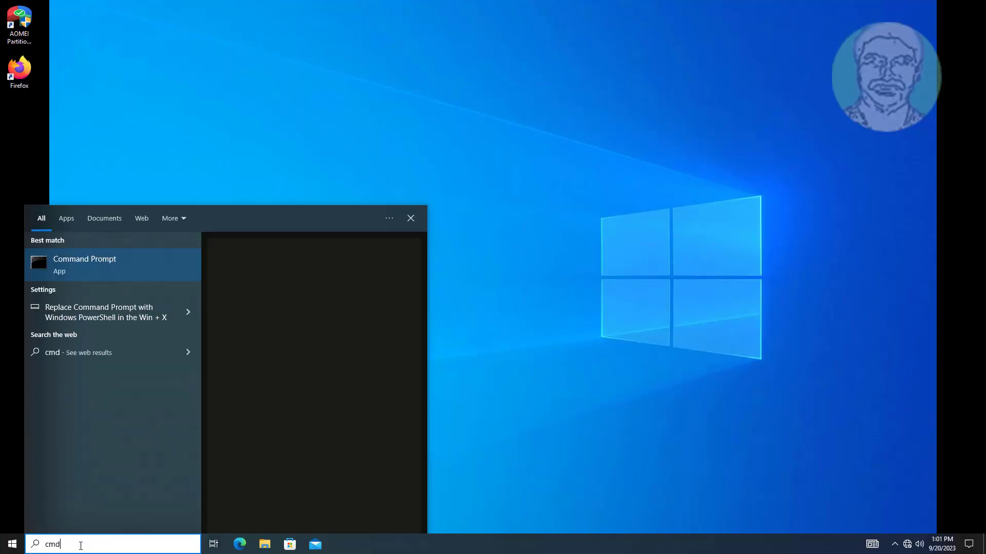
{"action": "right_click", "coordinate": [84, 264]}
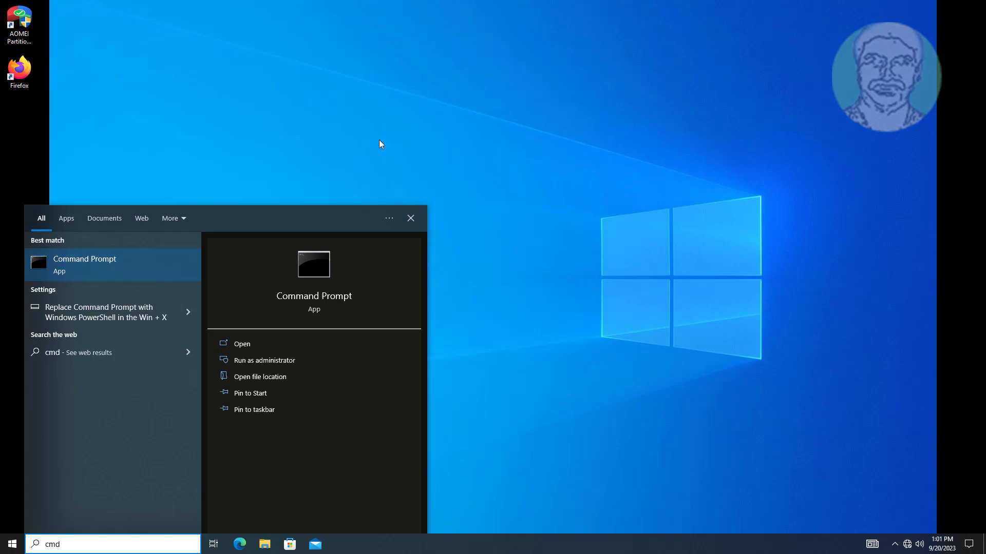
{"action": "left_click", "coordinate": [264, 360]}
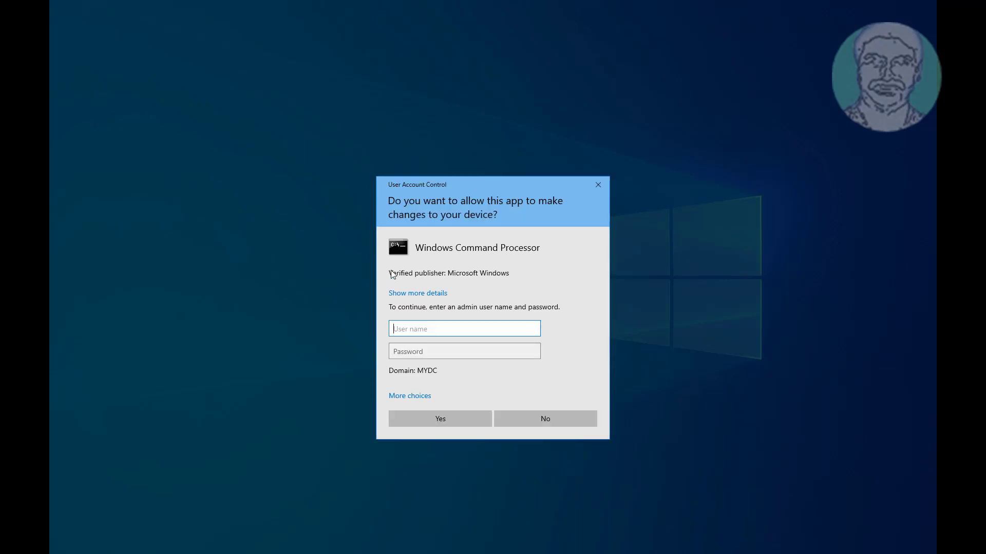
{"action": "mouse_move", "coordinate": [425, 331]}
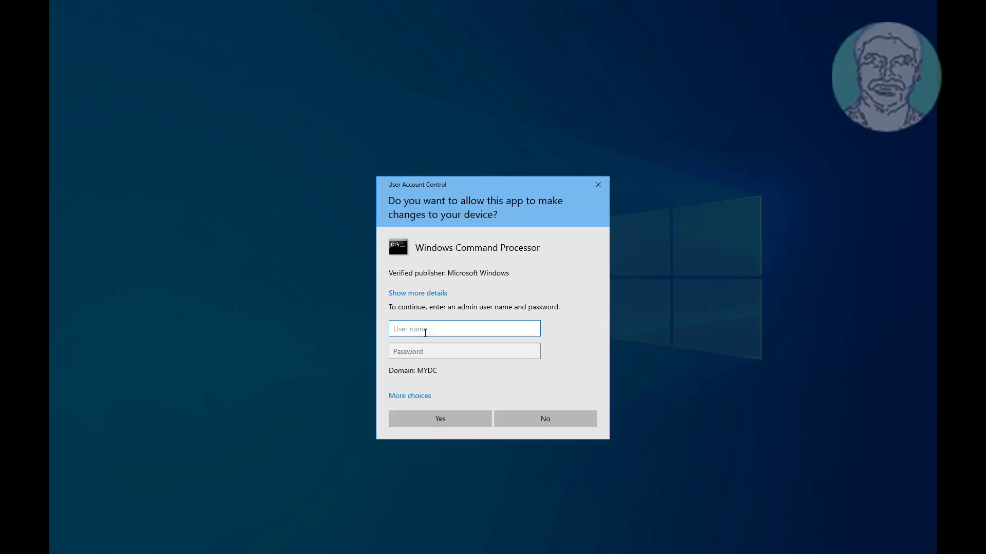
Supply the admin credentials (user 'murugan') in the UAC prompt and approve.
{"action": "type", "text": "murugans"}
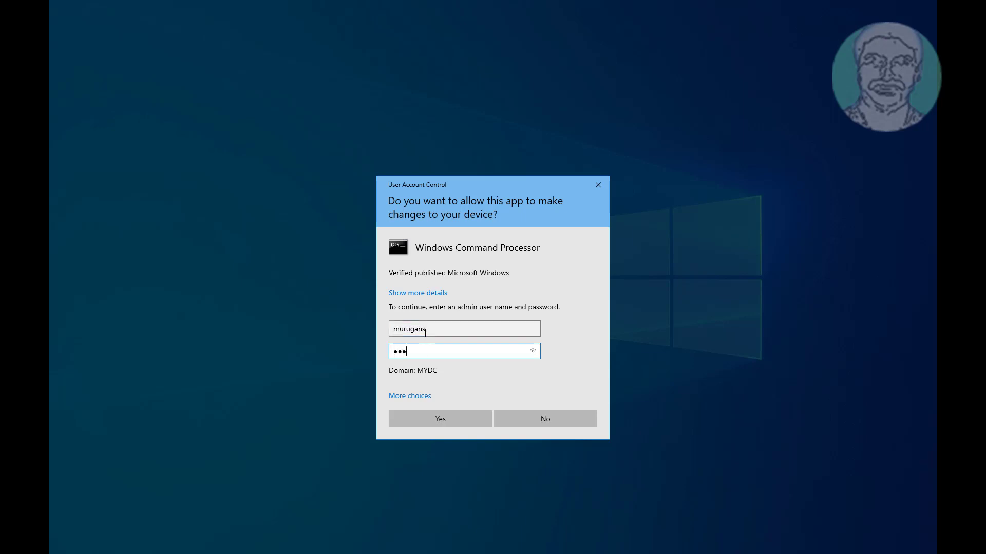
{"action": "type", "text": "••"}
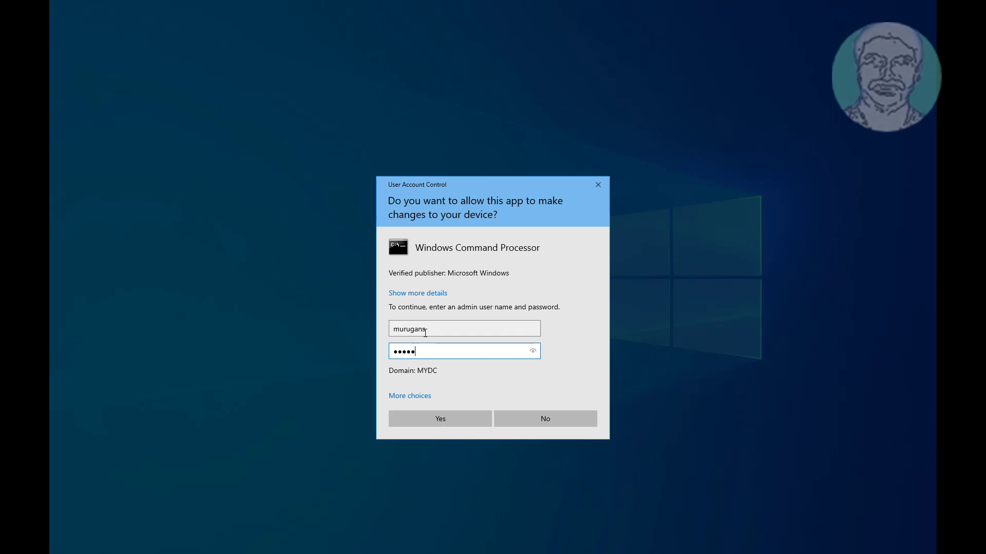
{"action": "left_click", "coordinate": [439, 419]}
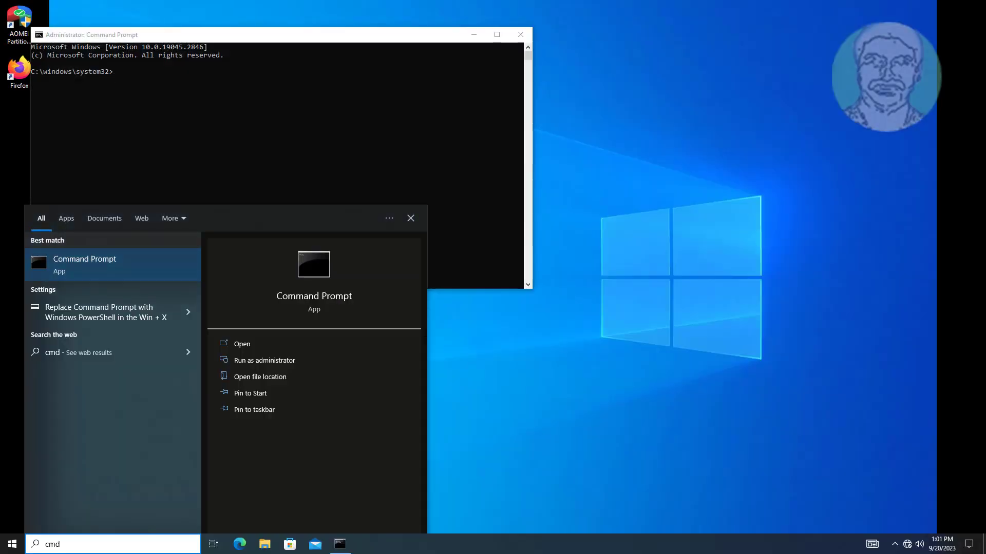
Run gpupdate /force on the client, then exit the administrator Command Prompt.
{"action": "type", "text": "g"}
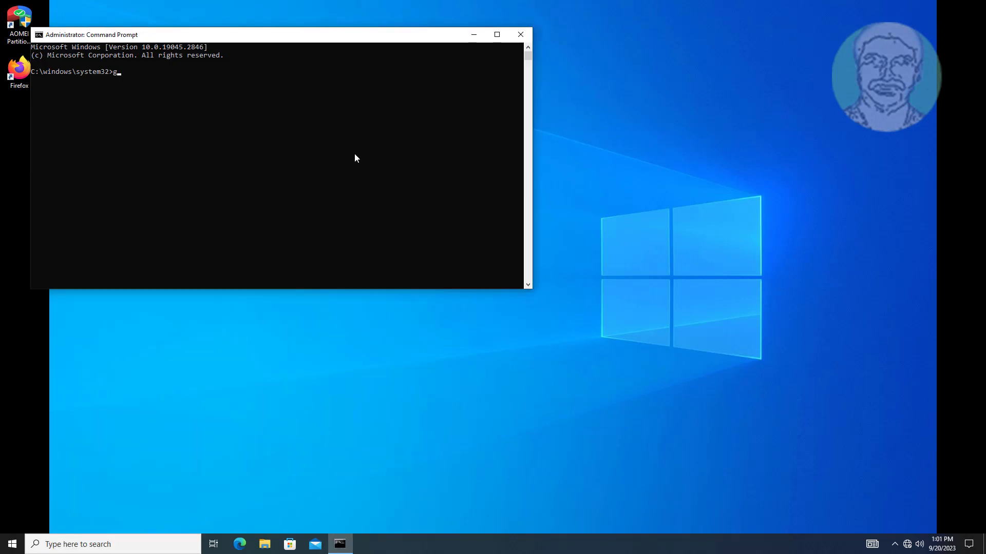
{"action": "type", "text": "pupdate /forc"}
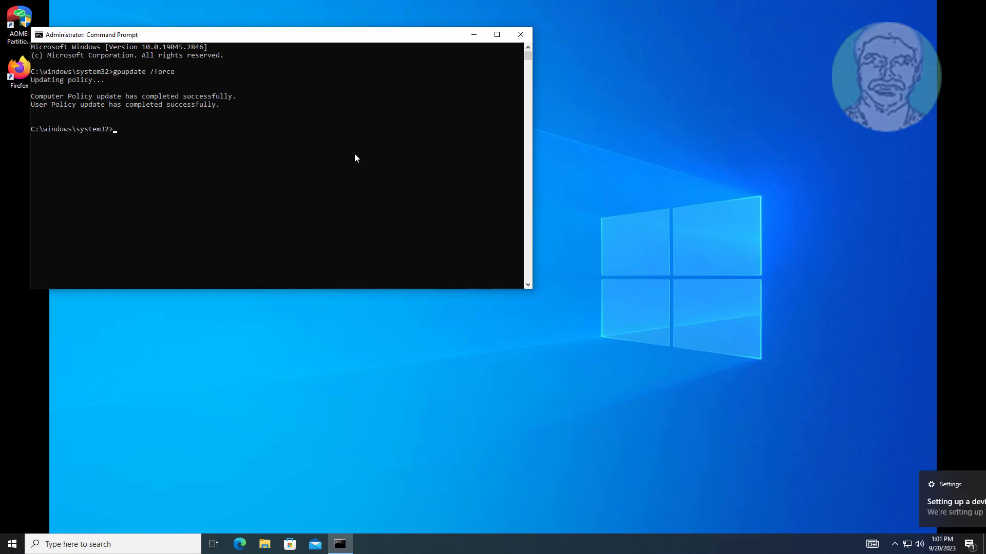
{"action": "type", "text": "exit"}
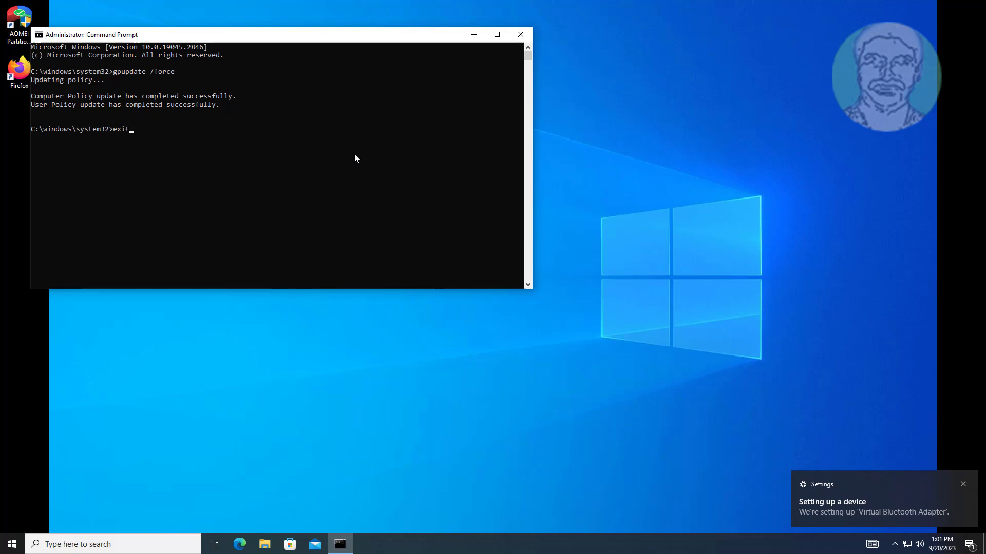
{"action": "key", "text": "Return"}
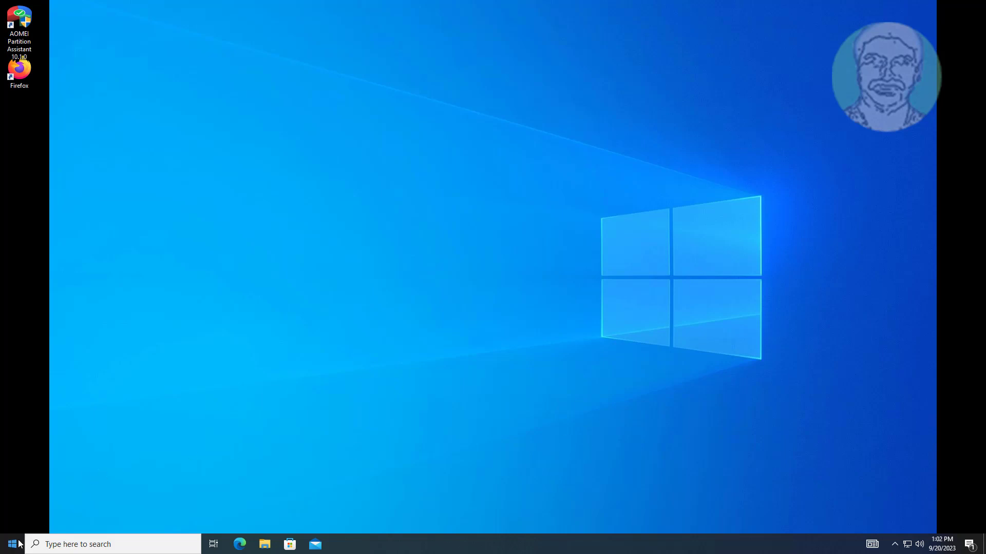
Restart the client from the Start power menu and sign back in to the desktop.
{"action": "left_click", "coordinate": [12, 544]}
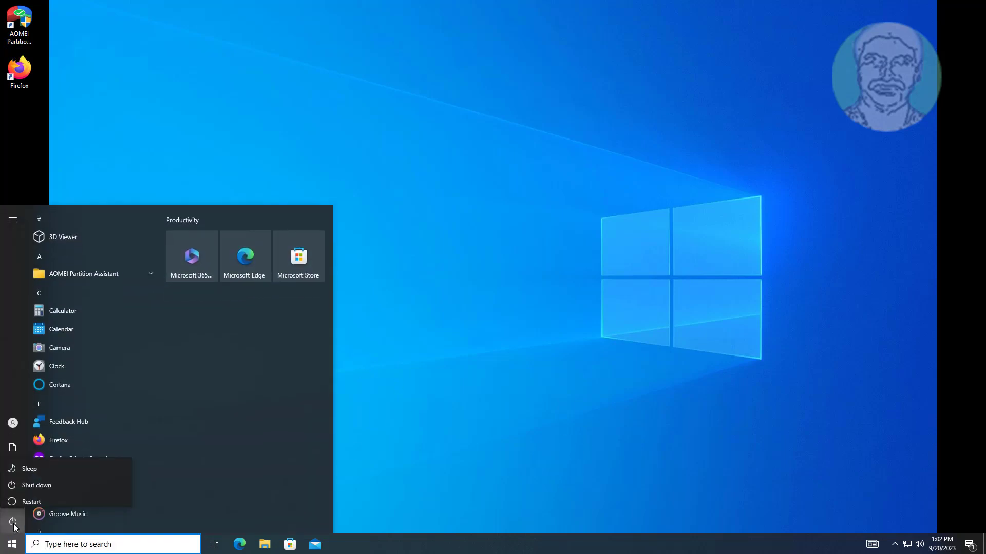
{"action": "left_click", "coordinate": [31, 501]}
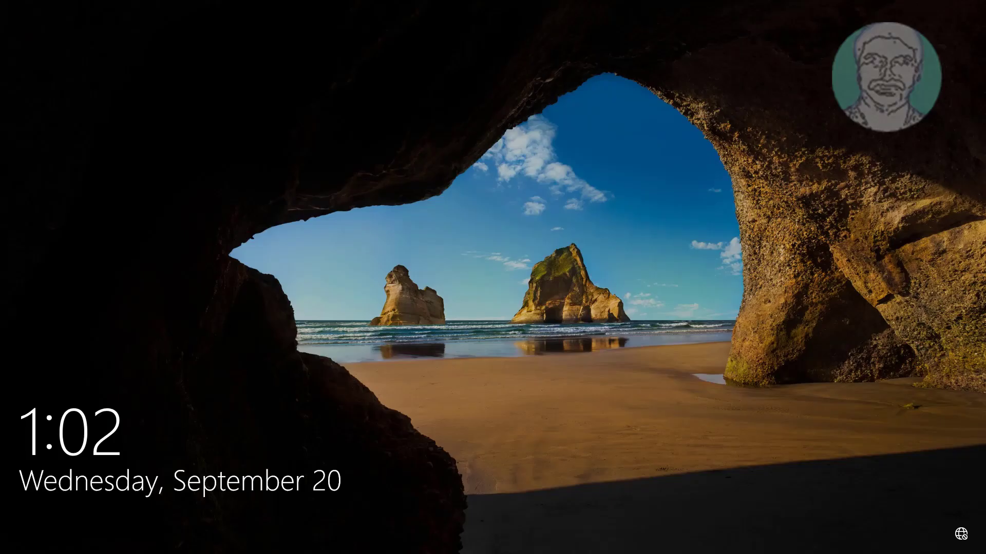
{"action": "left_click", "coordinate": [493, 278]}
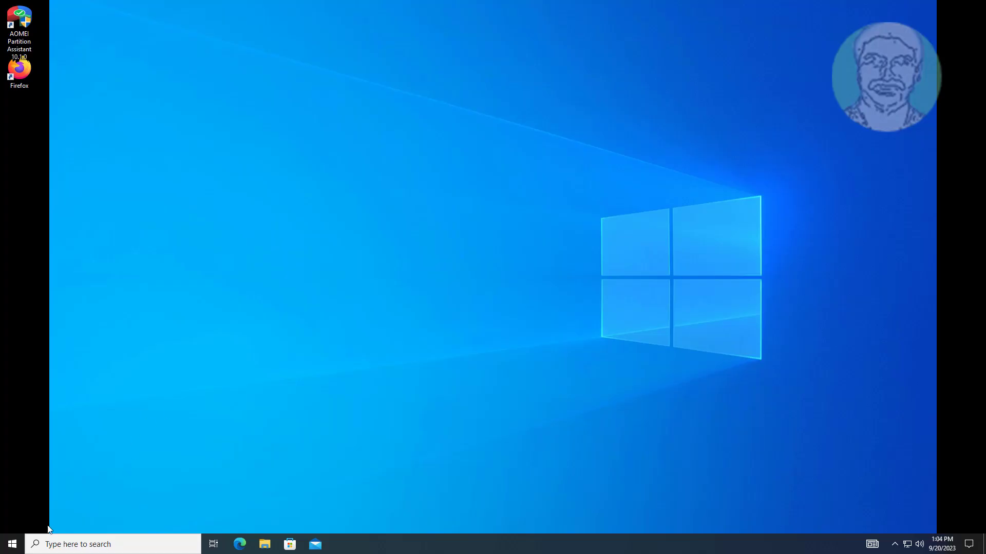
{"action": "left_click", "coordinate": [12, 544]}
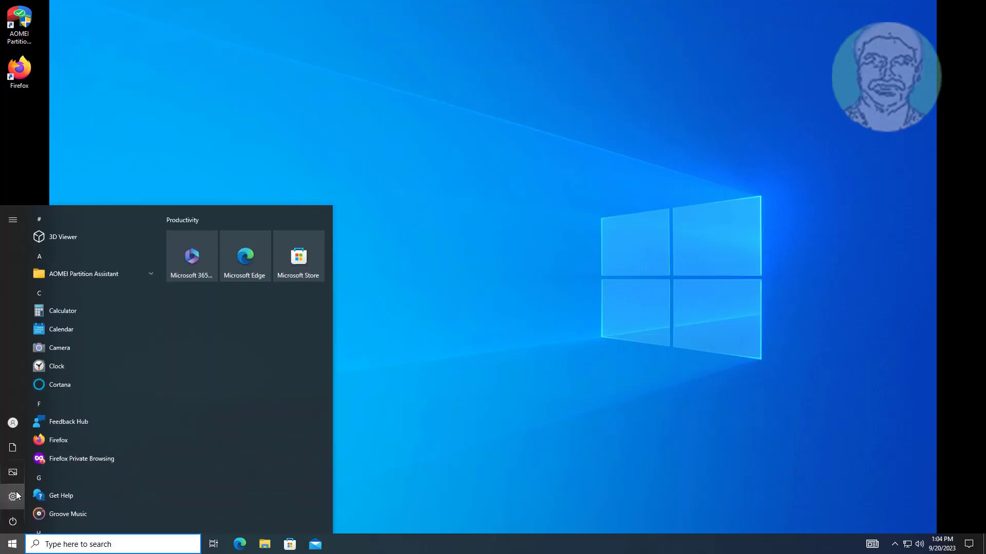
Confirm in Settings > Network & Internet > Proxy that manual proxy 10.0.0.1:8080 is locked, then close Settings.
{"action": "left_click", "coordinate": [12, 497]}
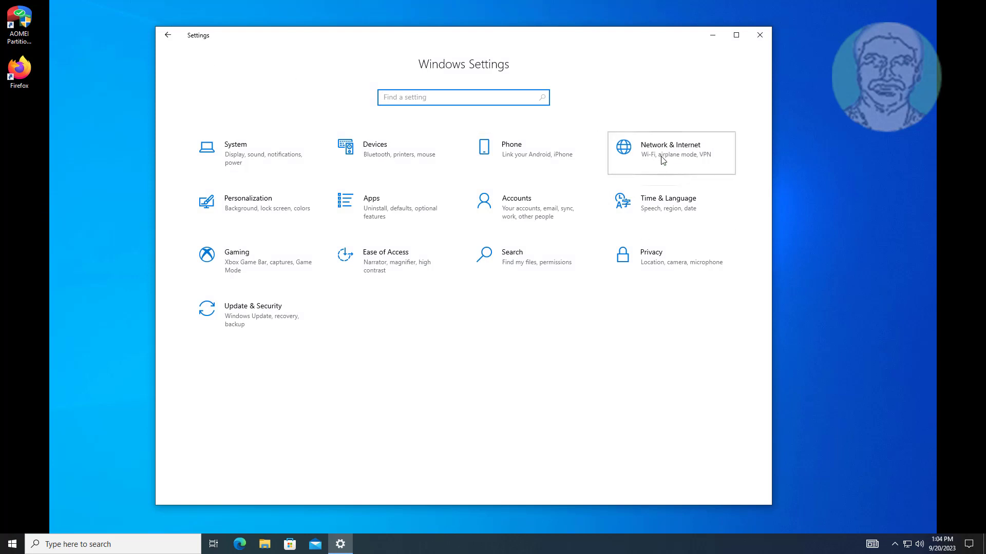
{"action": "left_click", "coordinate": [670, 153]}
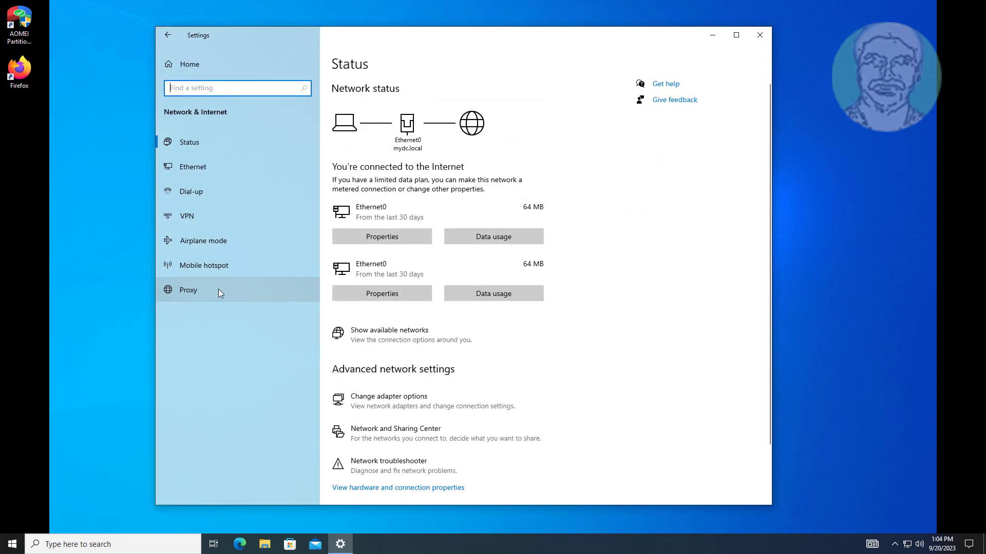
{"action": "left_click", "coordinate": [187, 290]}
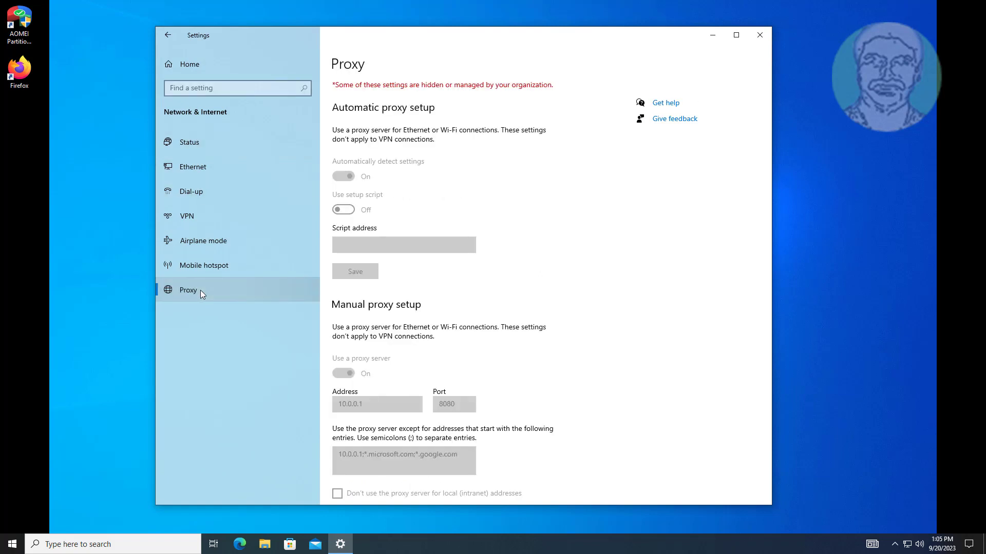
{"action": "mouse_move", "coordinate": [499, 323]}
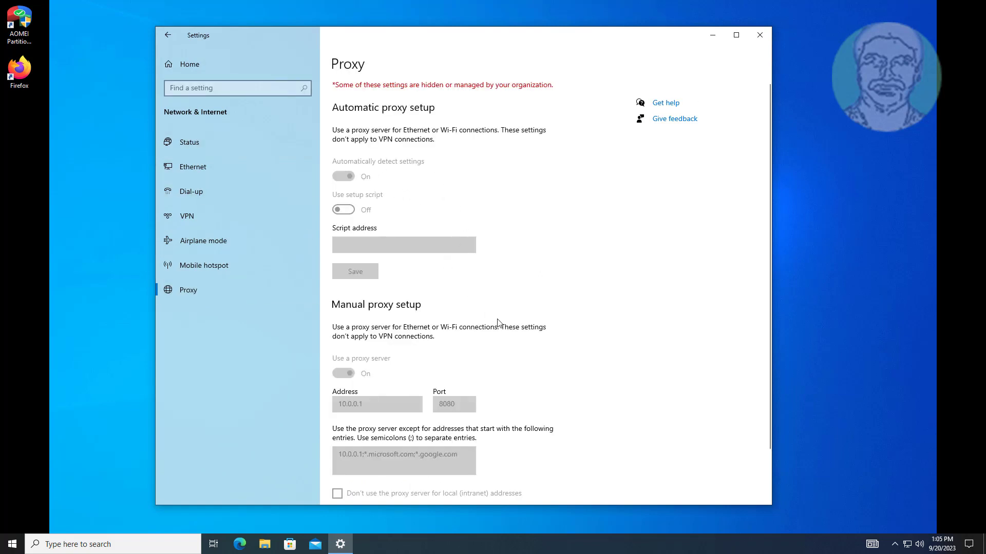
{"action": "scroll", "scroll_direction": "down", "scroll_amount": 3}
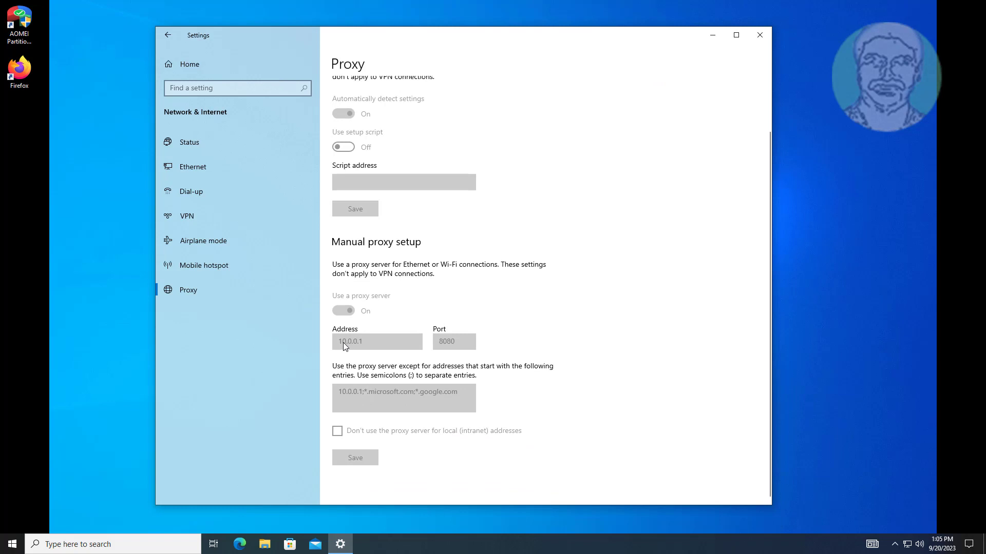
{"action": "mouse_move", "coordinate": [314, 348]}
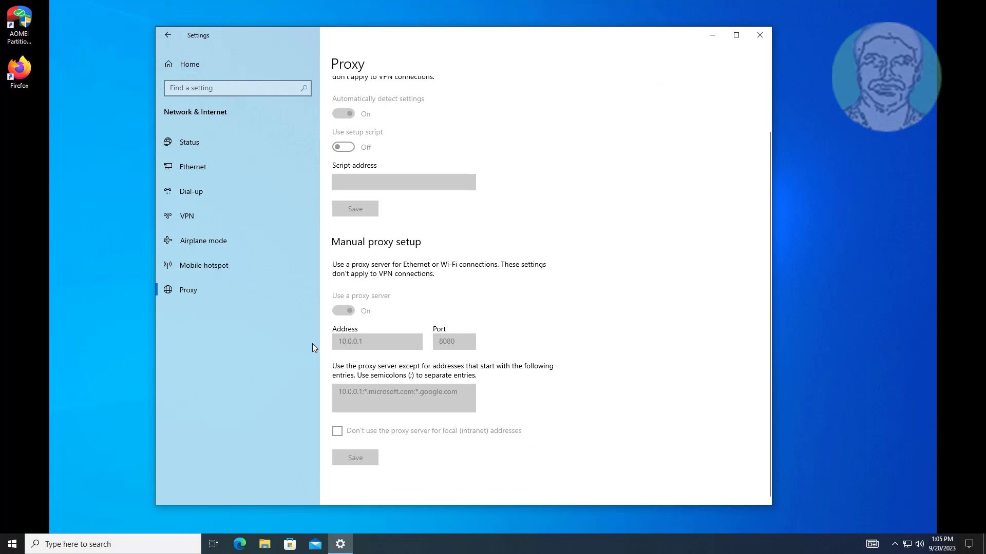
{"action": "mouse_move", "coordinate": [419, 441]}
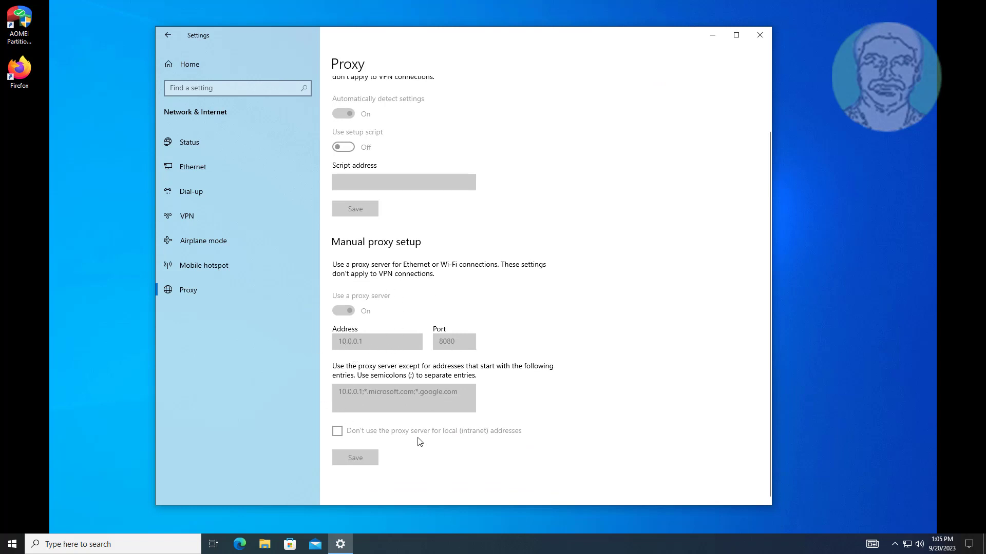
{"action": "mouse_move", "coordinate": [522, 410]}
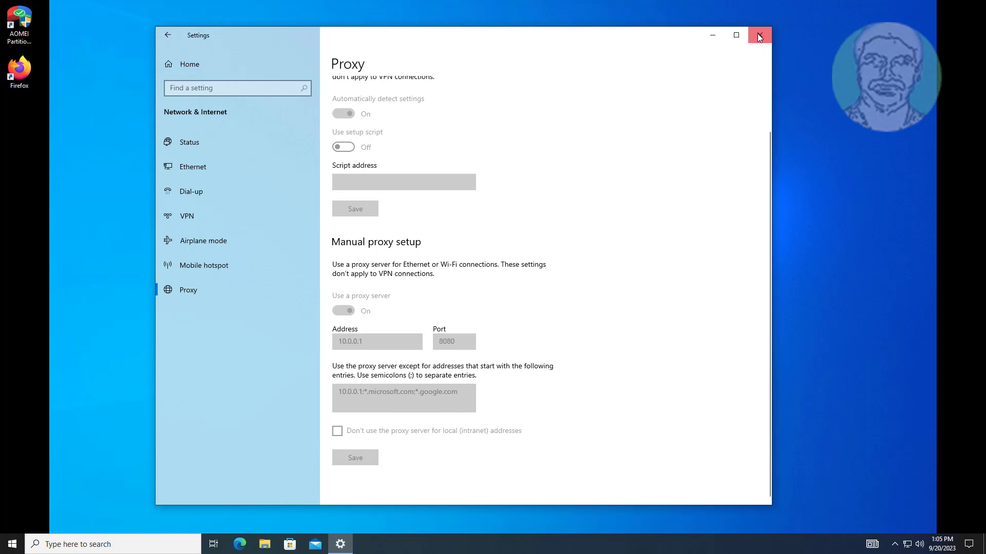
{"action": "left_click", "coordinate": [758, 35]}
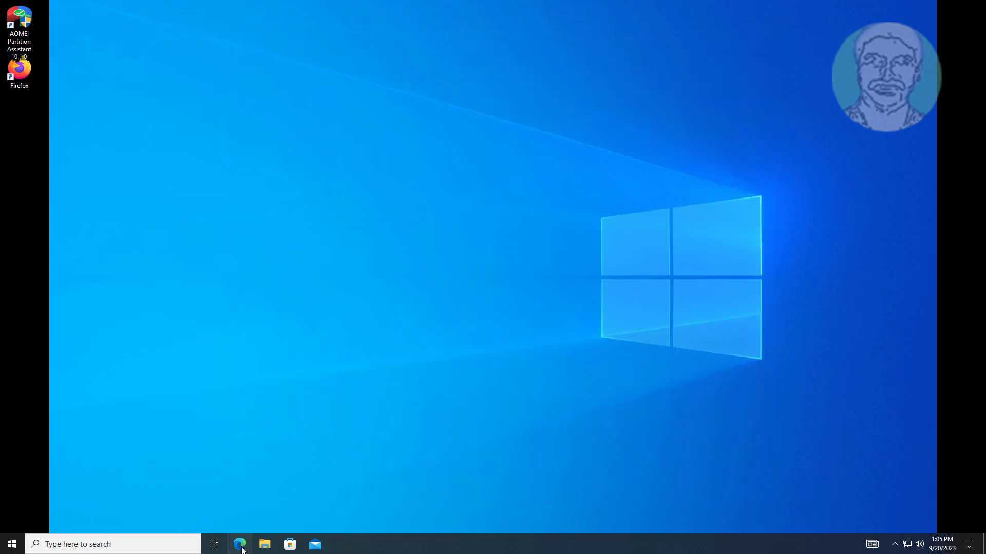
{"action": "left_click", "coordinate": [240, 544]}
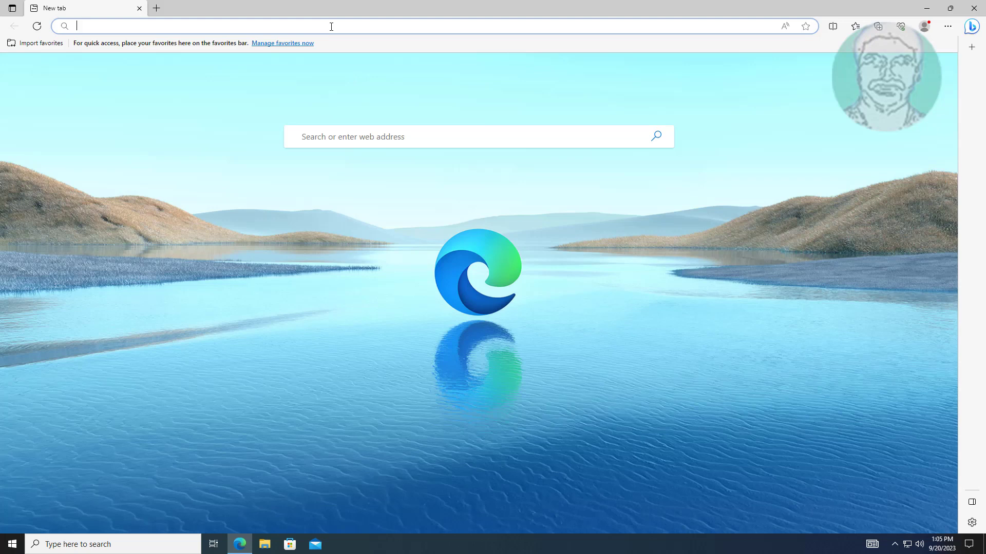
{"action": "type", "text": "face"}
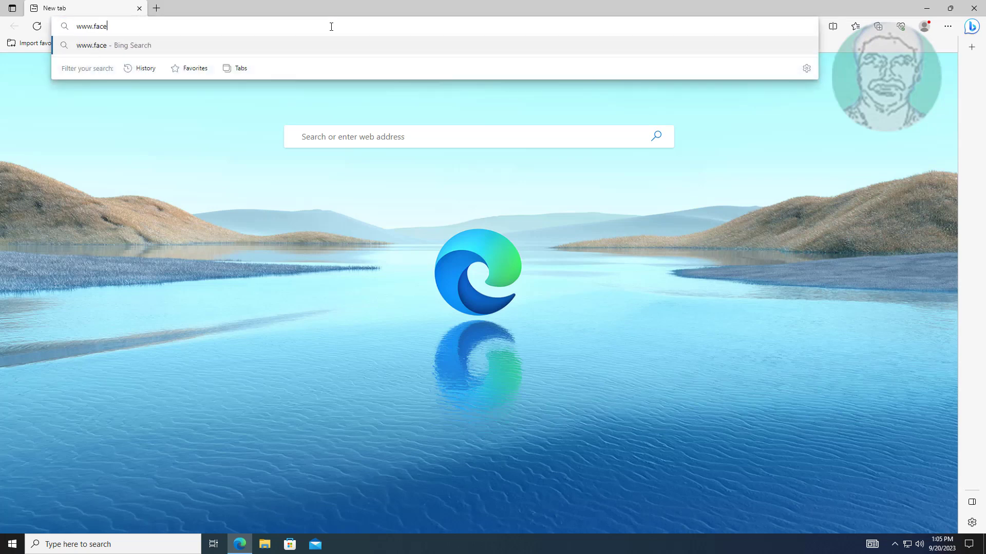
{"action": "type", "text": "book.com"}
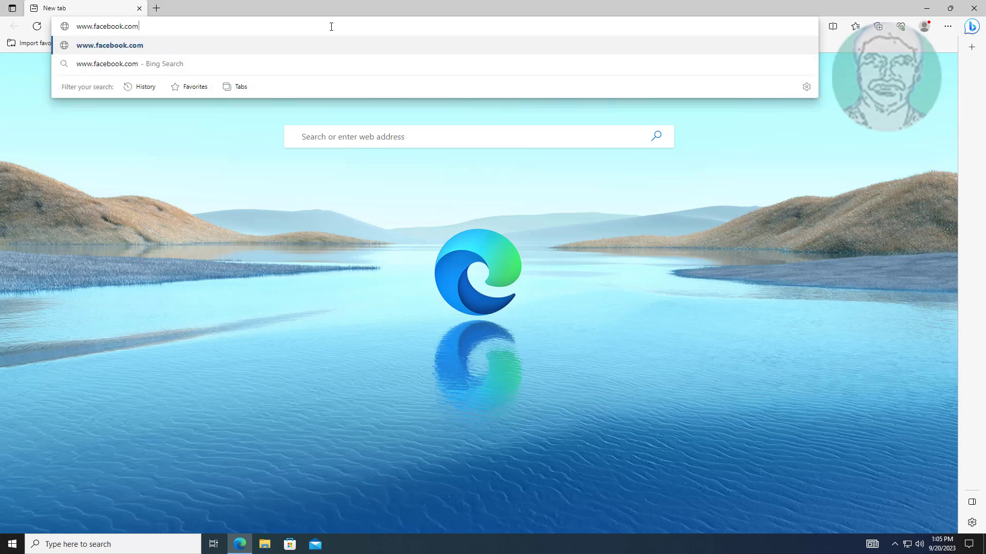
{"action": "key", "text": "Return"}
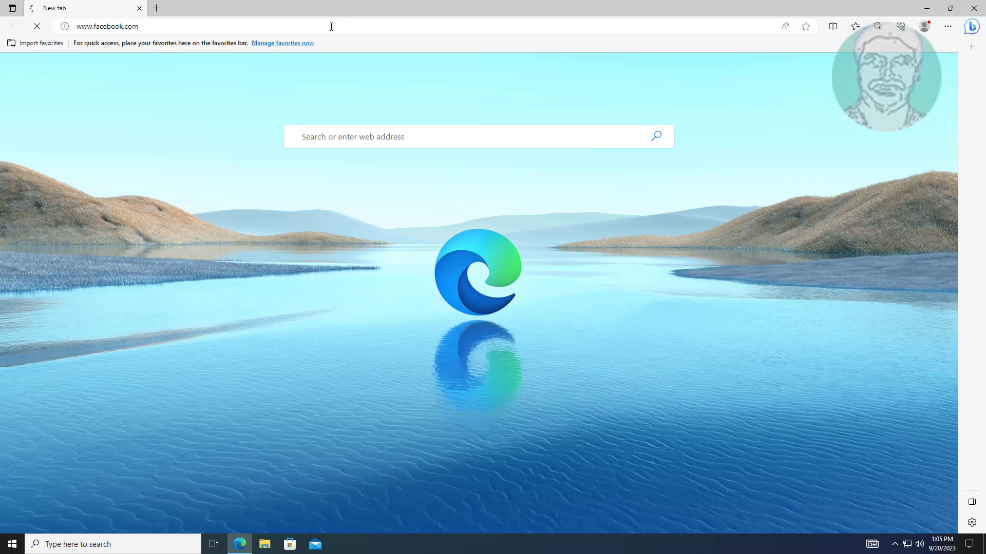
{"action": "key", "text": "Return"}
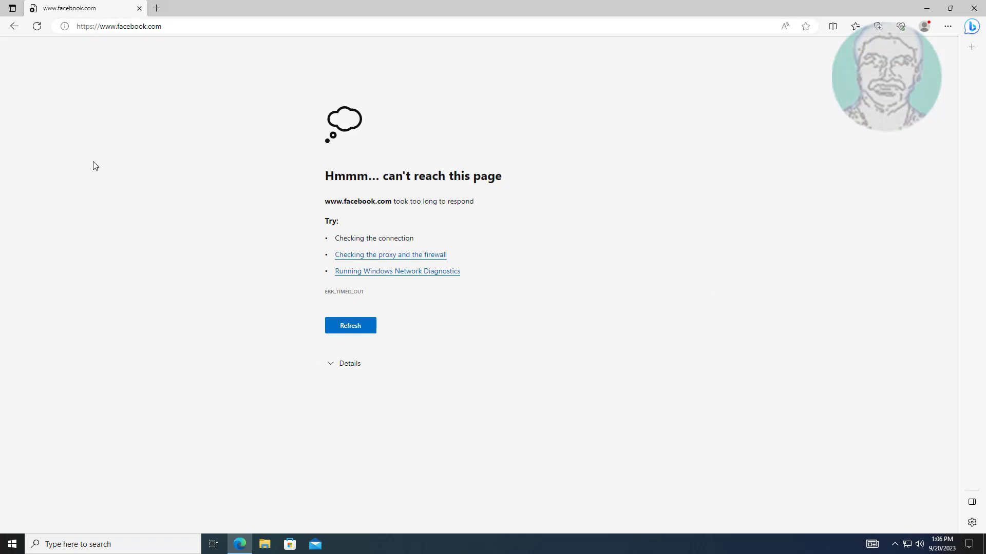
{"action": "mouse_move", "coordinate": [568, 306]}
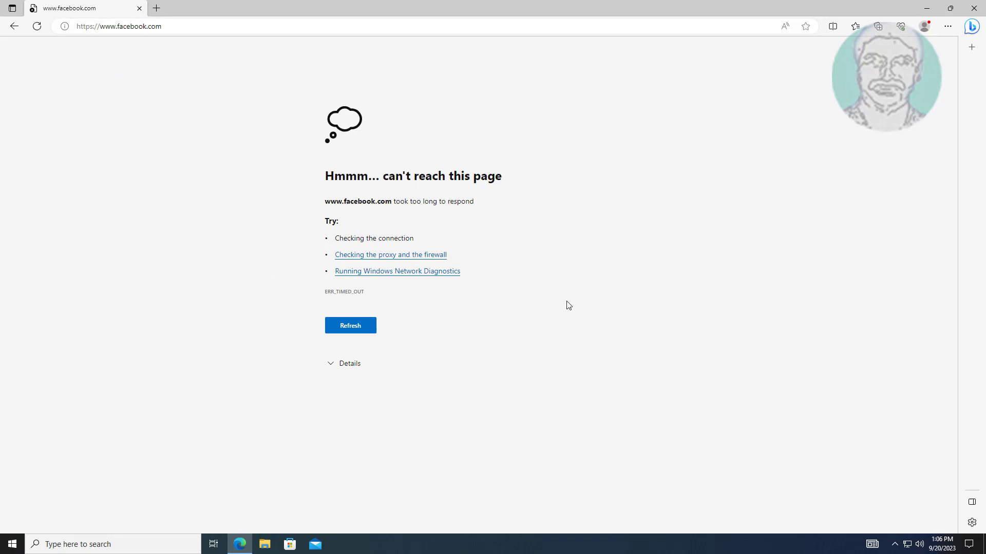
{"action": "mouse_move", "coordinate": [977, 11]}
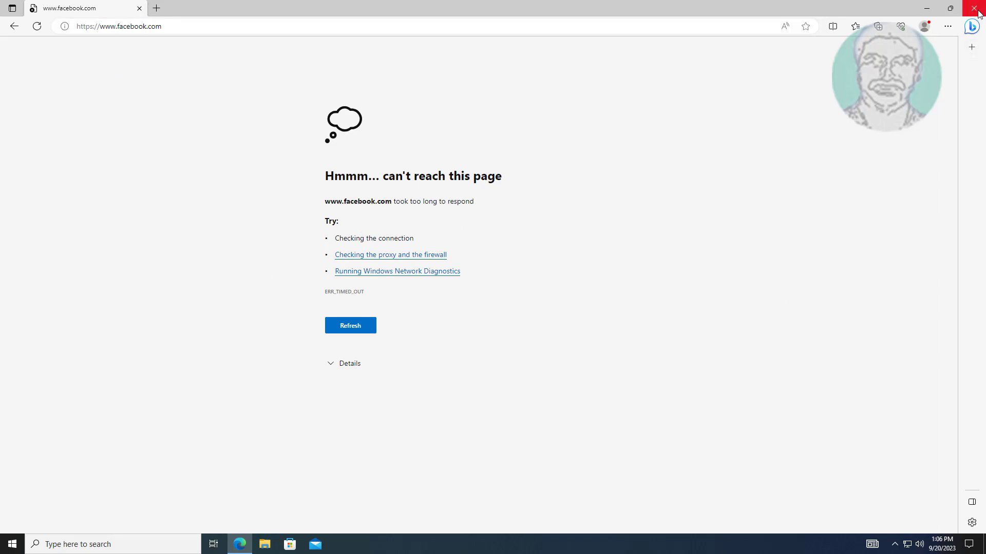